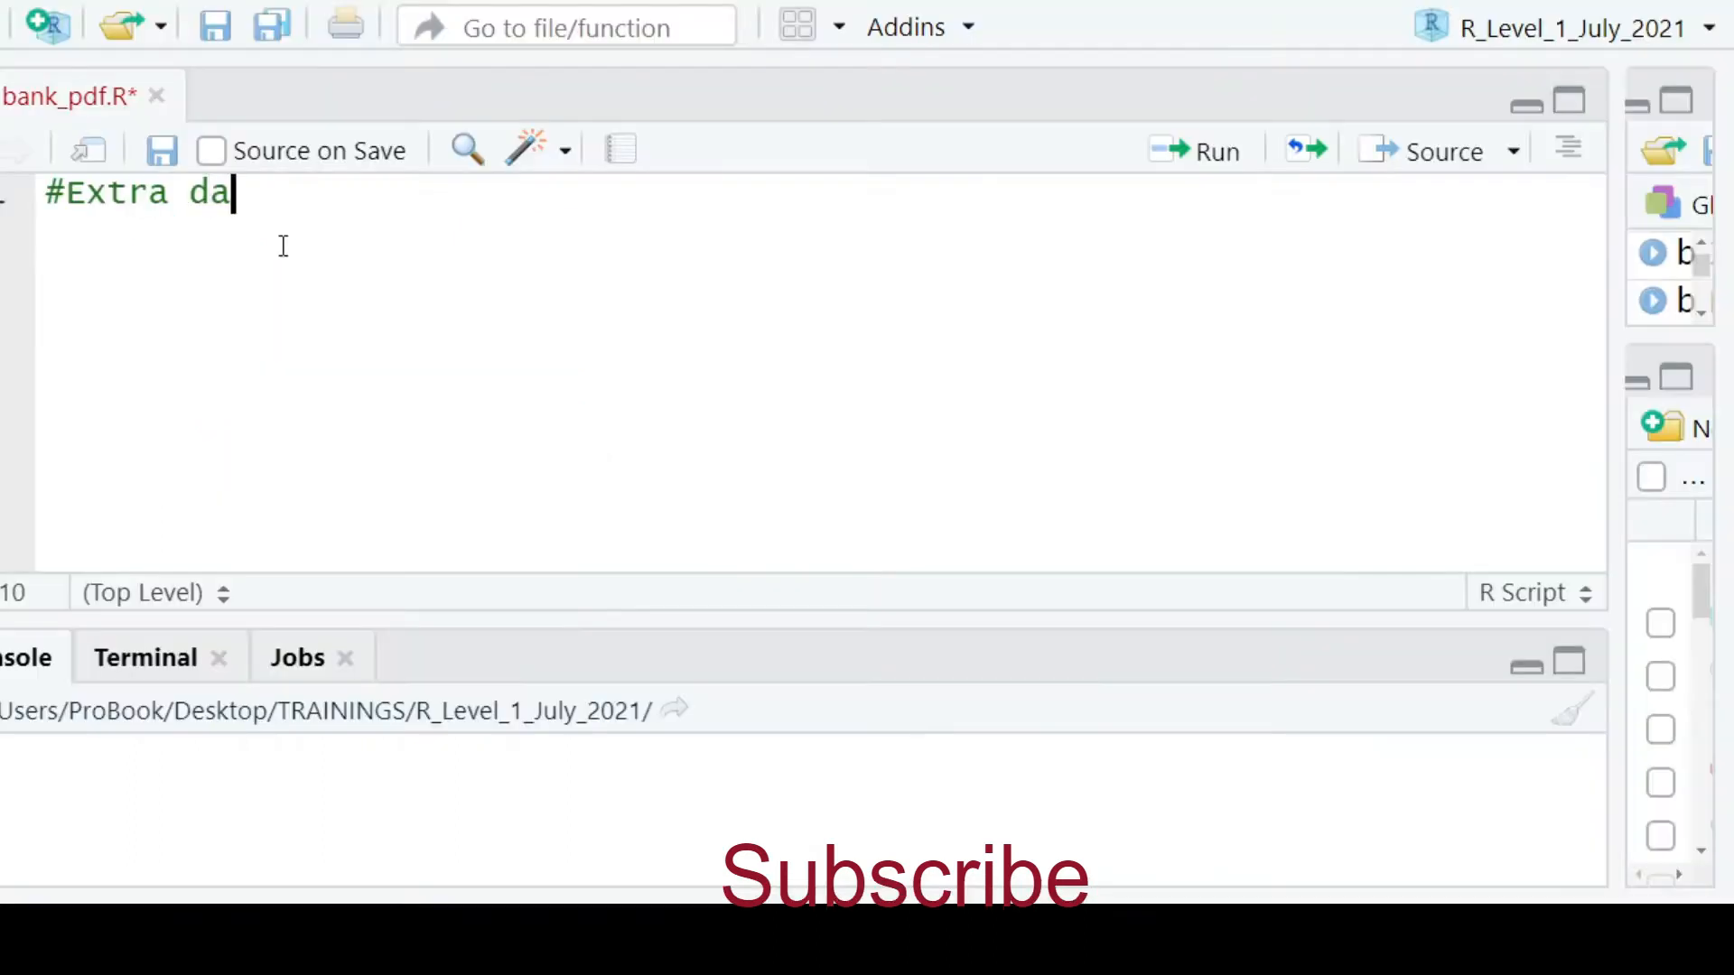
Write a header comment describing data from pdf to csv
type("ta from p")
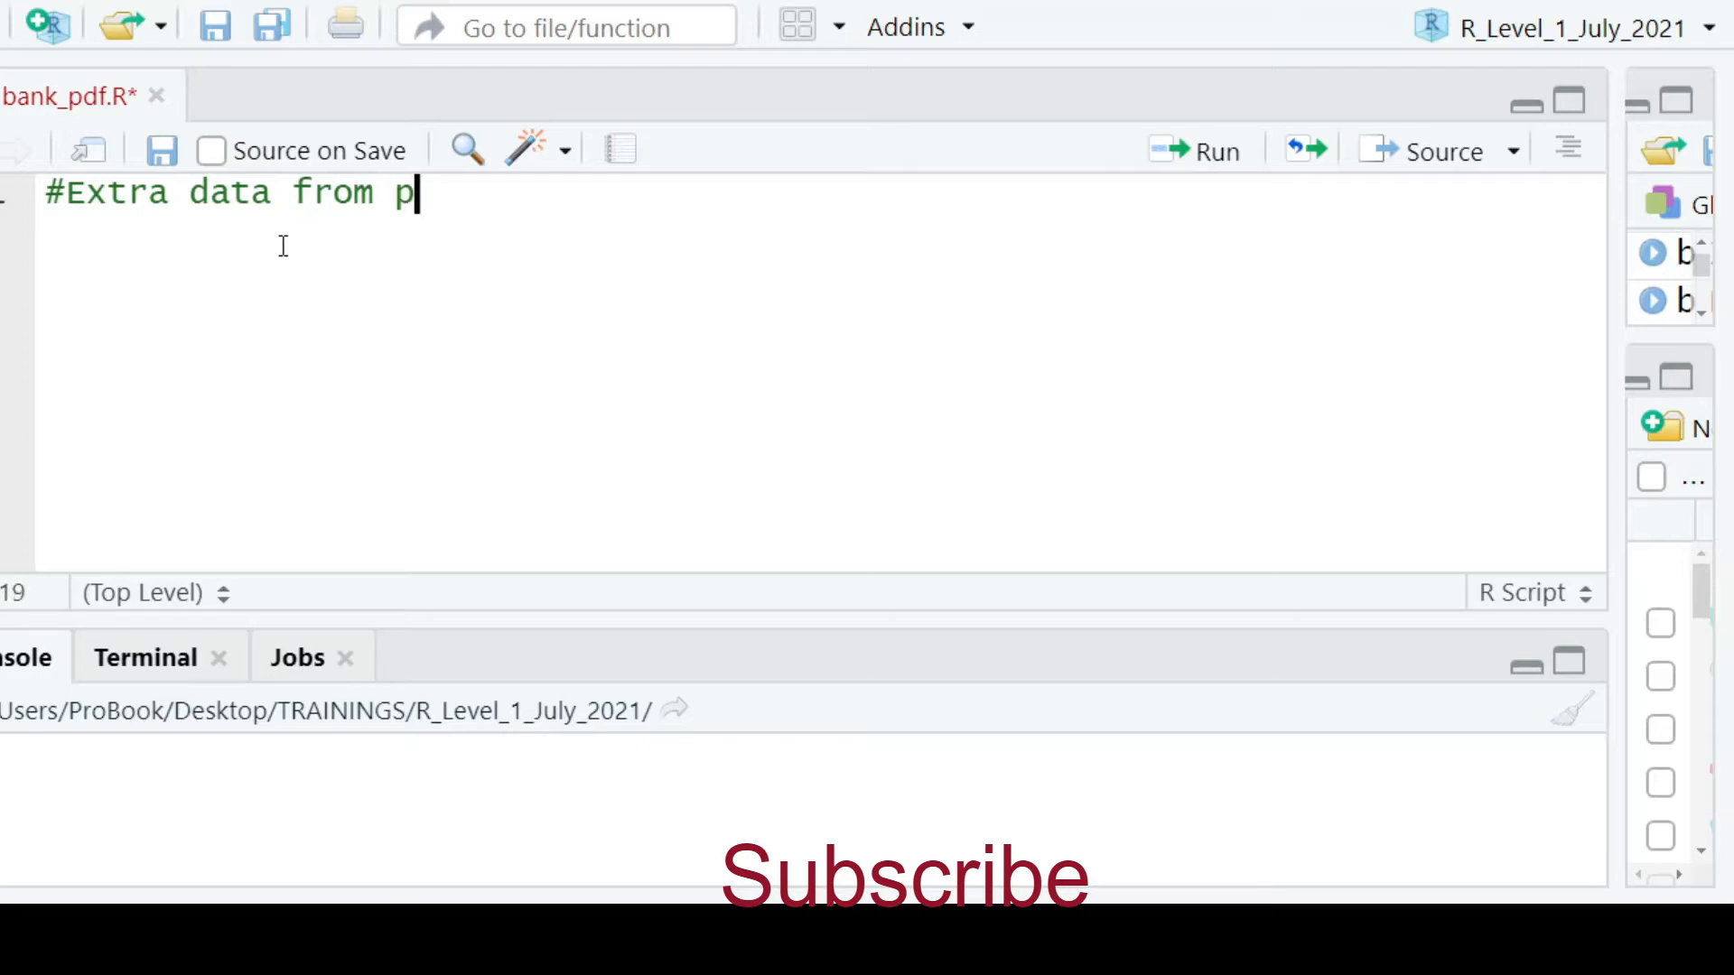
type("df to csv")
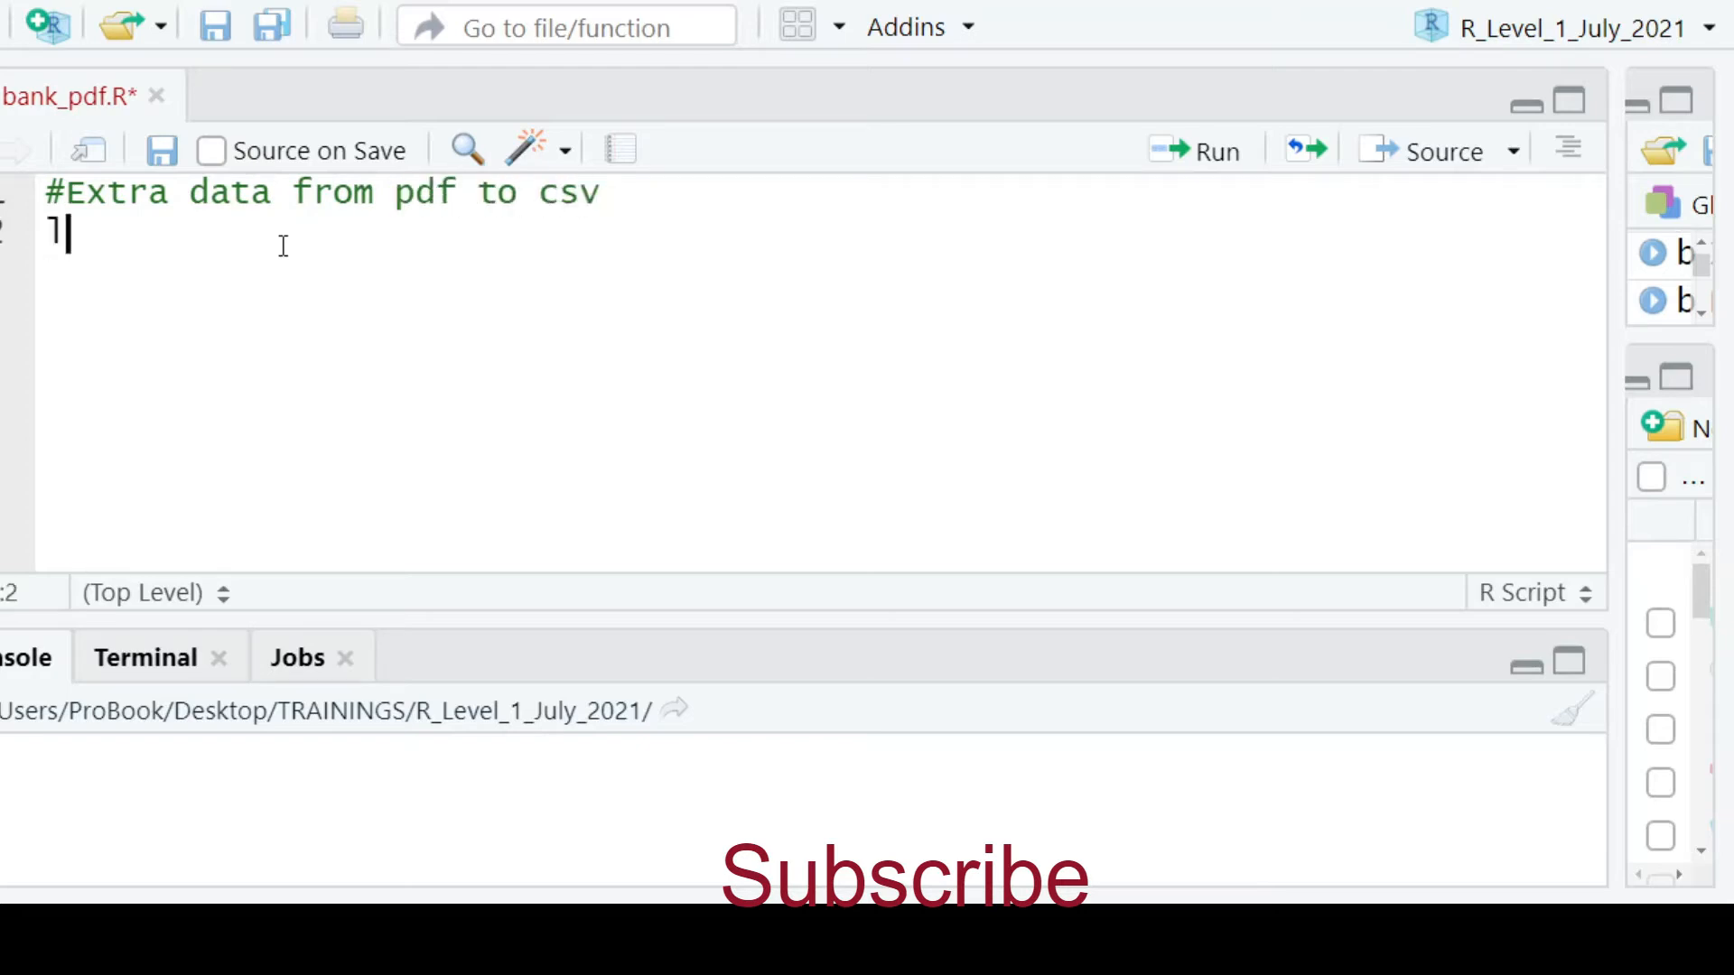
Add library(pdftools), library(readr) and library(plyr) lines and run them
type("library")
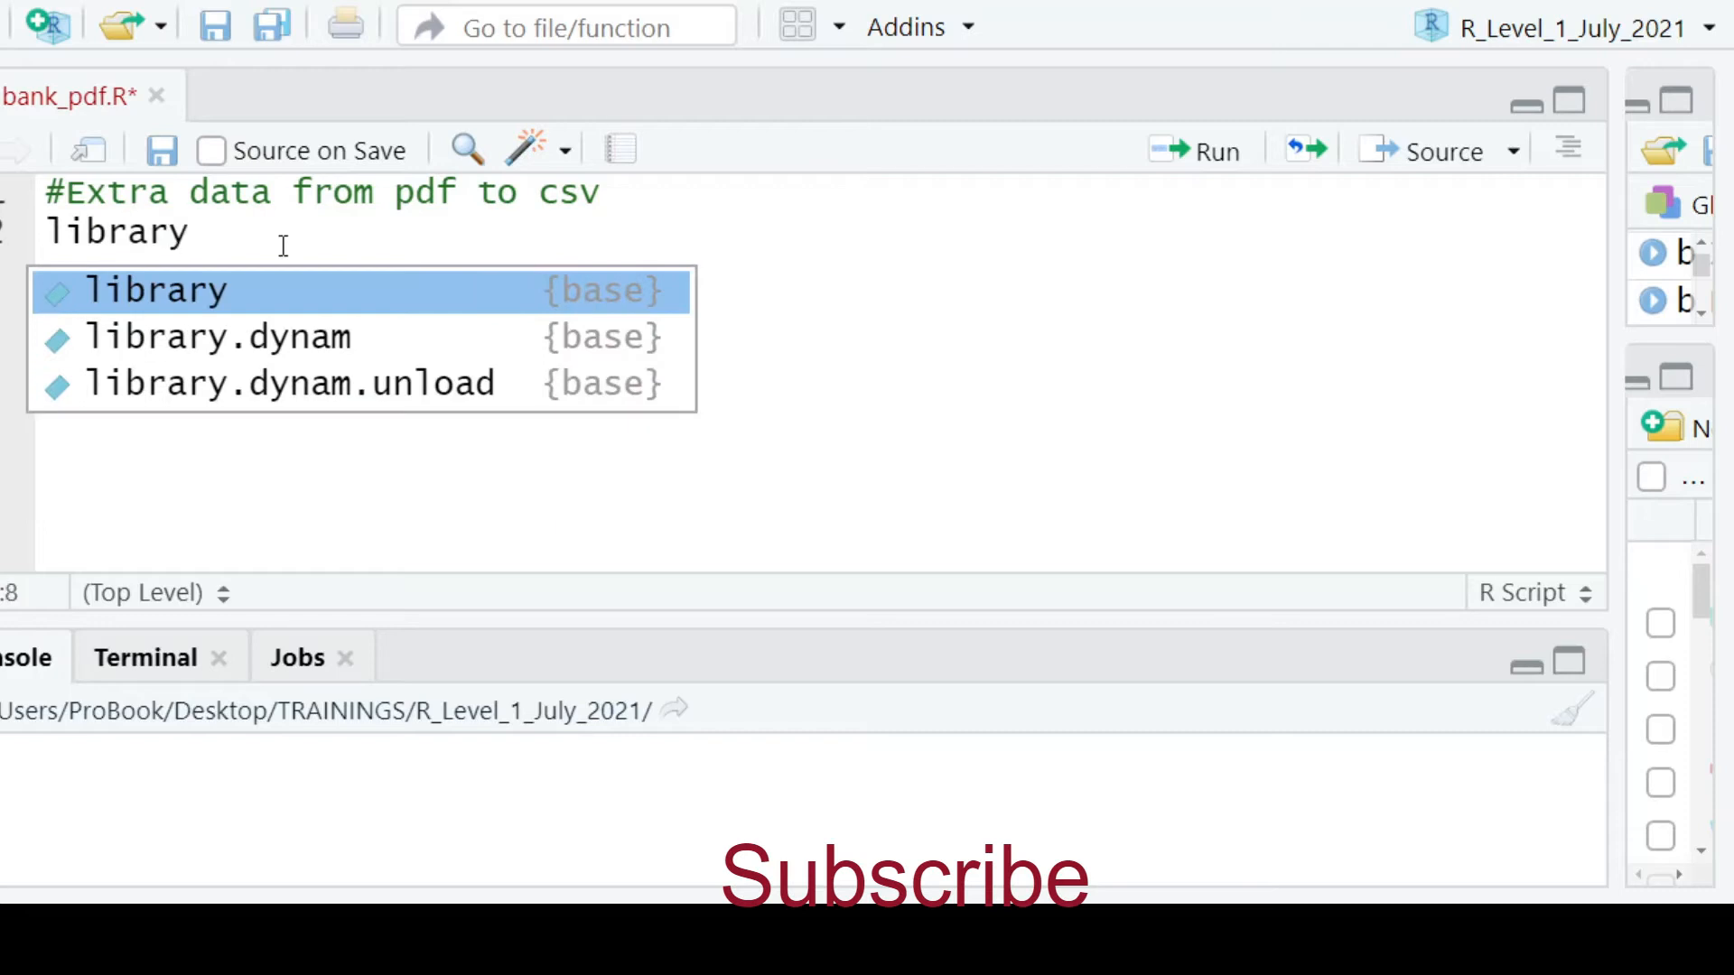
type("(p")
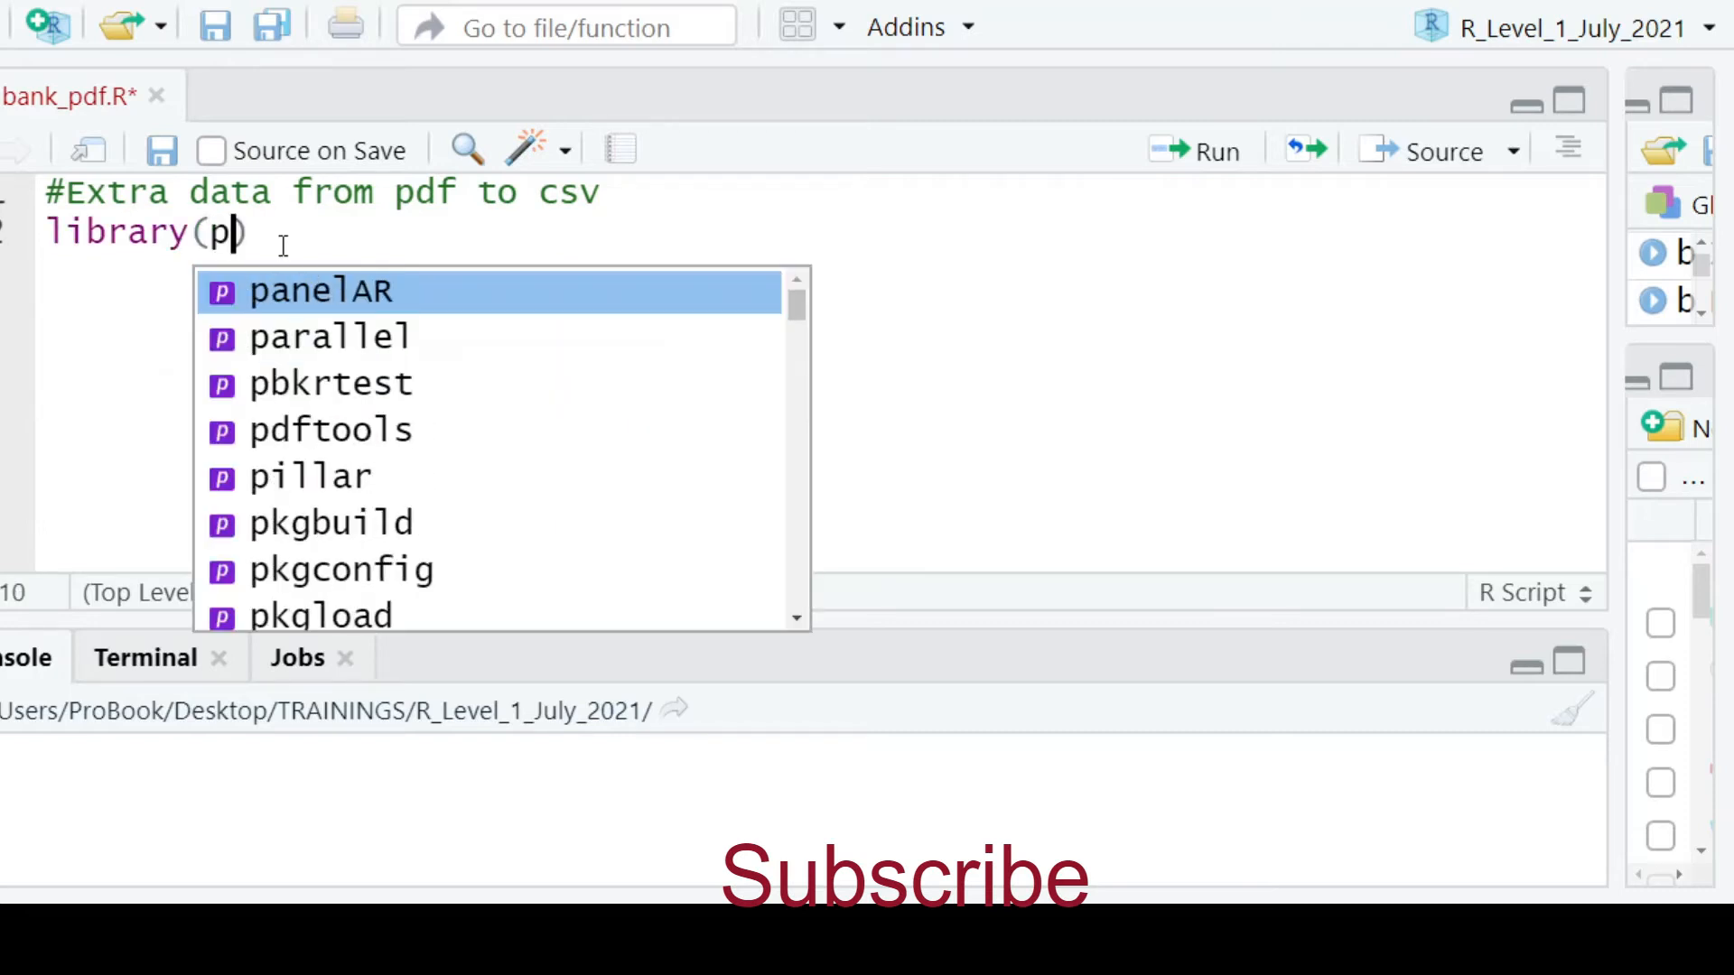
type("dftoo")
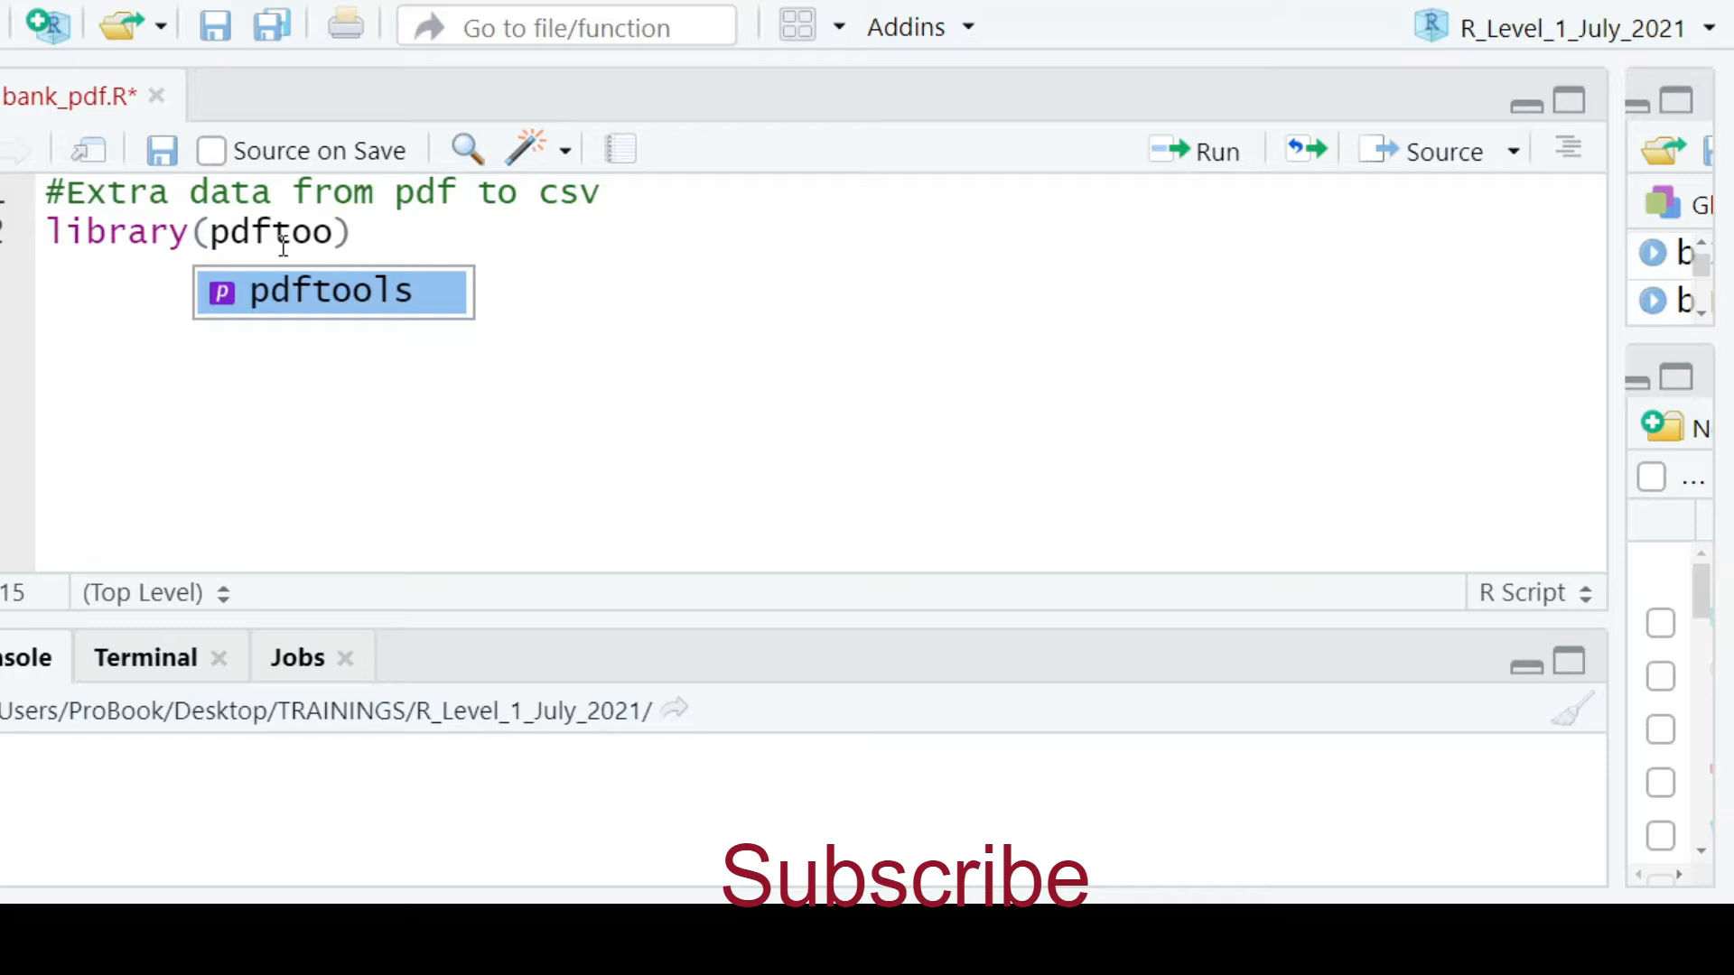
key("Tab")
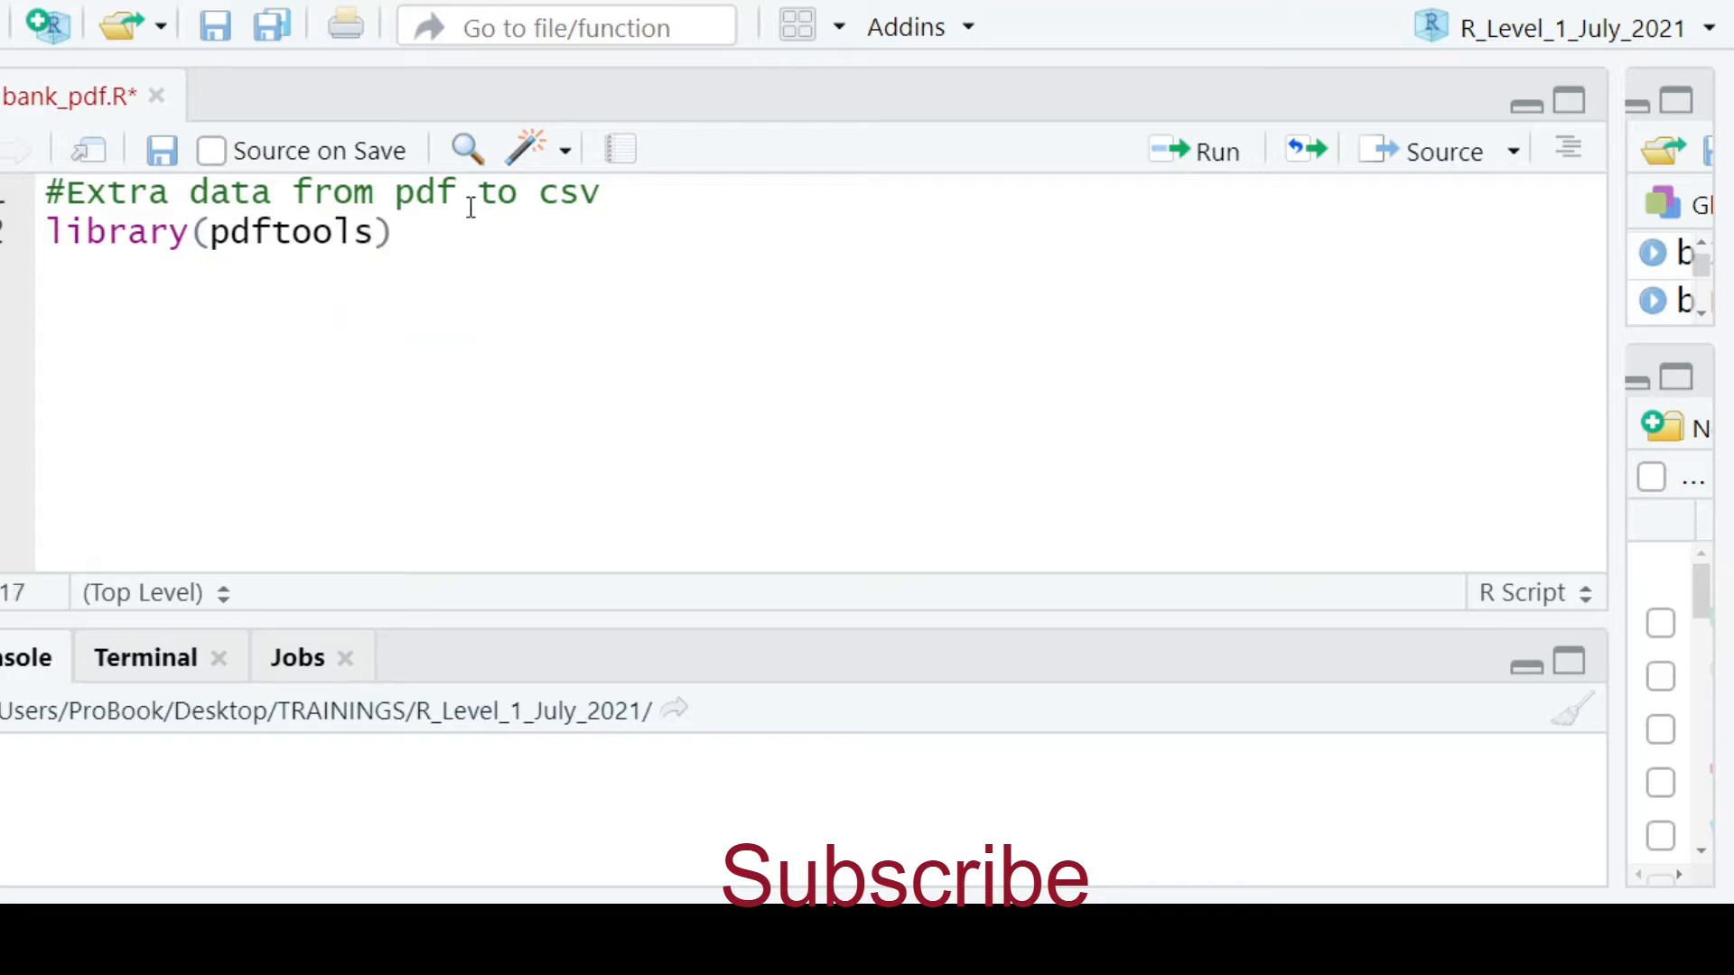
type("lib")
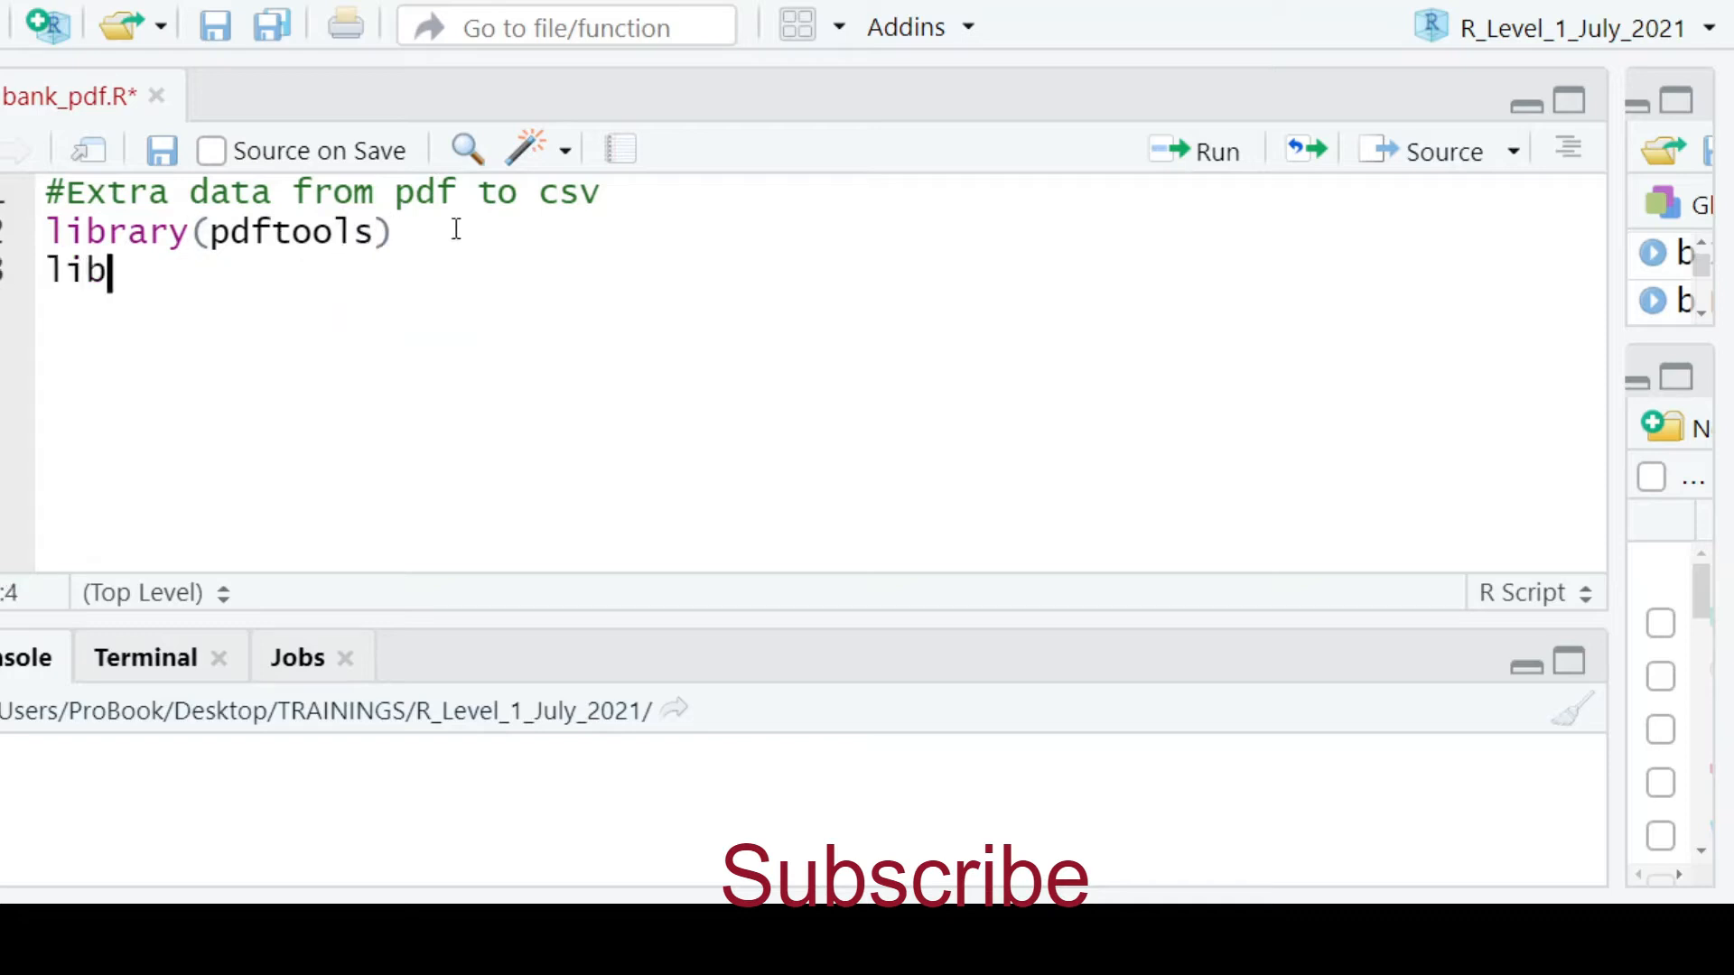
type("rary(readr")
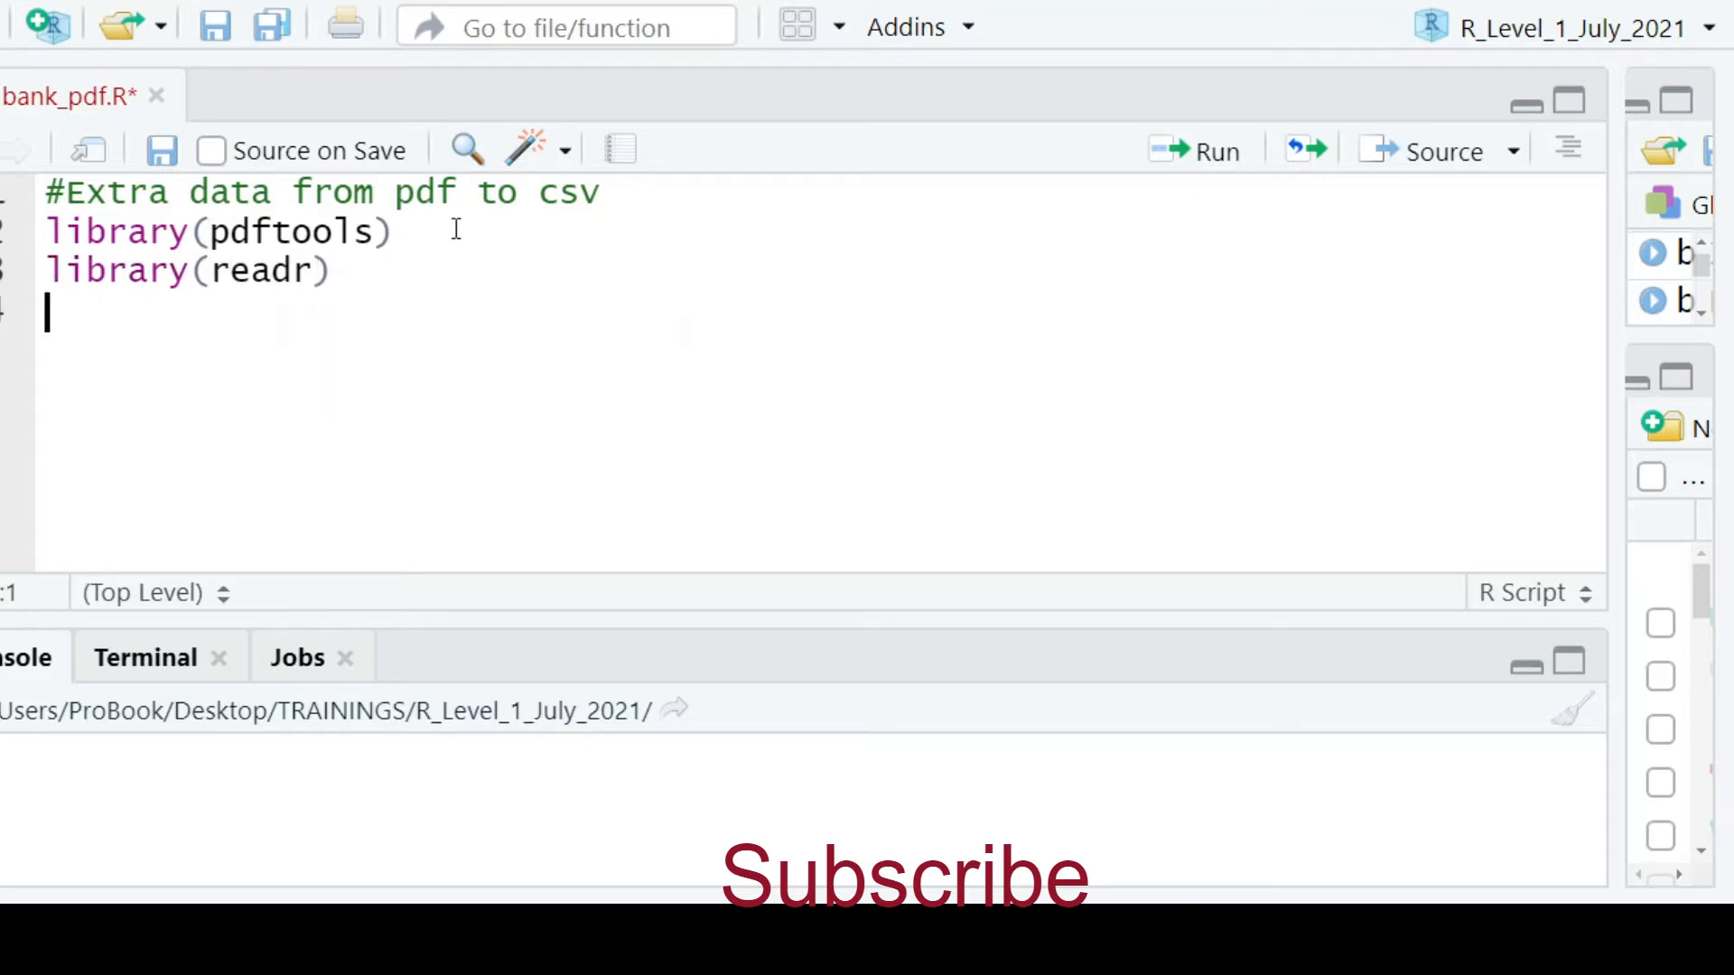
type("library")
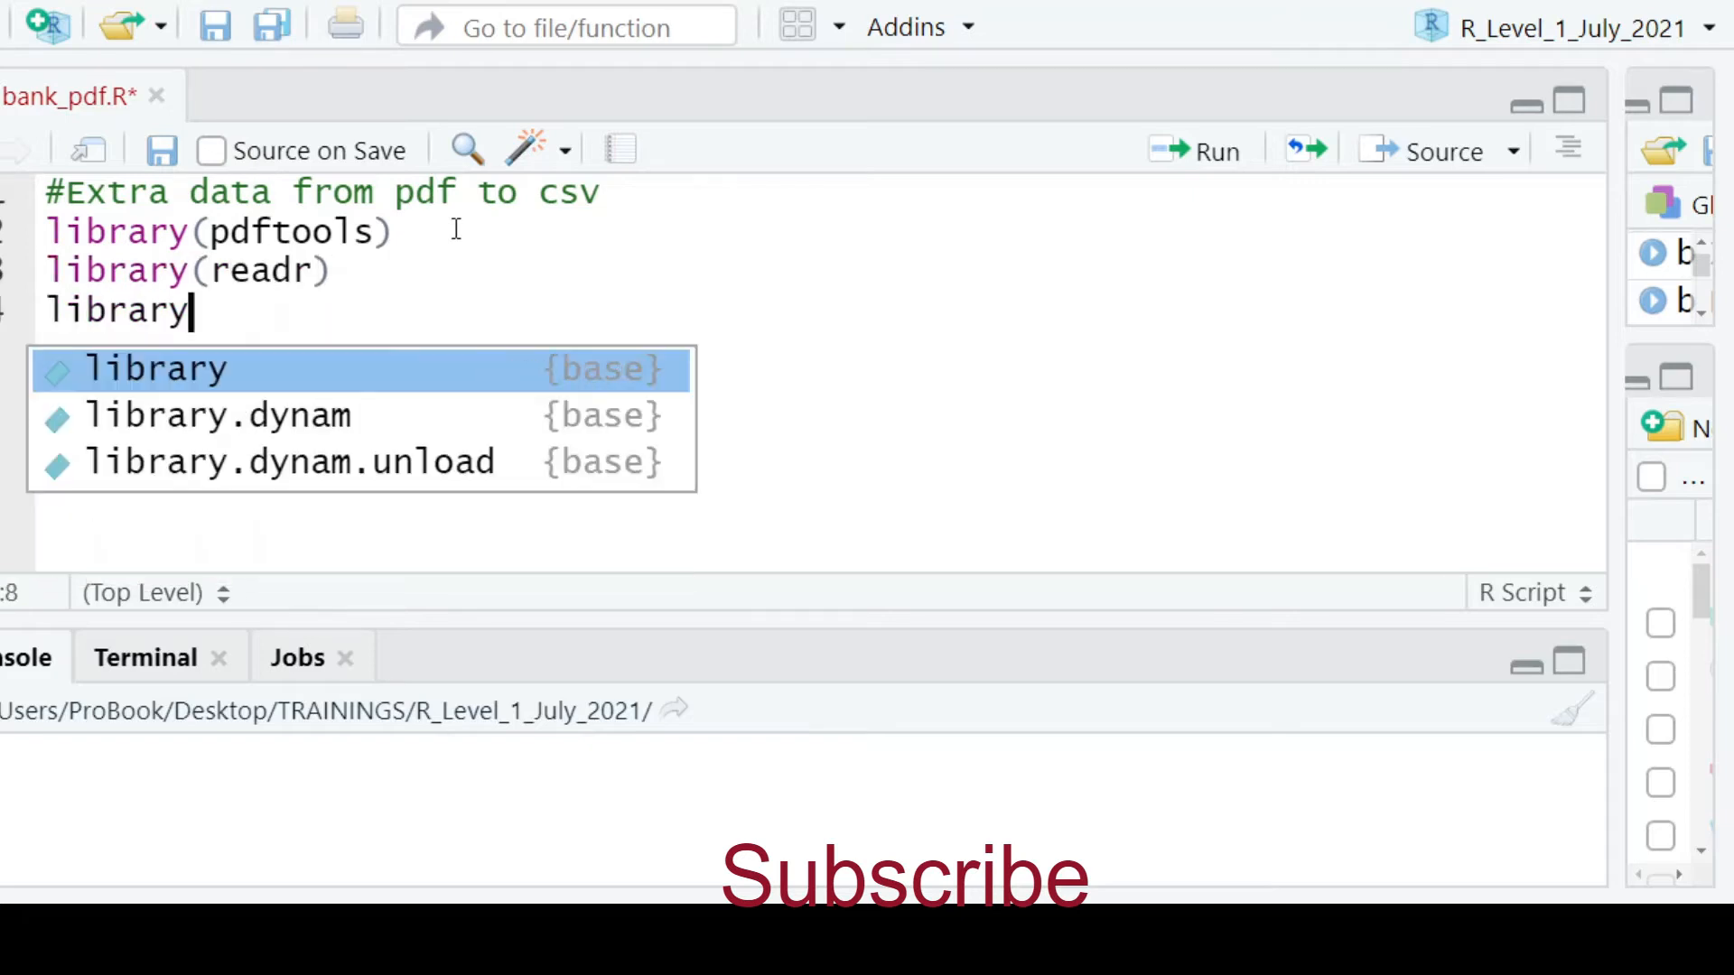
type("(")
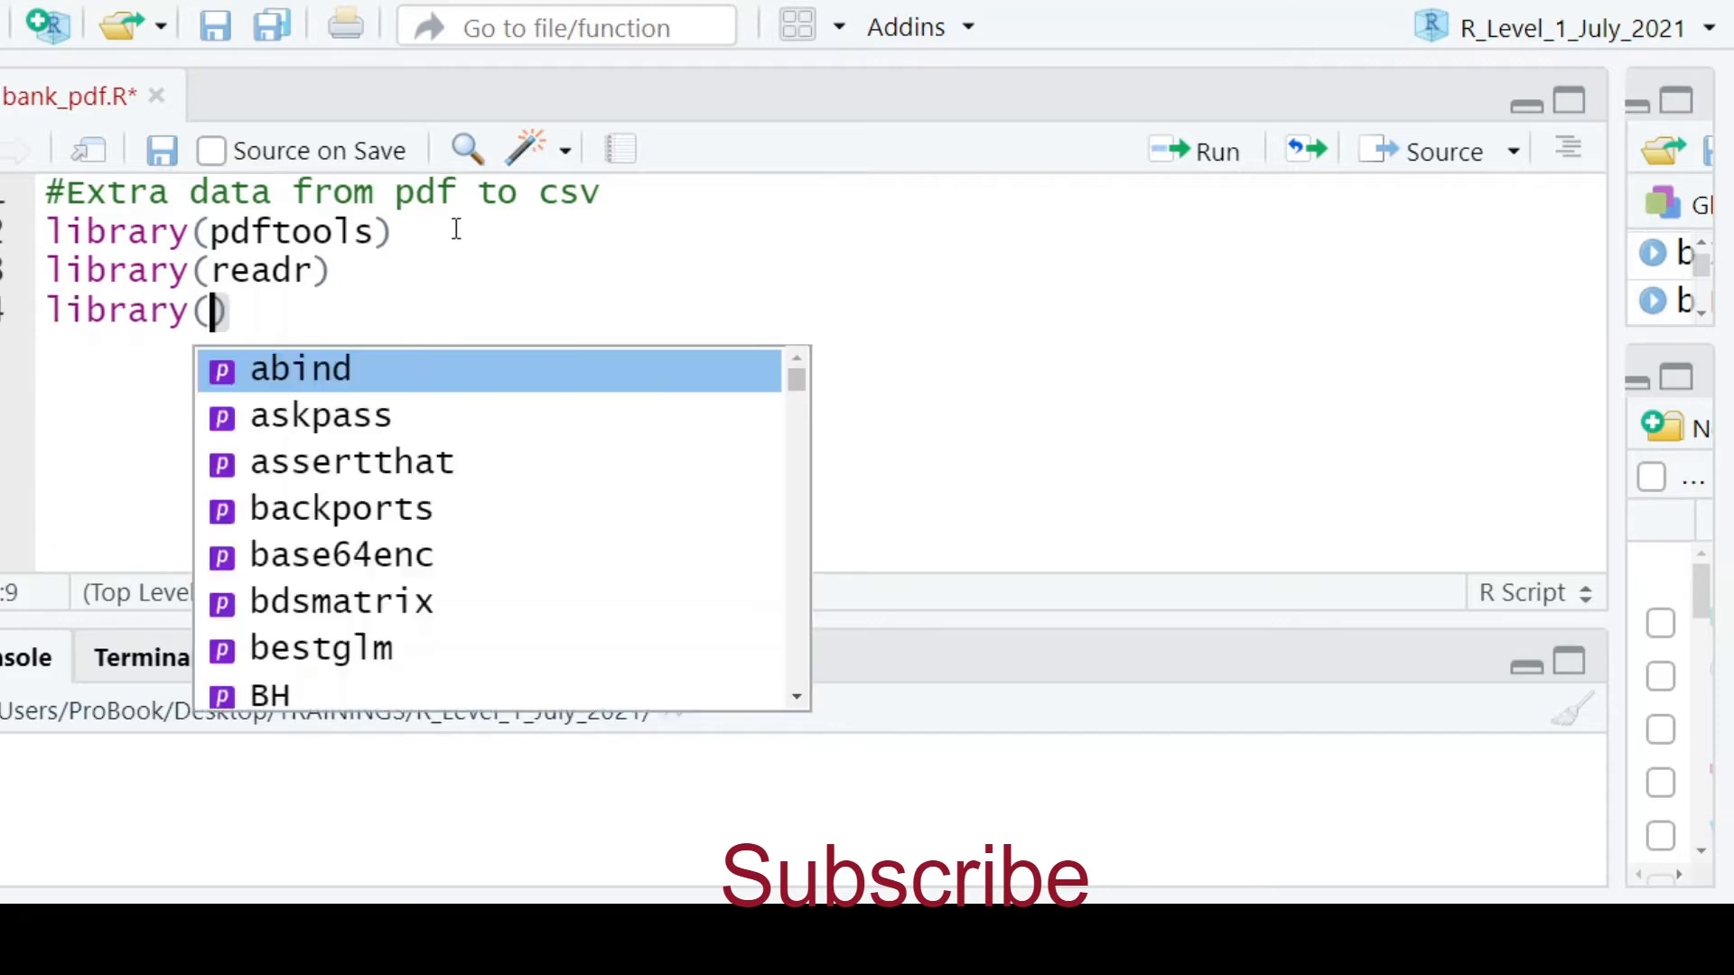
type("plyr")
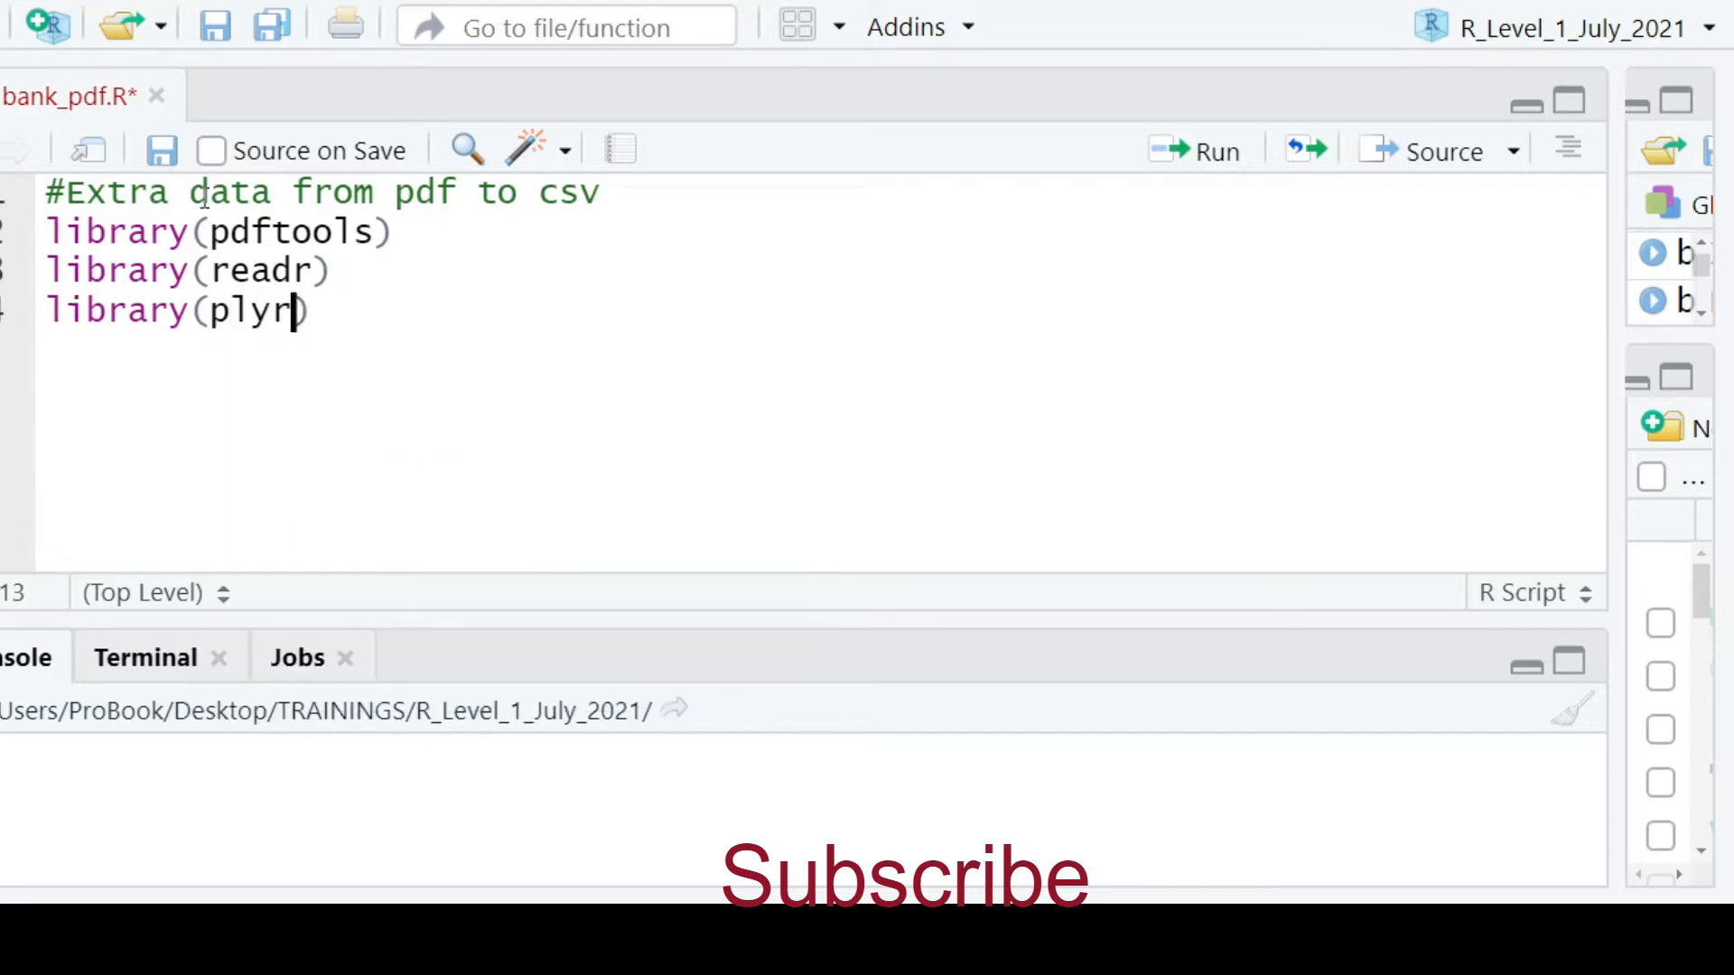
left_click(1197, 150)
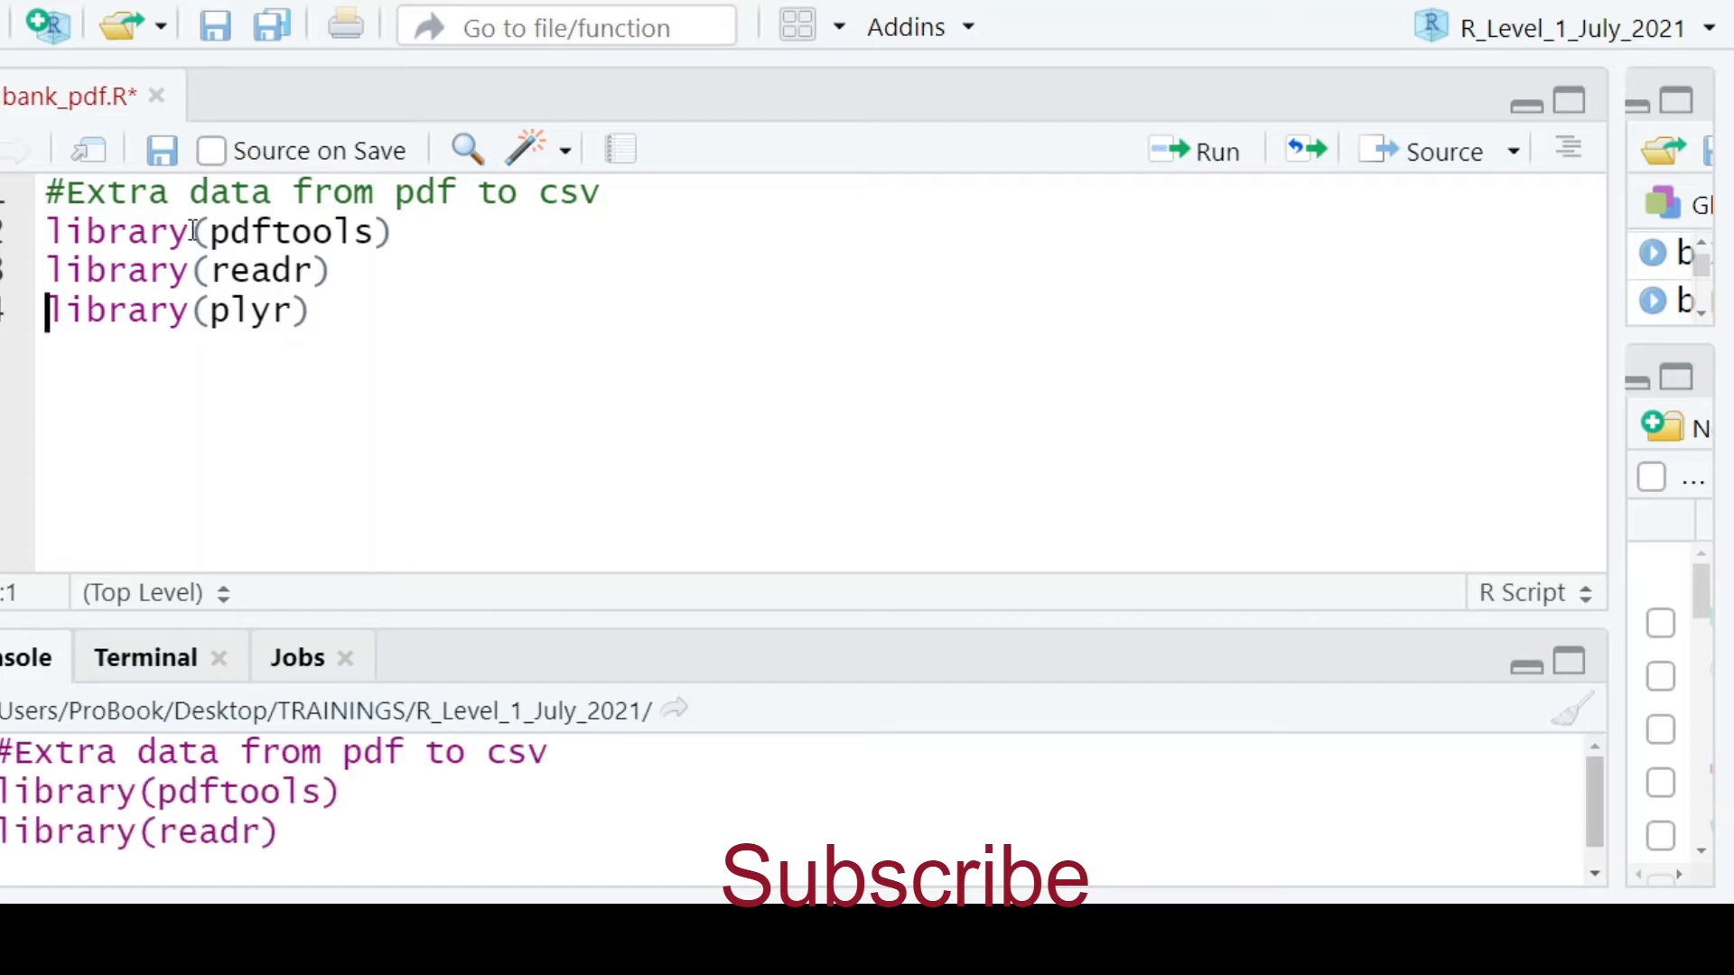
Create bank1 by piping pdf_text("bankdata.pdf") into read_lines() and run it
type("ba")
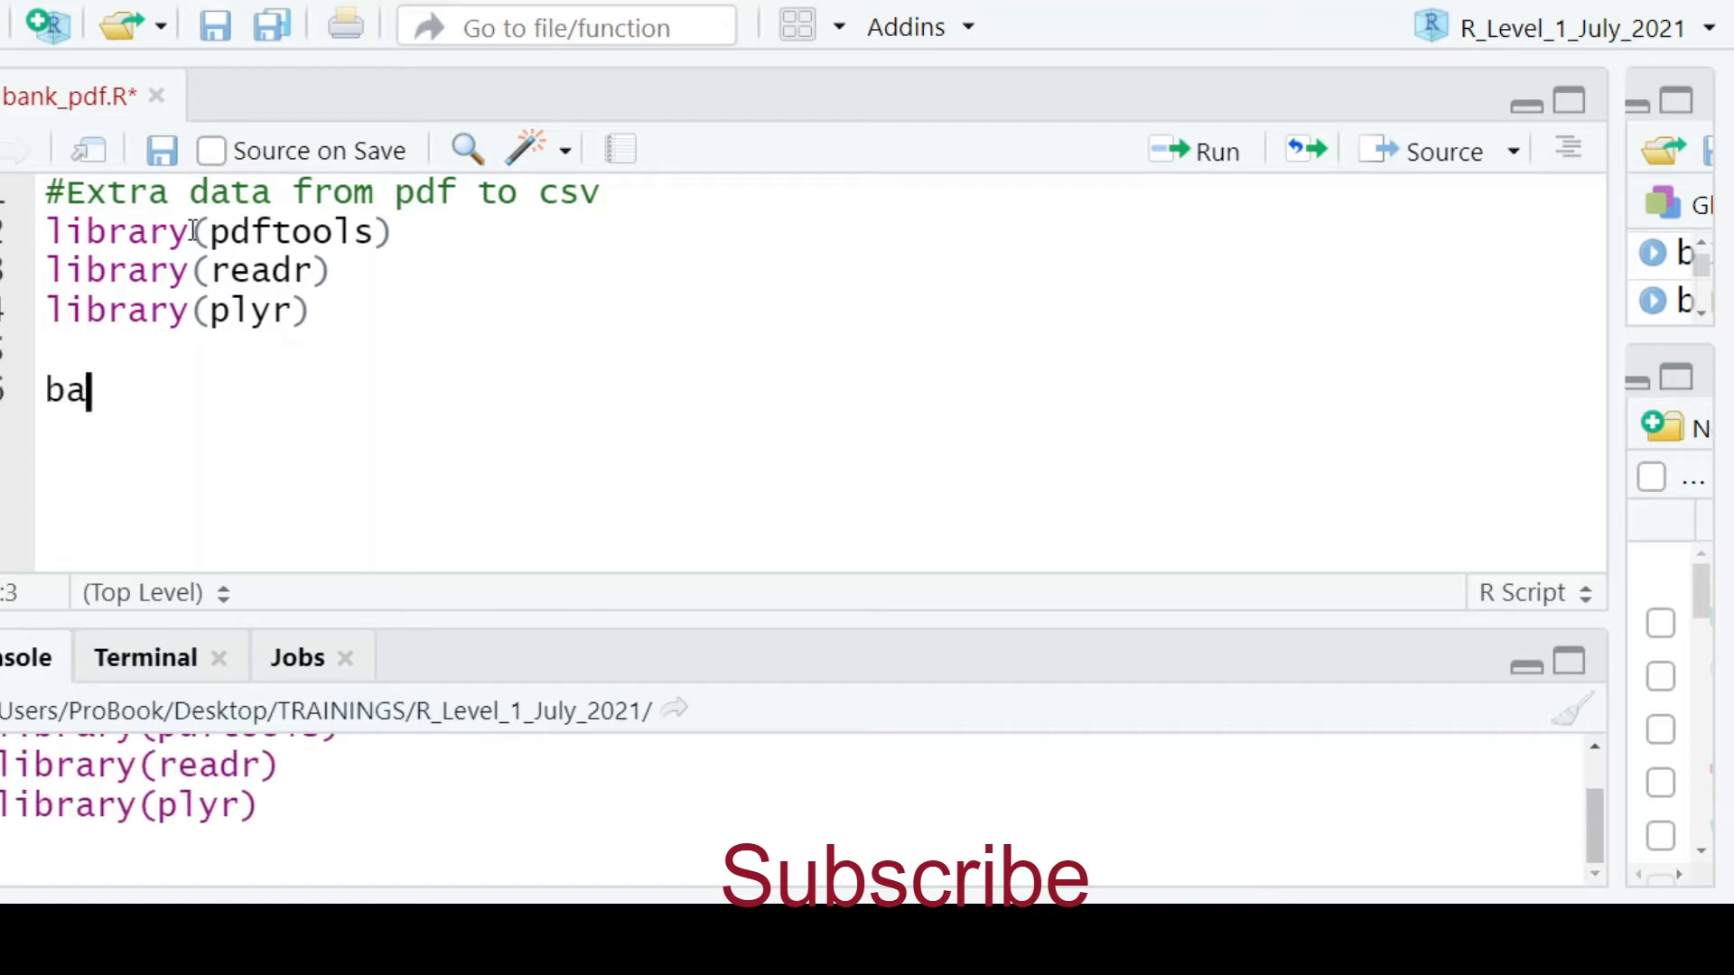
type("nk1 <-")
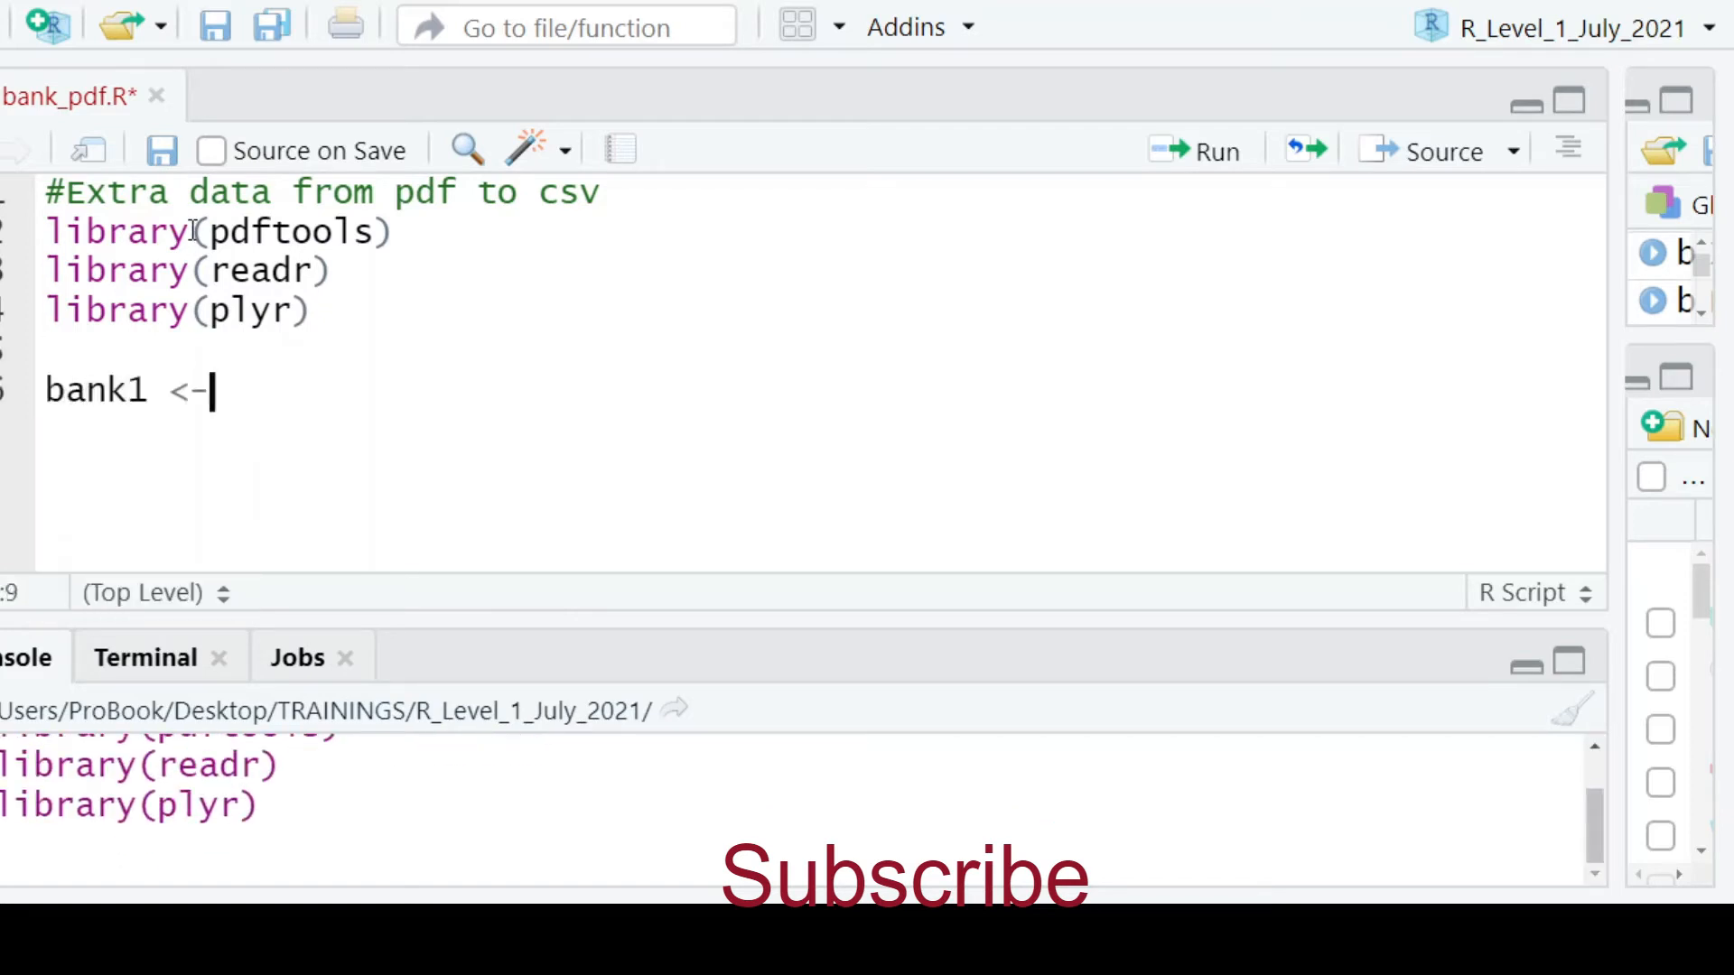
type("pdf_t")
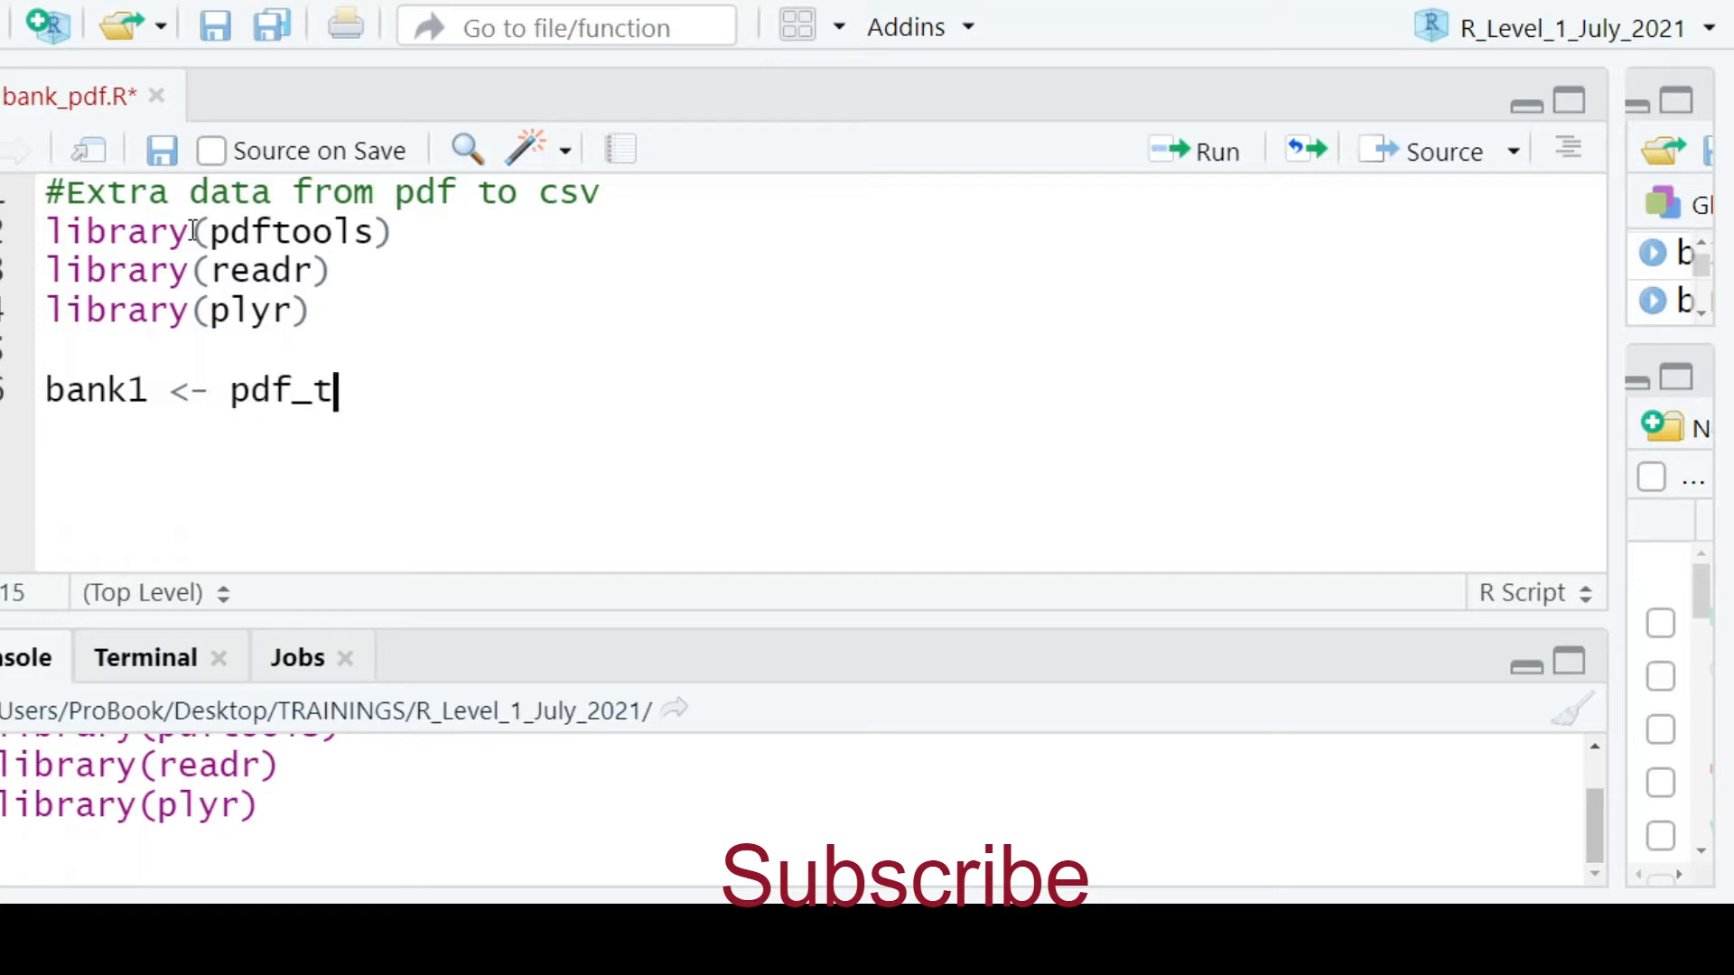
type("ext")
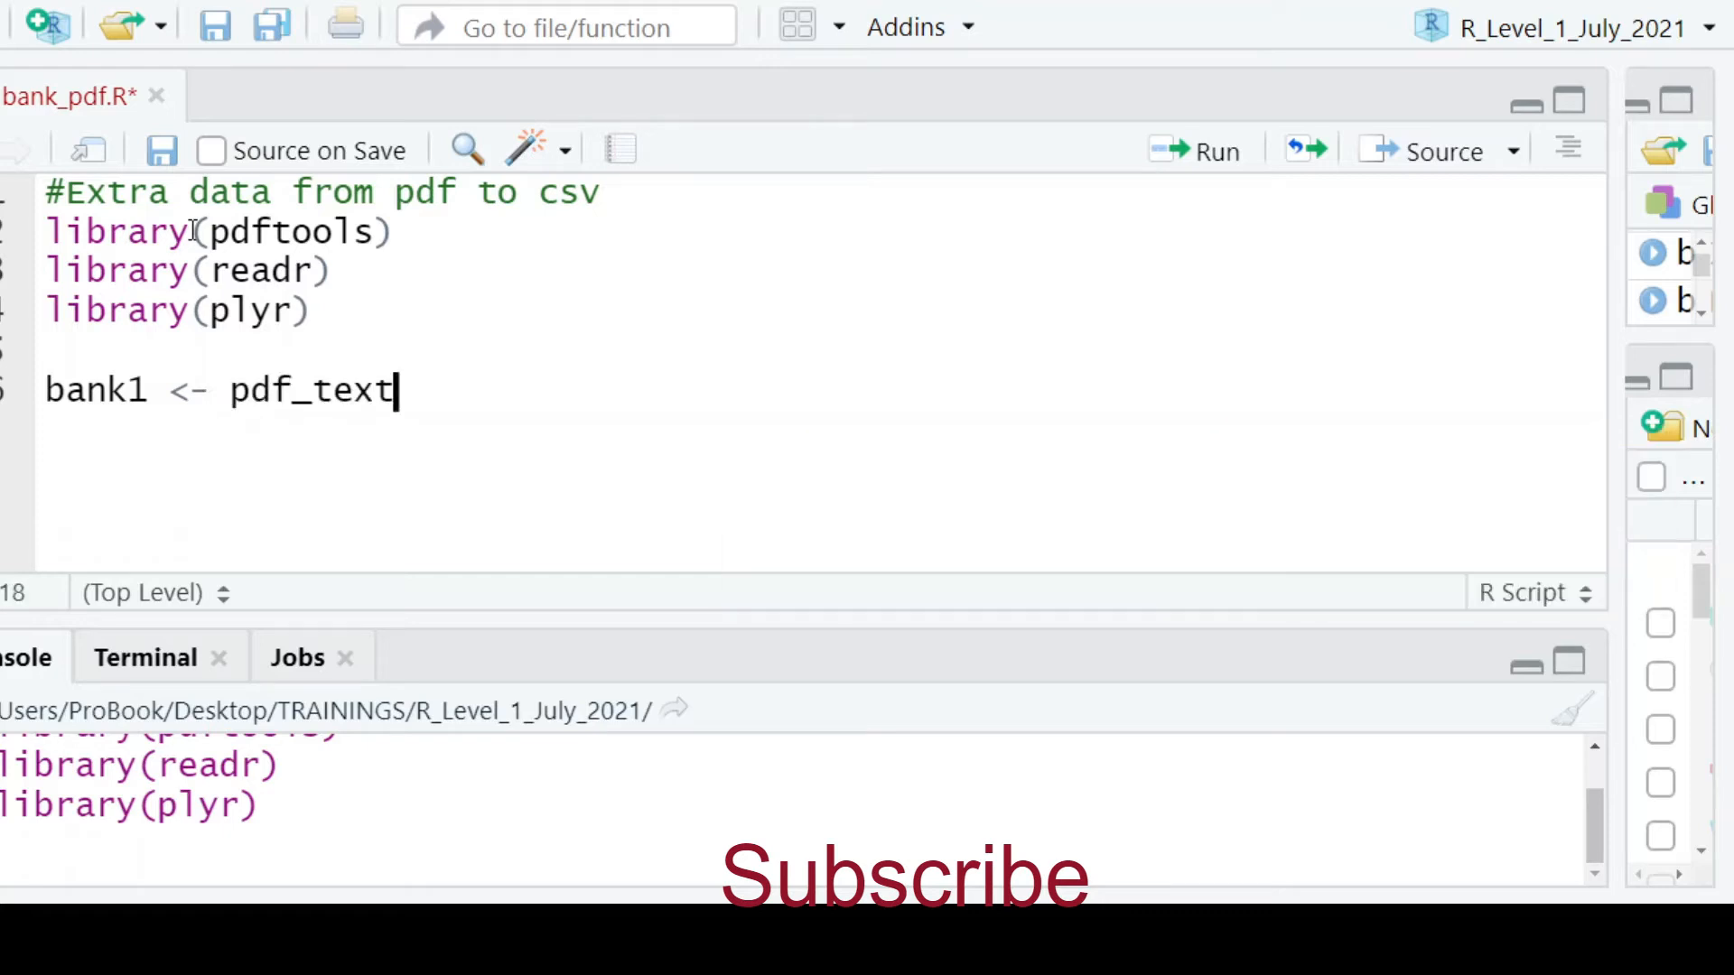
type("(\"ba")
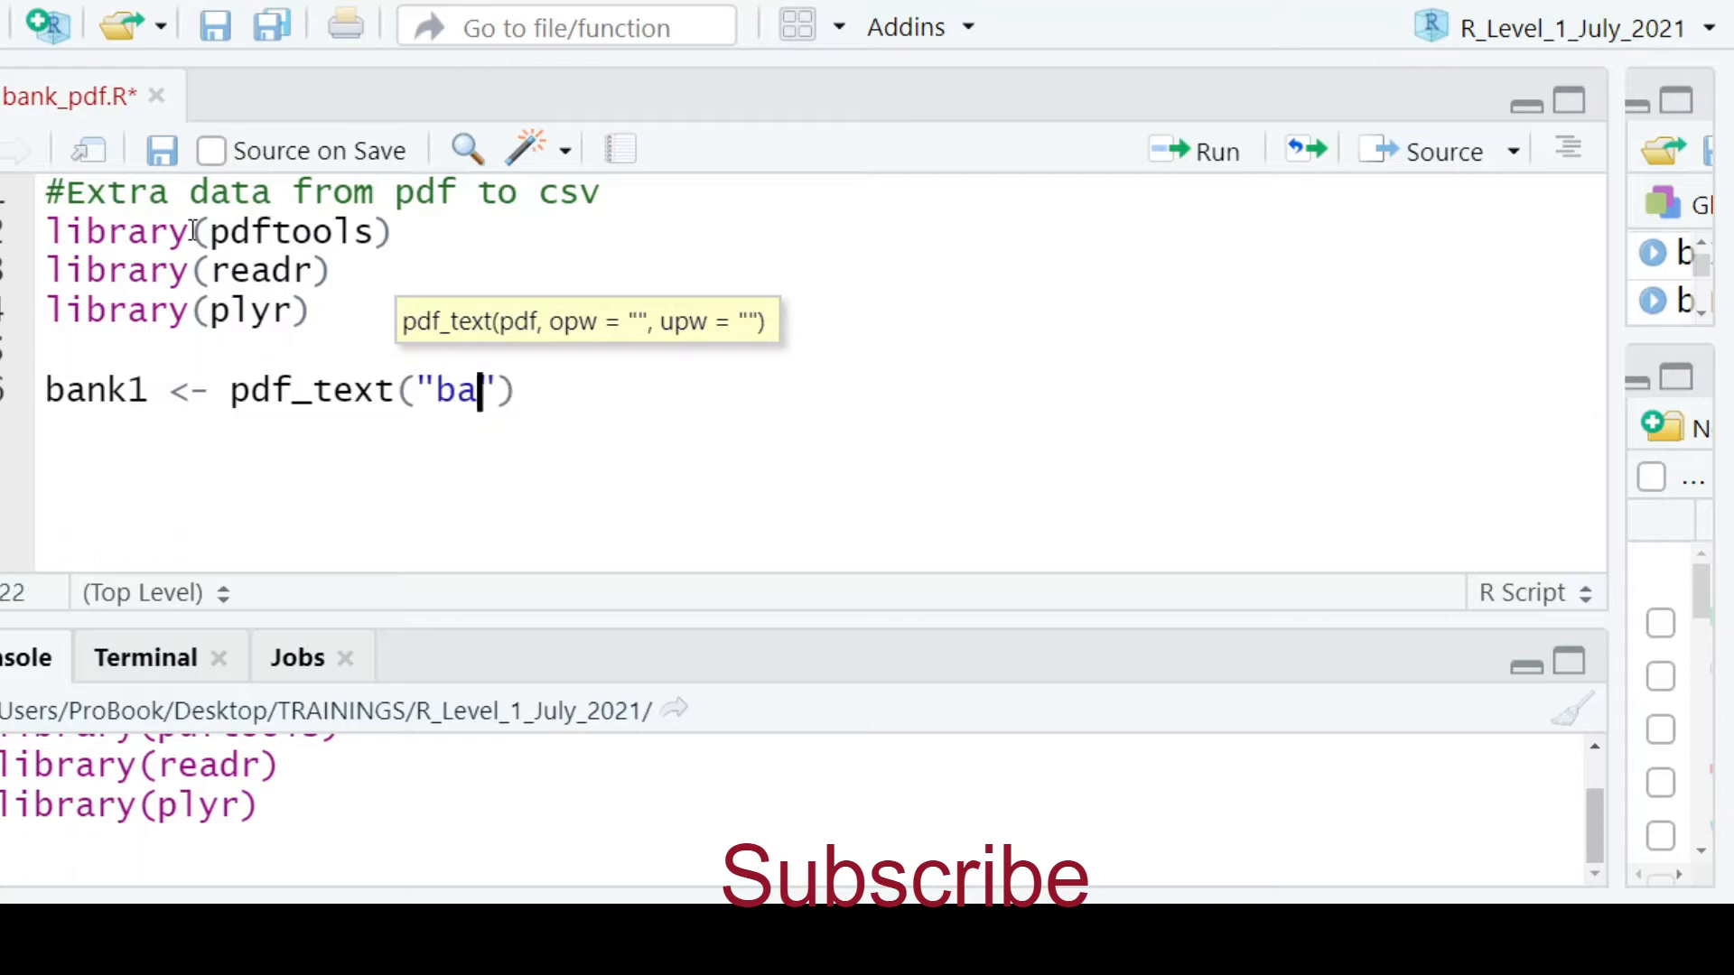
type("nkdata.p")
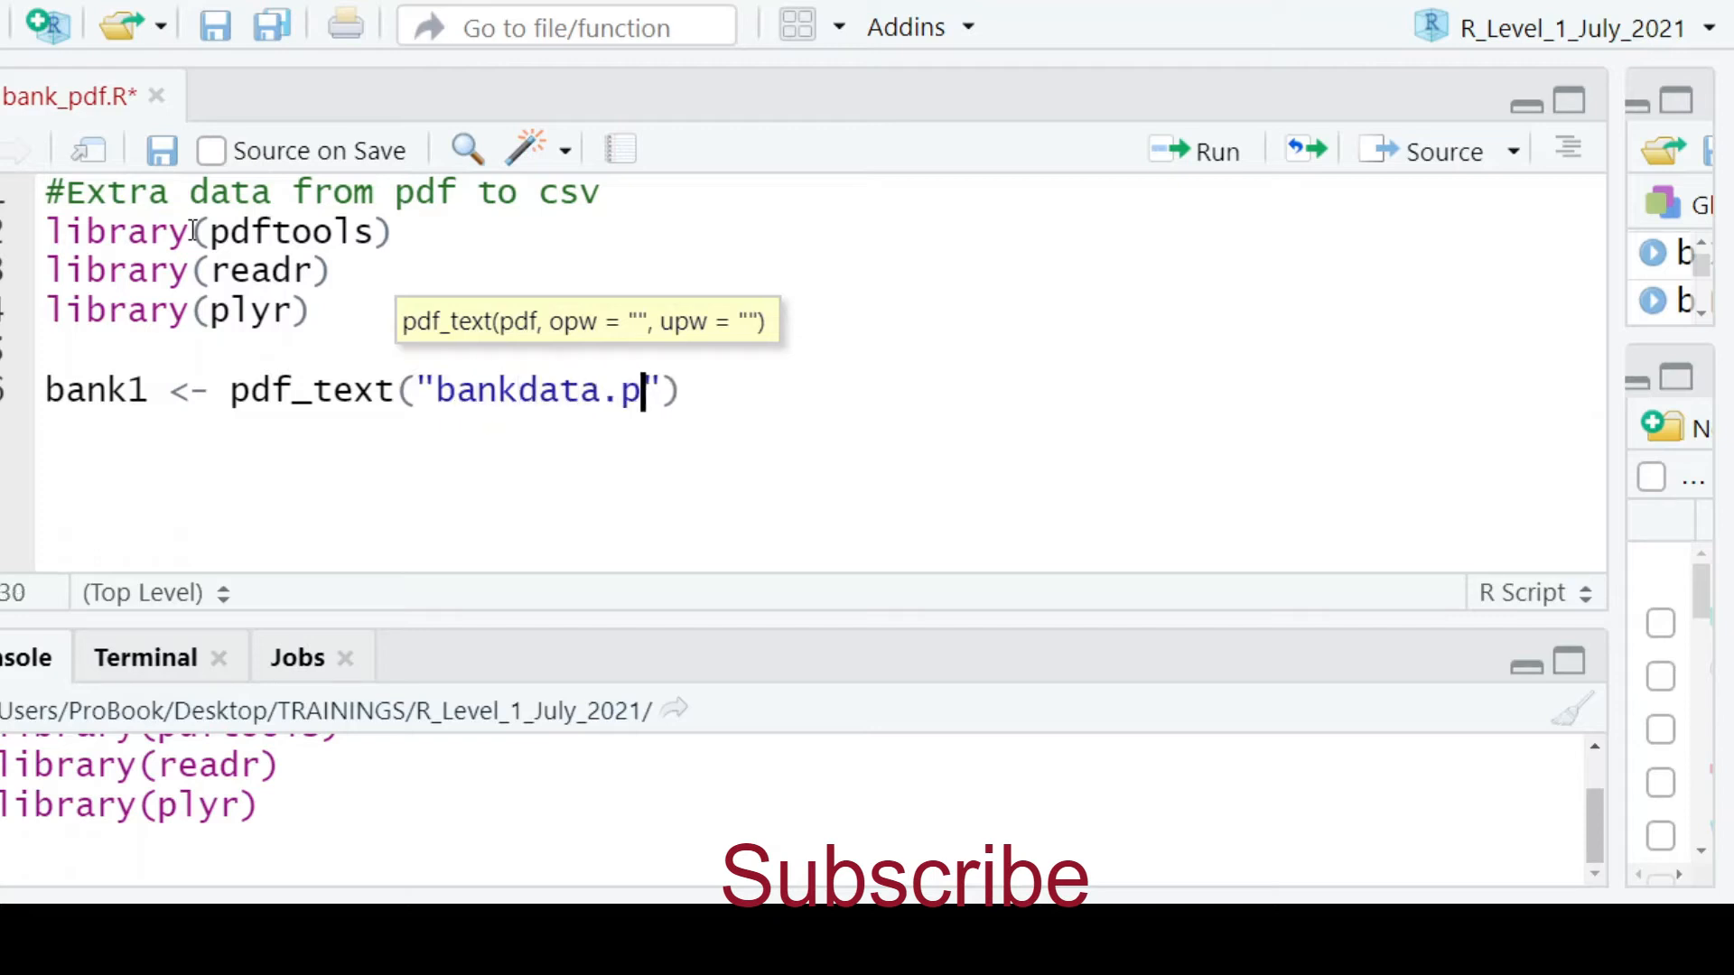
type("df")
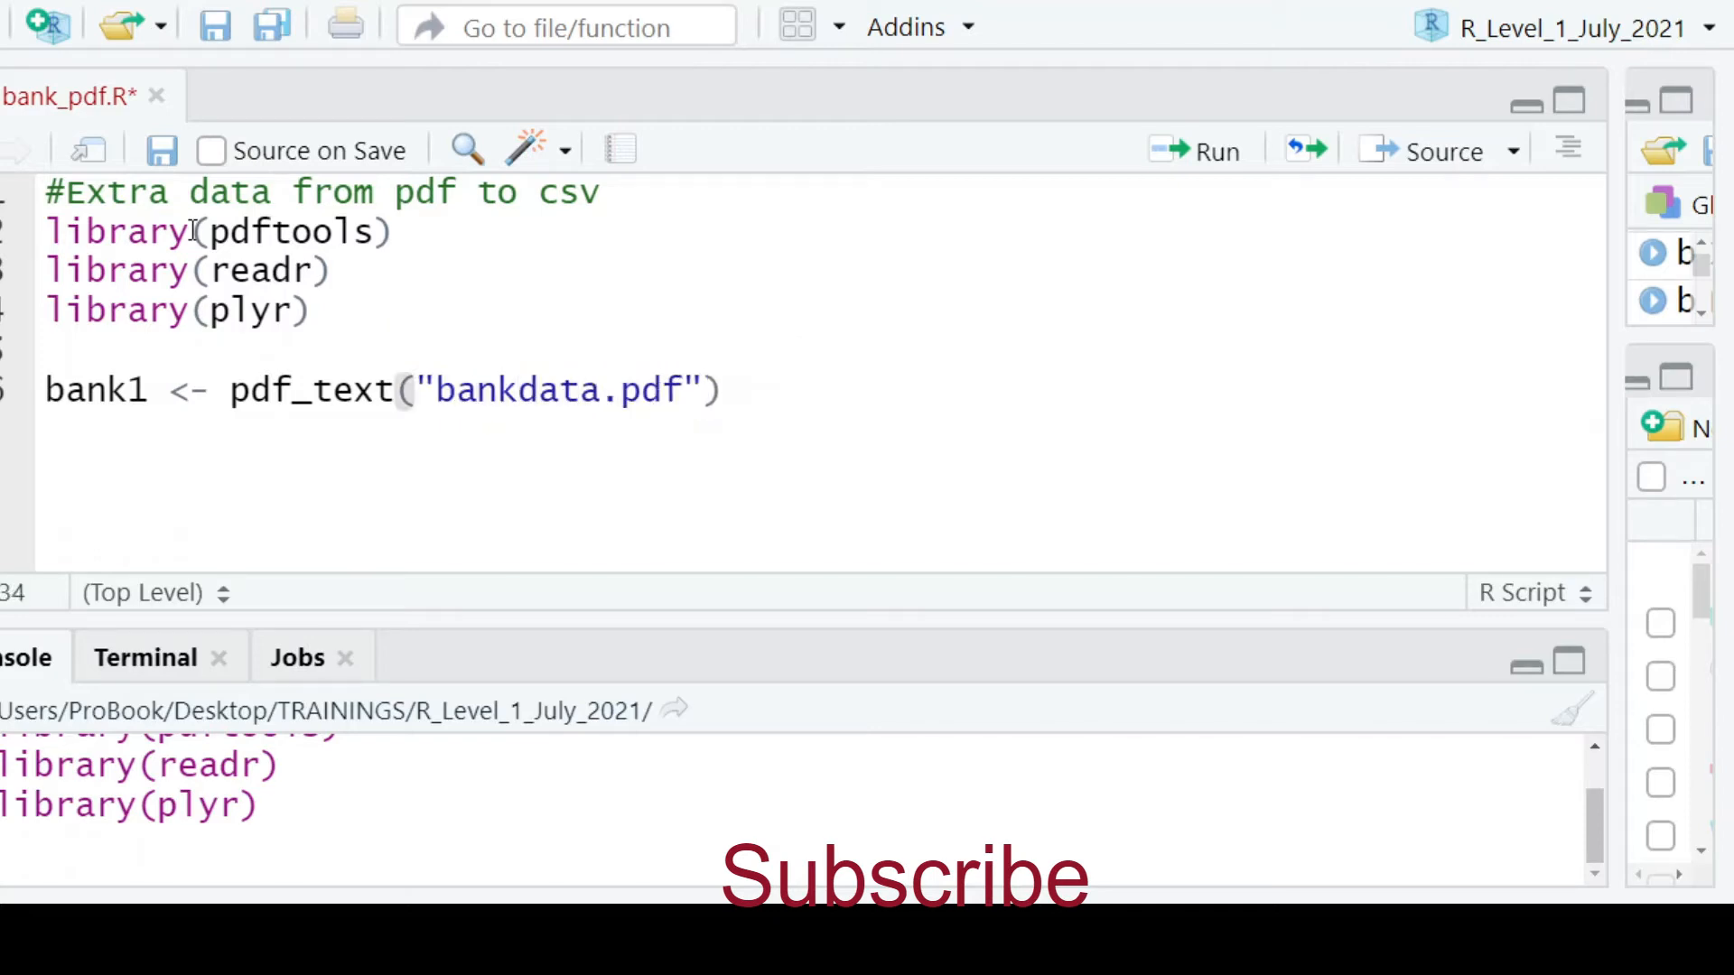
type("%>%")
type("r")
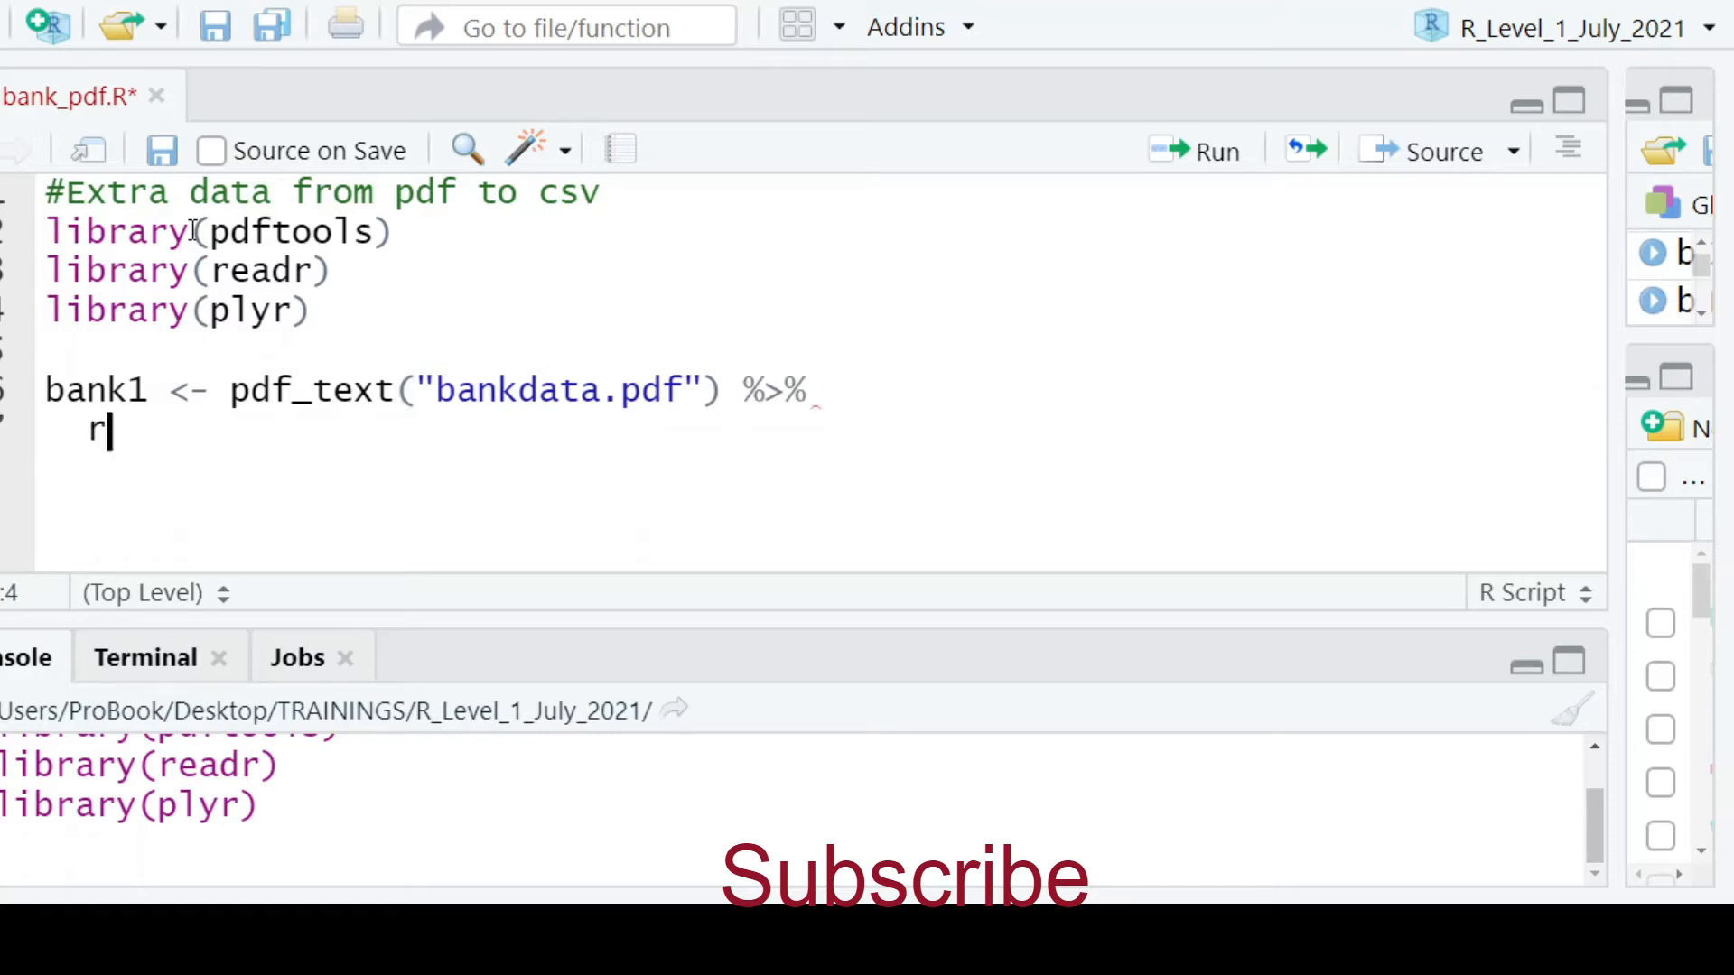
type("ead_")
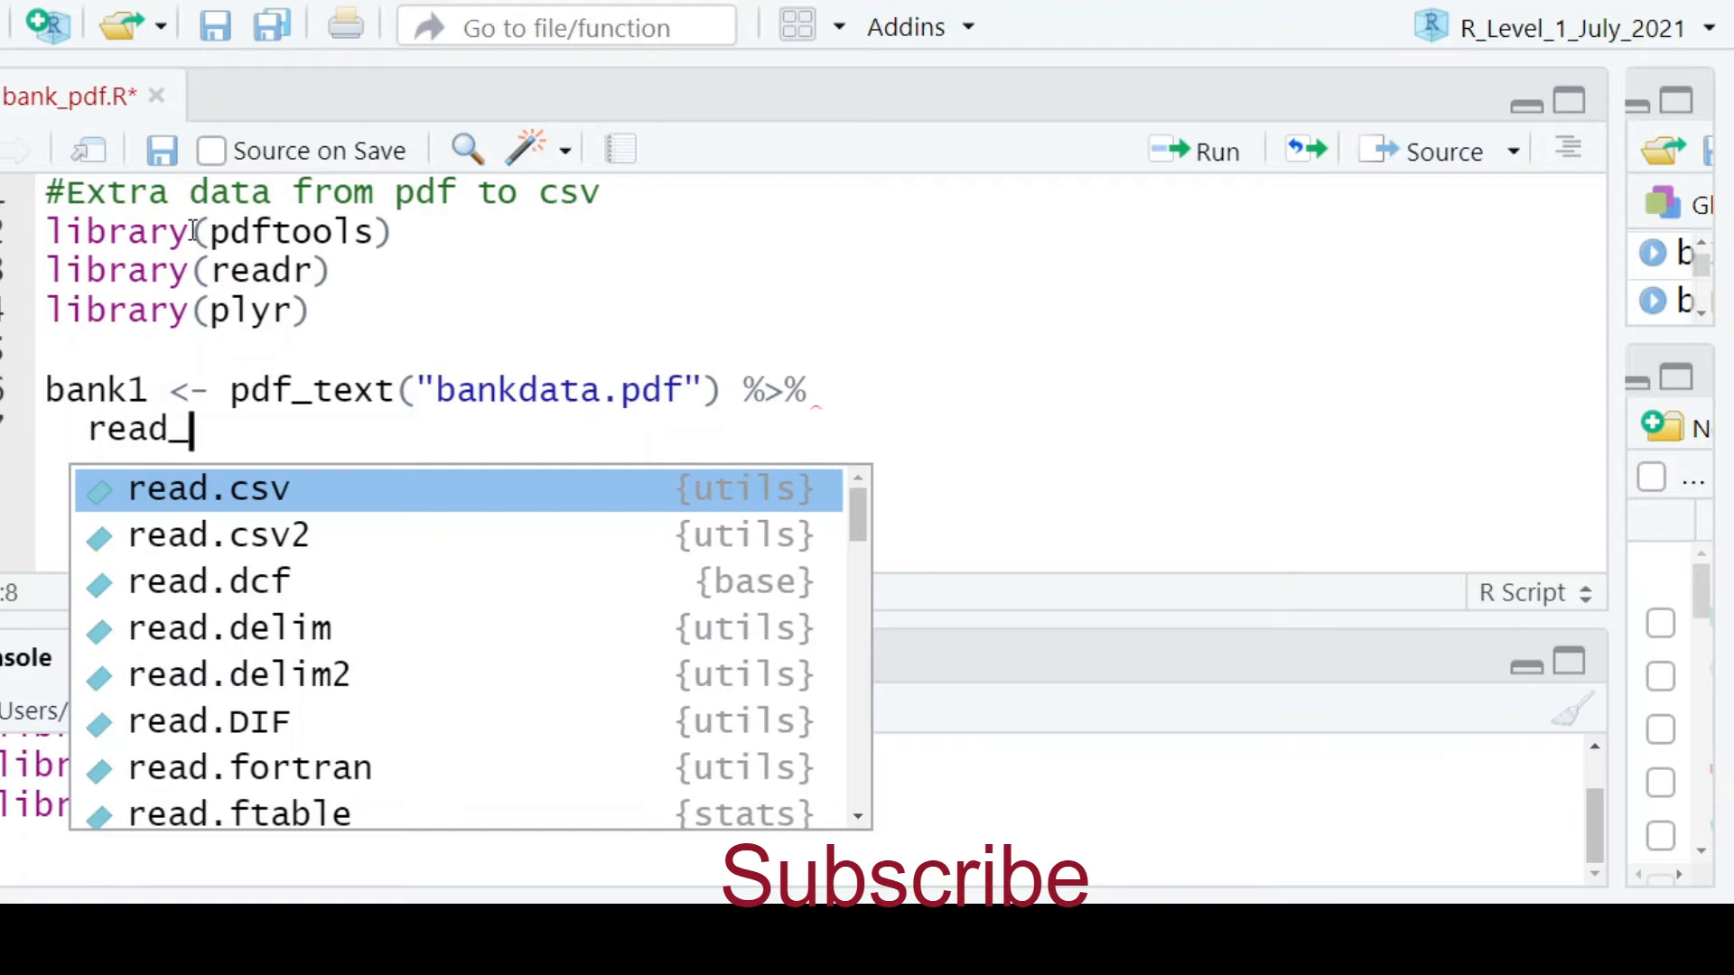
type("lines(")
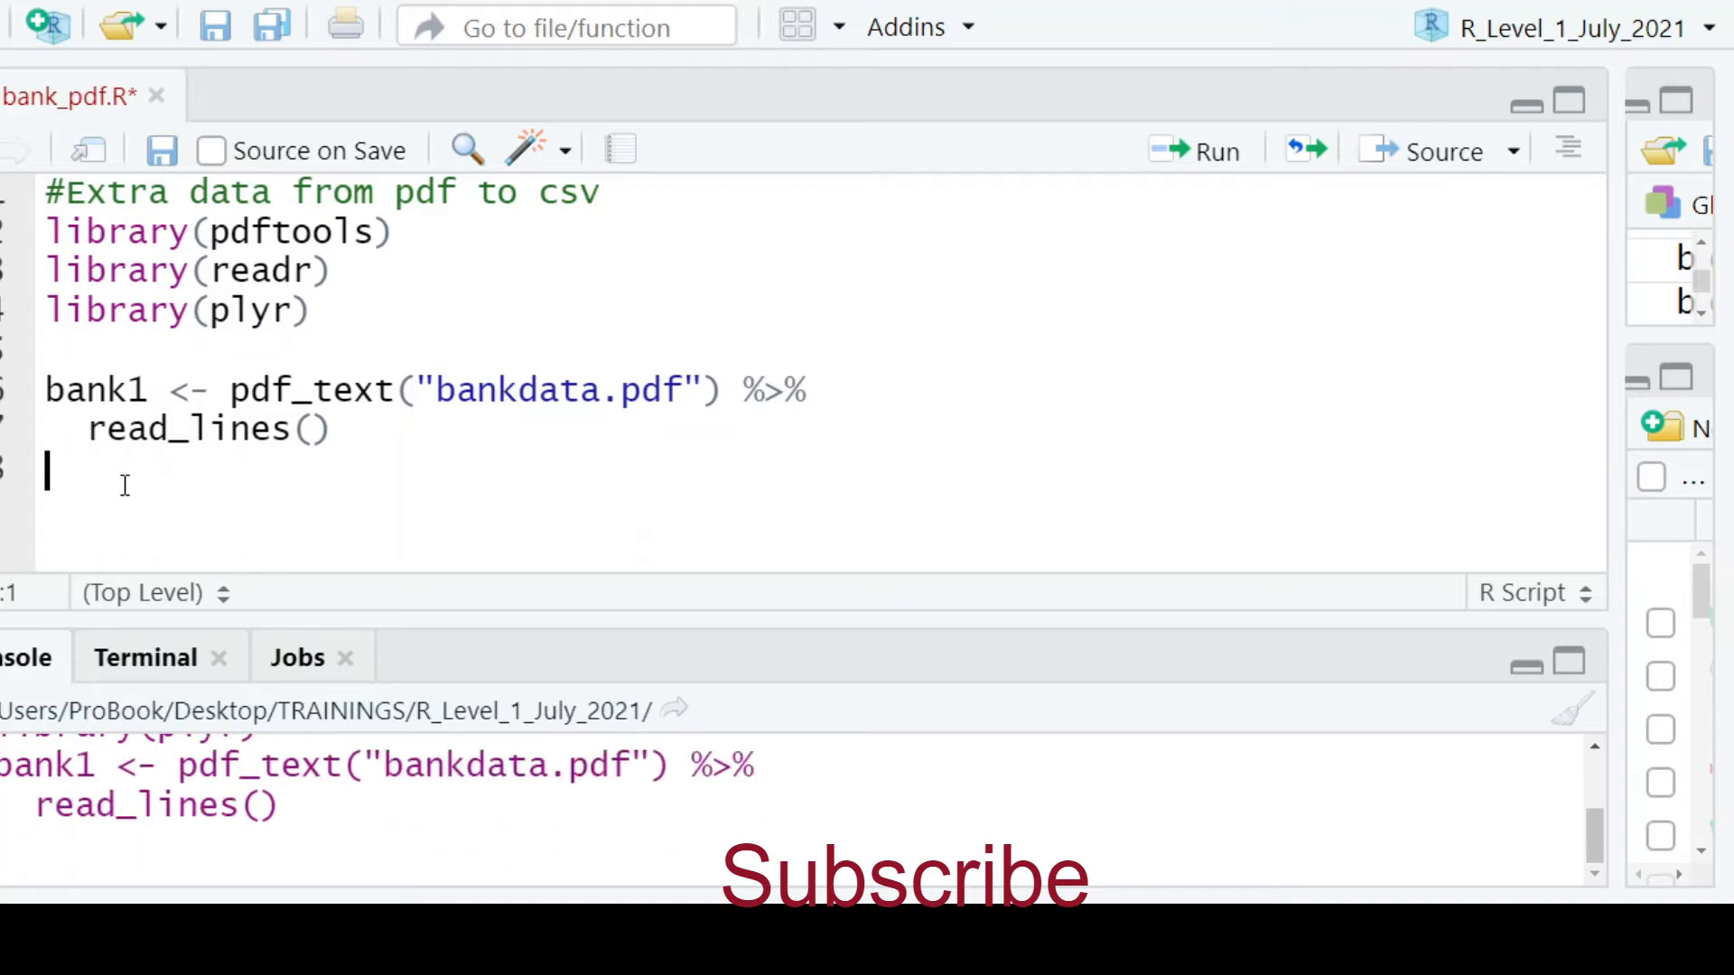
Start bank2 as bank1[2:17] piped into str_squish()
type("bank")
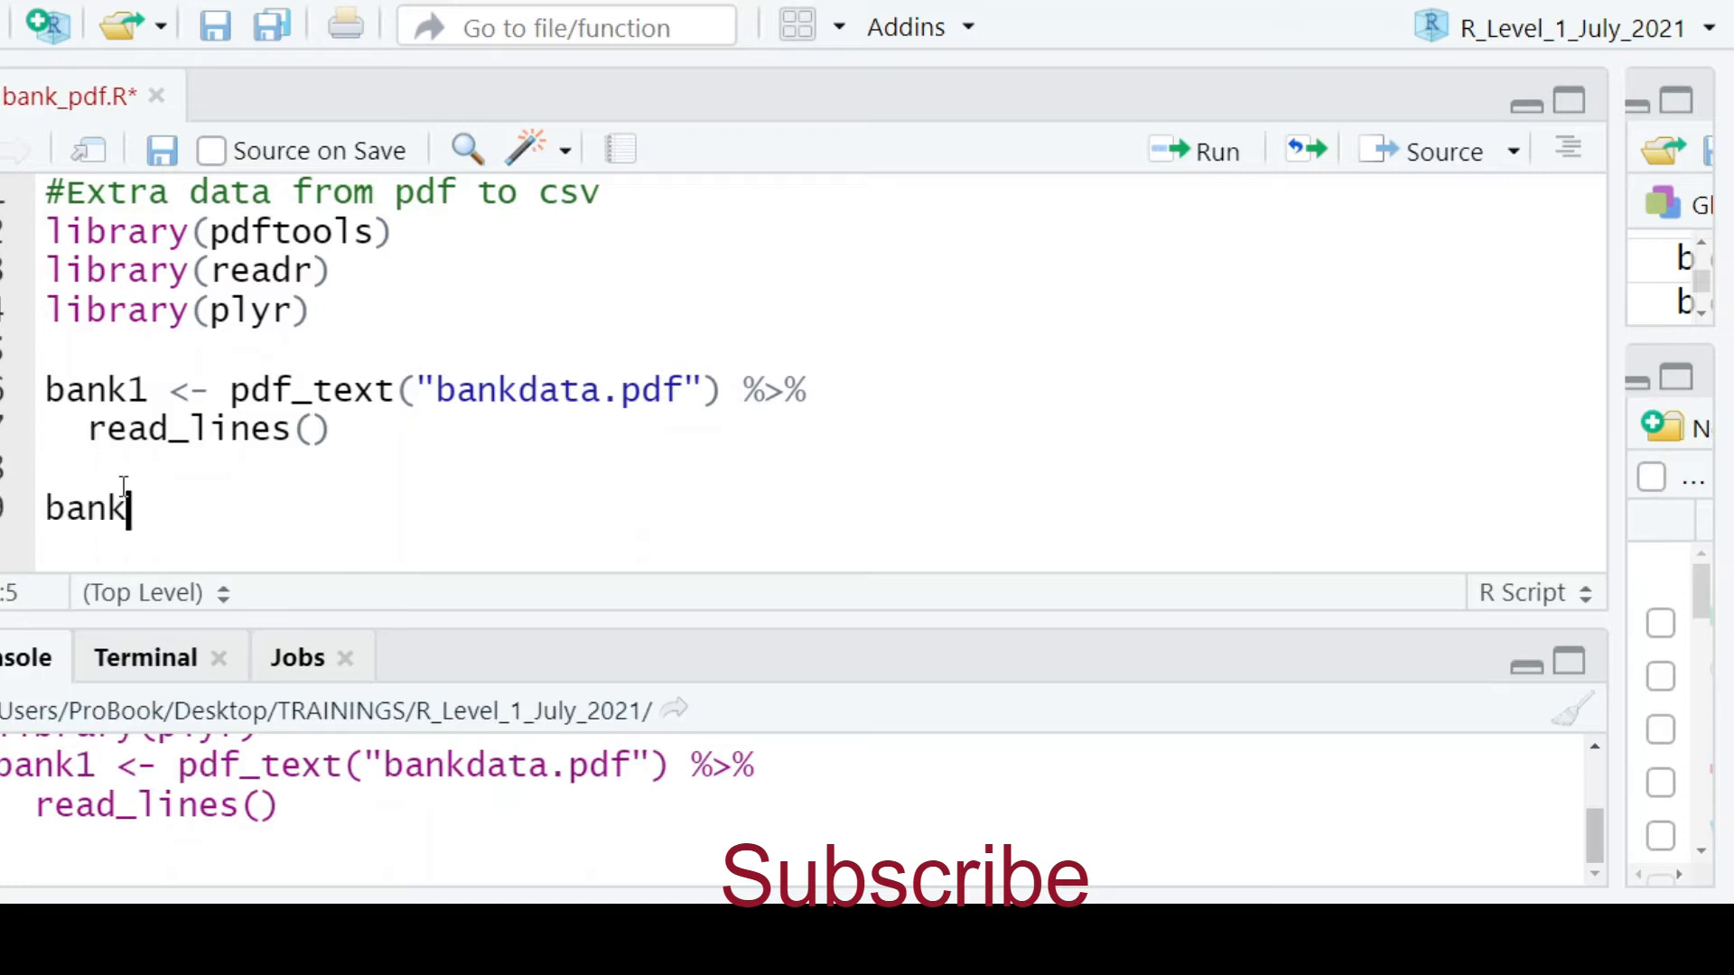
type("2 <- bank1")
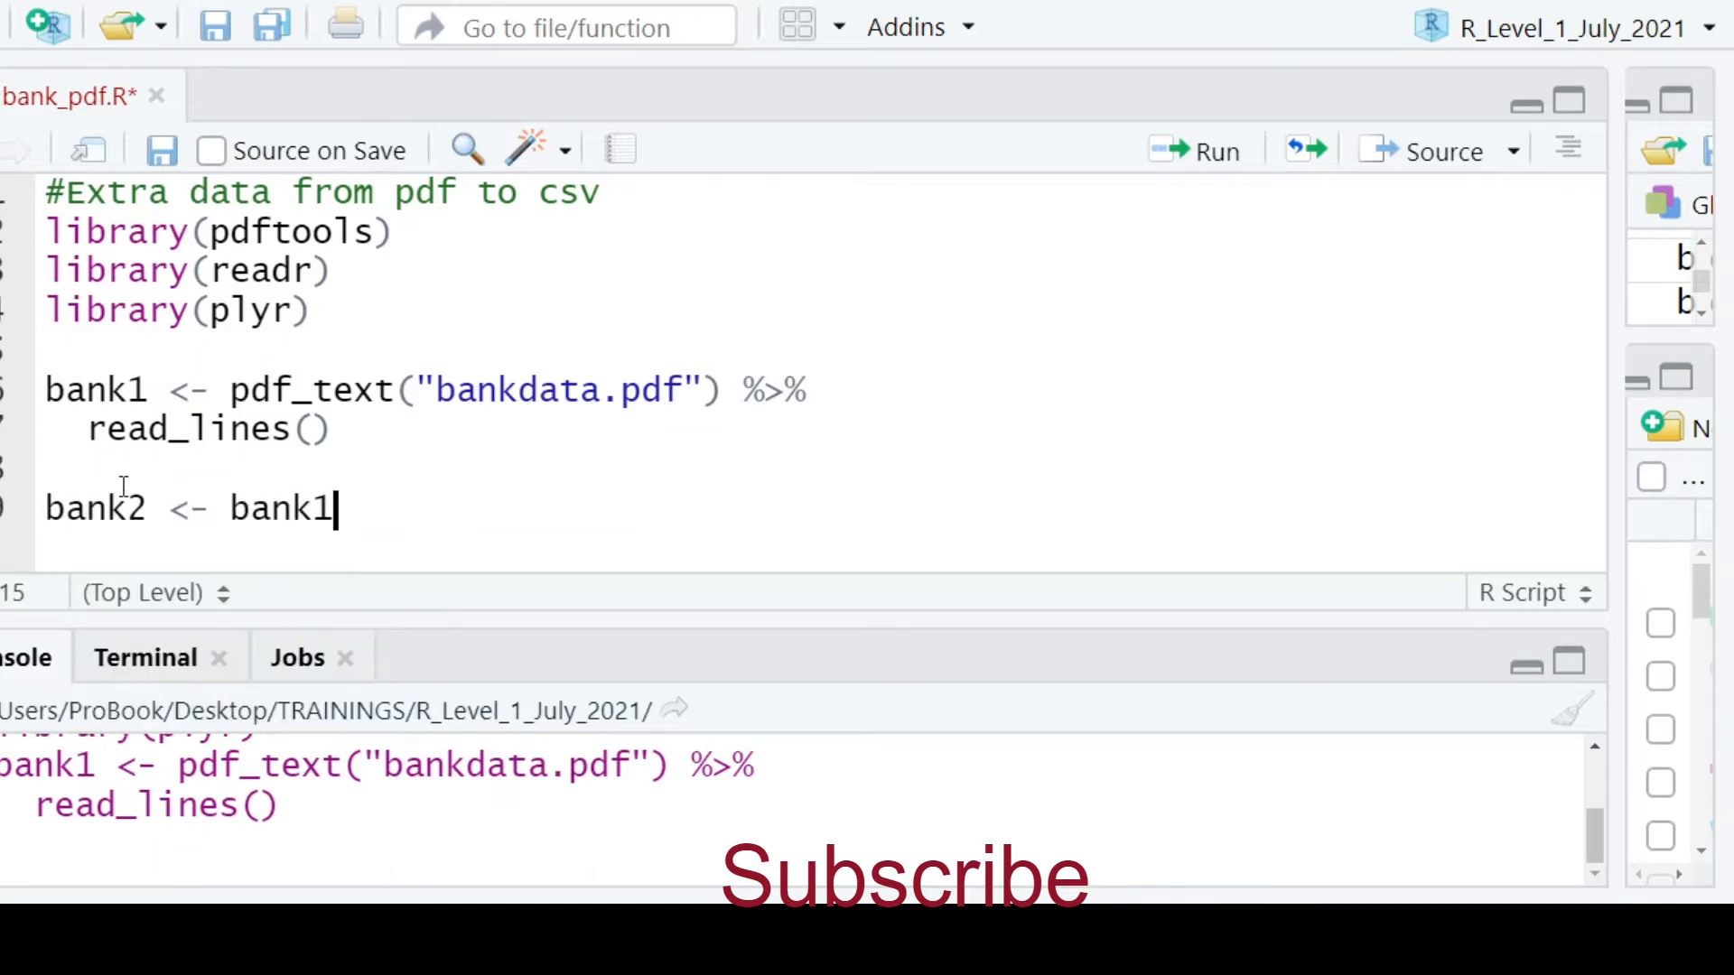
type("%>%")
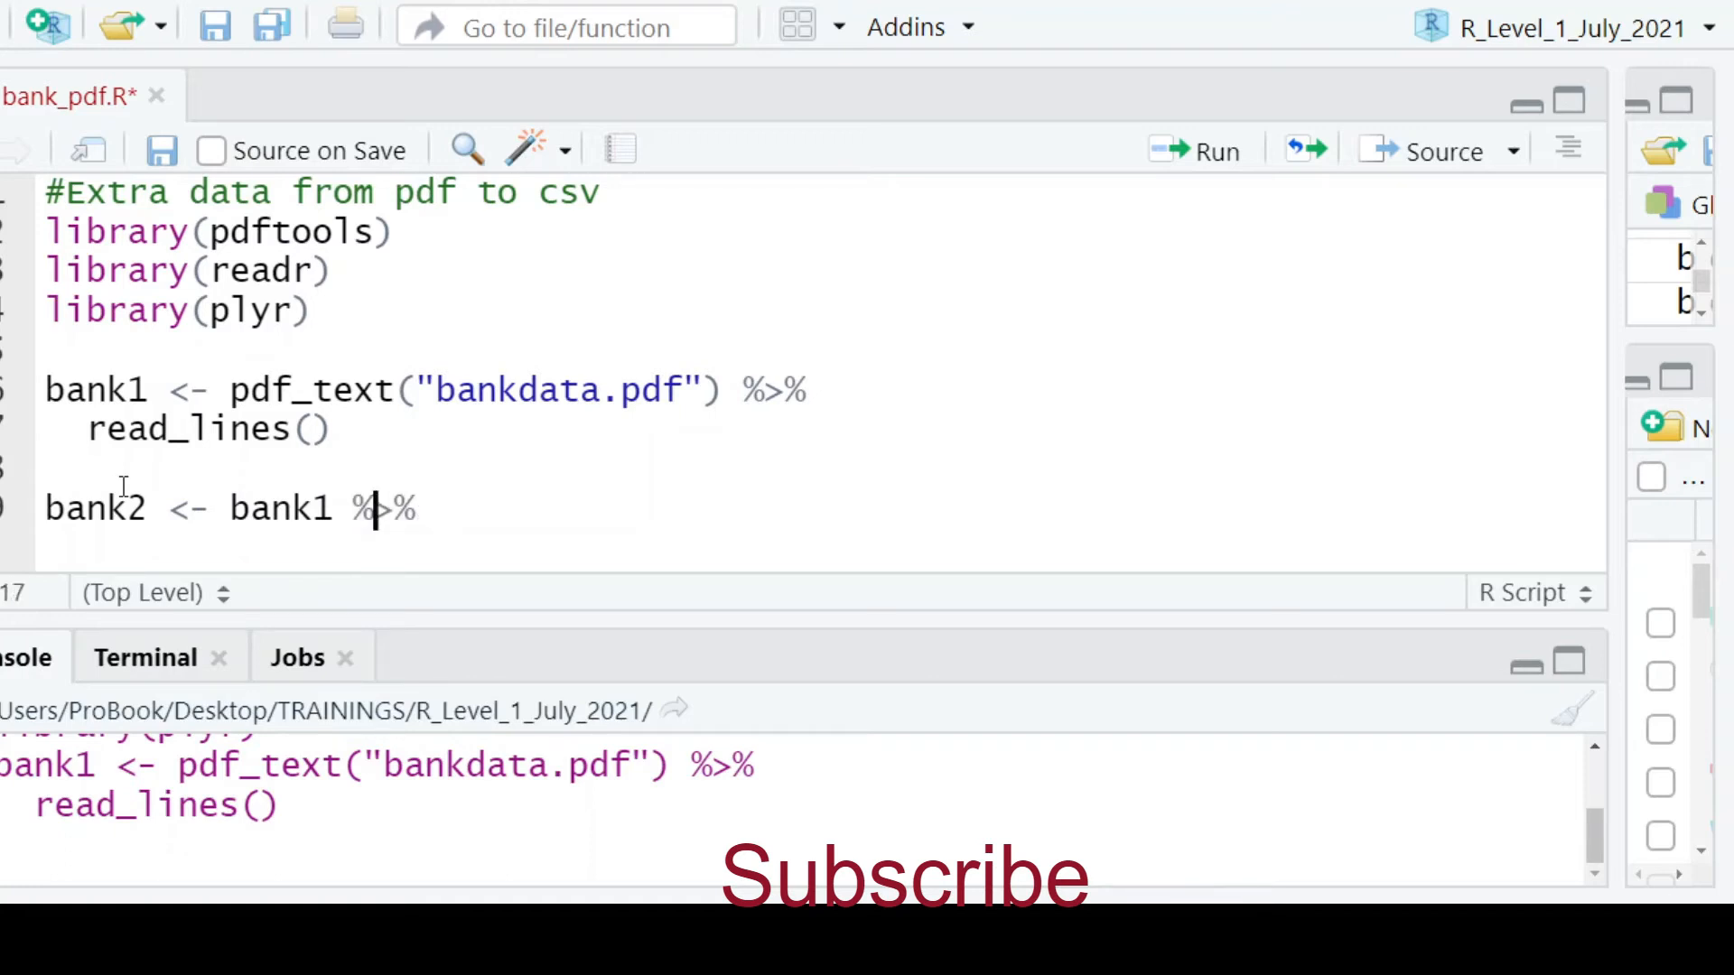
type("[2]")
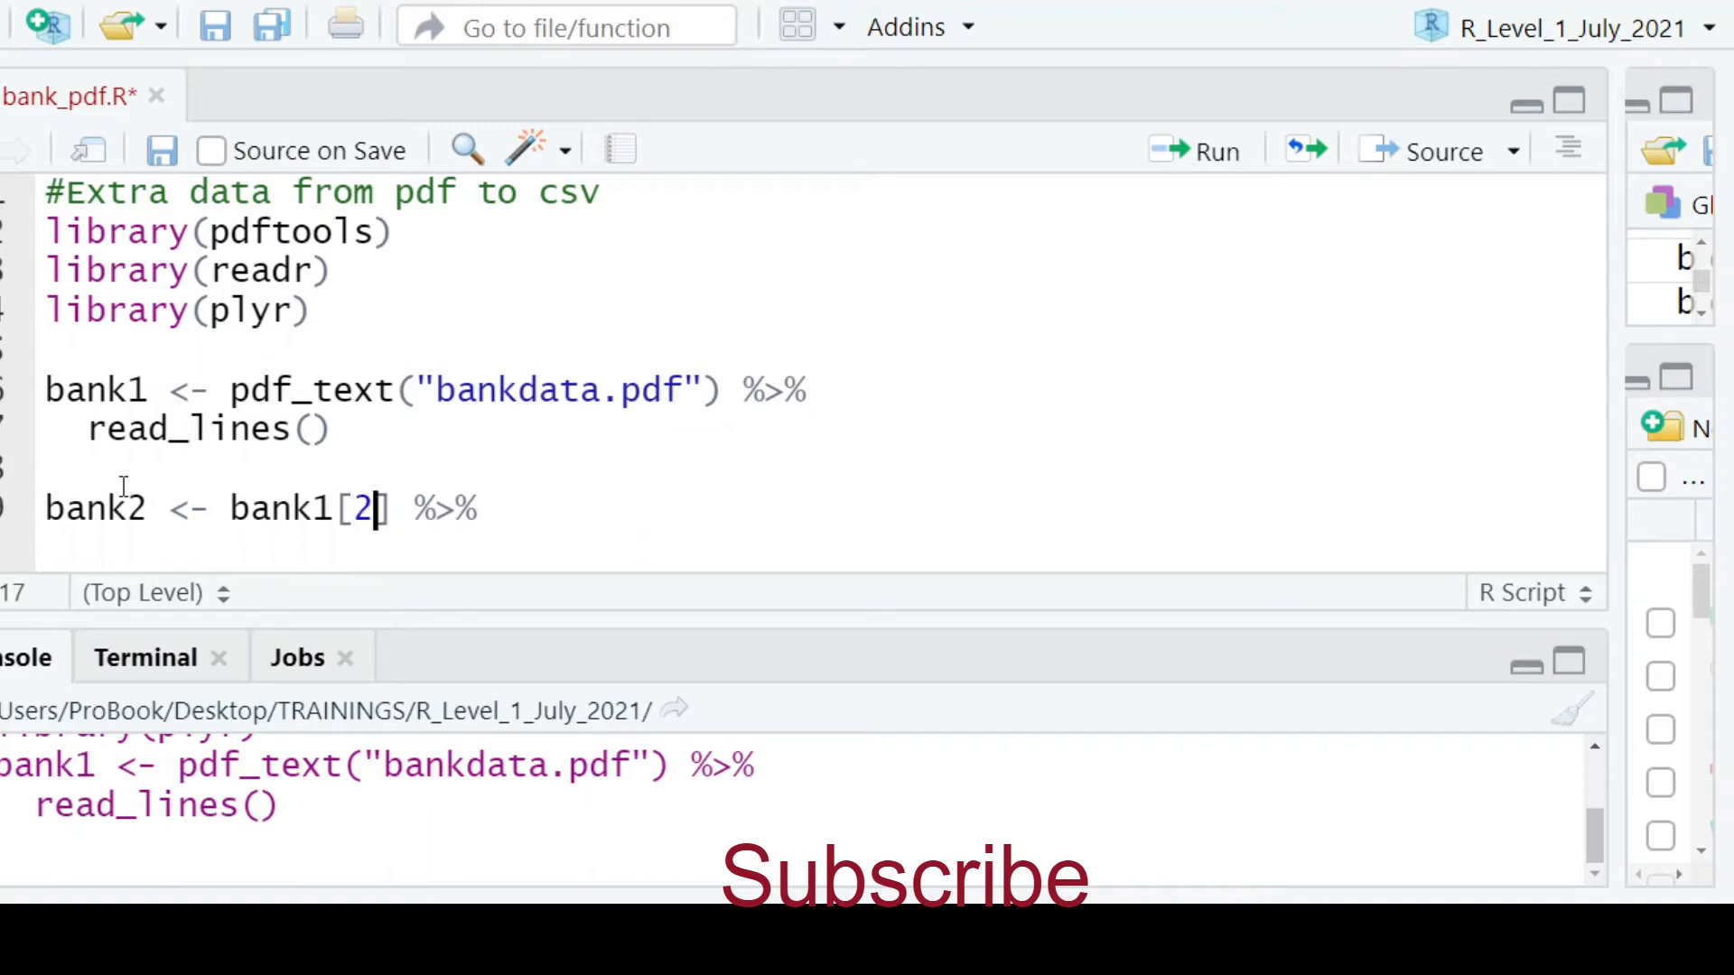
type(":17")
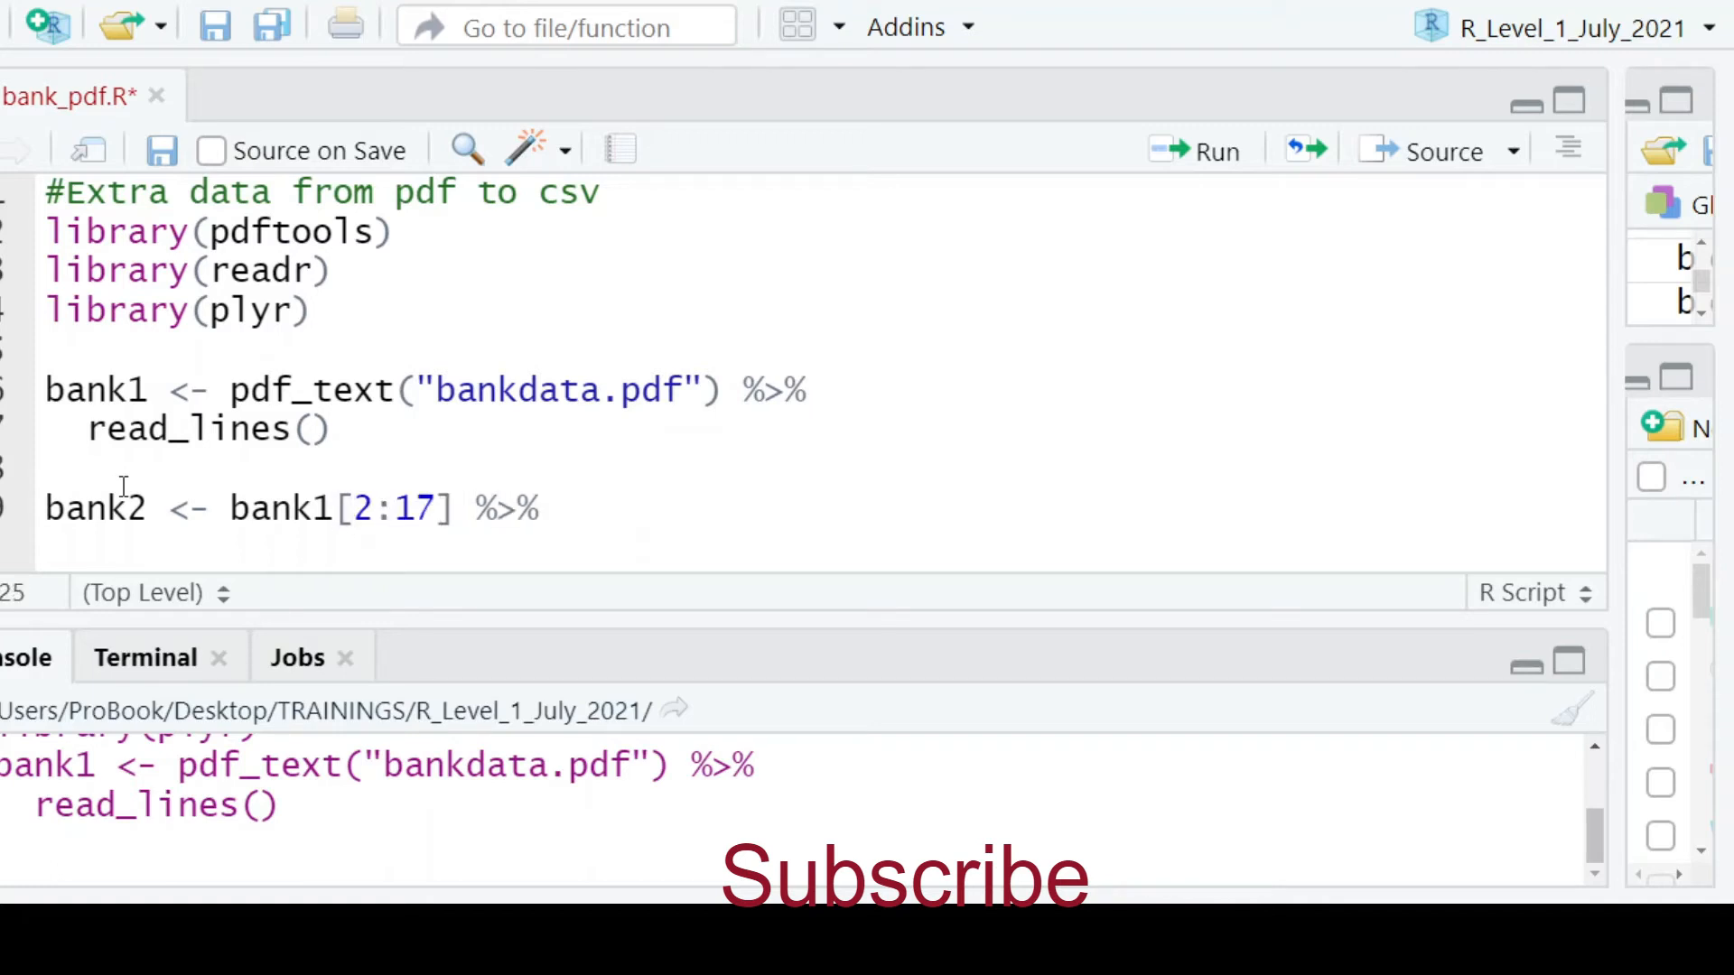
type("str_sq")
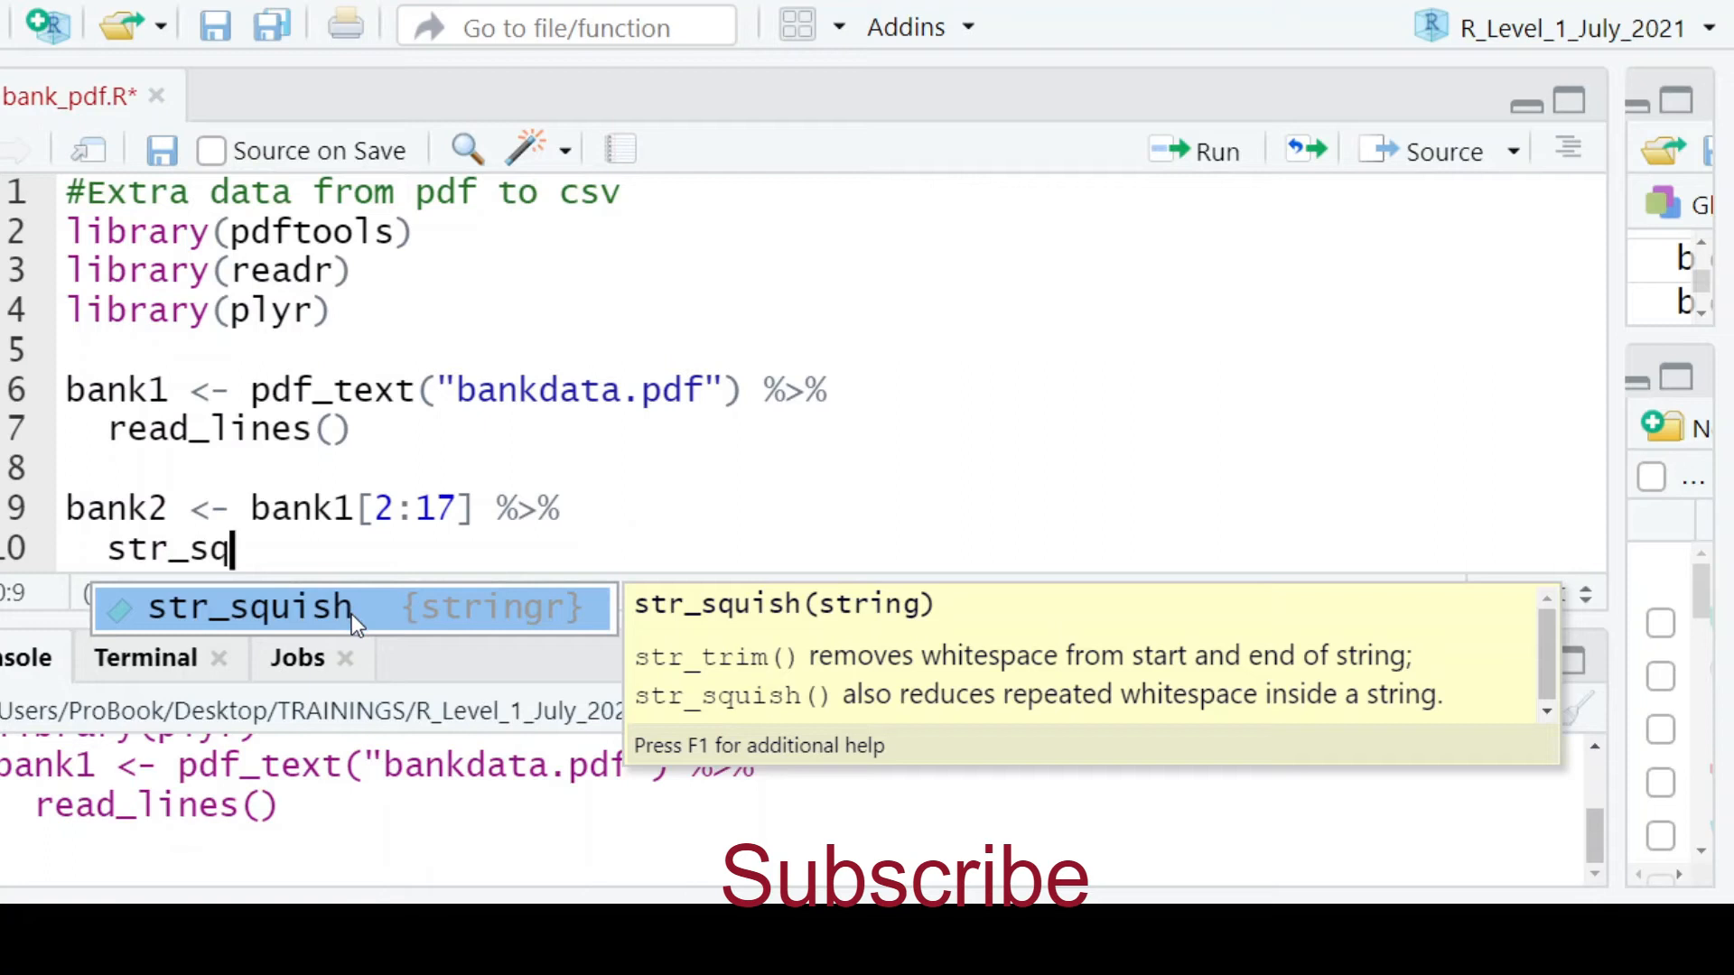
left_click(250, 607)
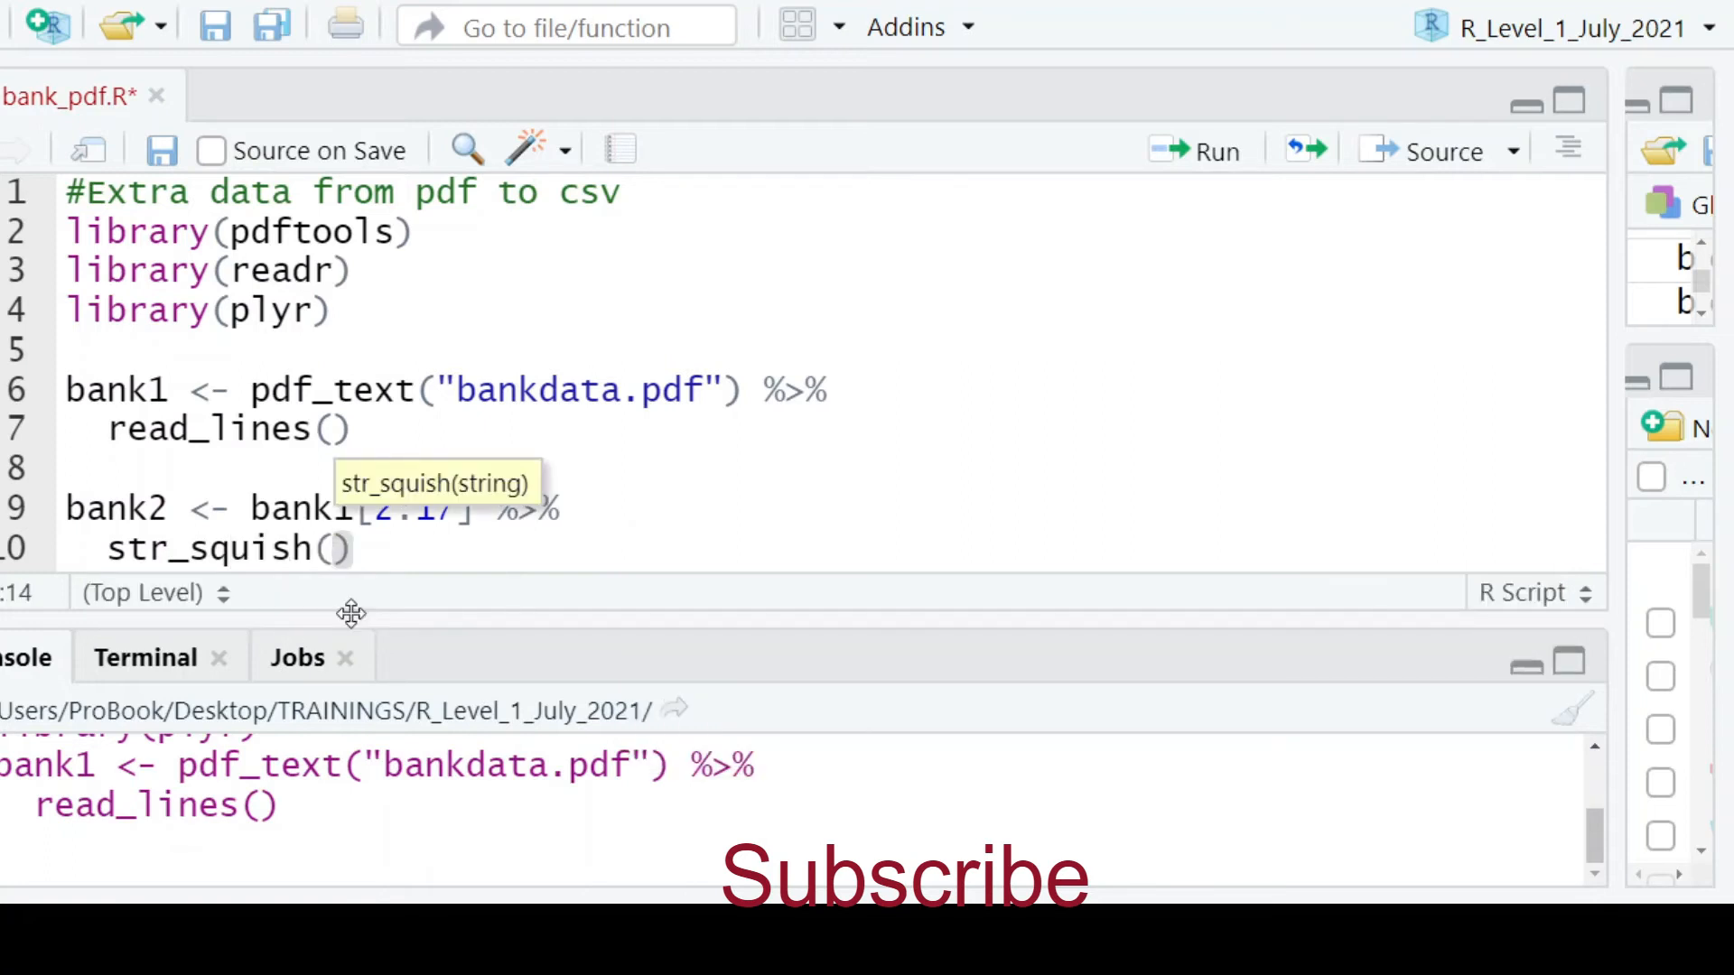
Pipe the squished lines into strsplit(split = " ") and run the bank2 statement
type("%>%")
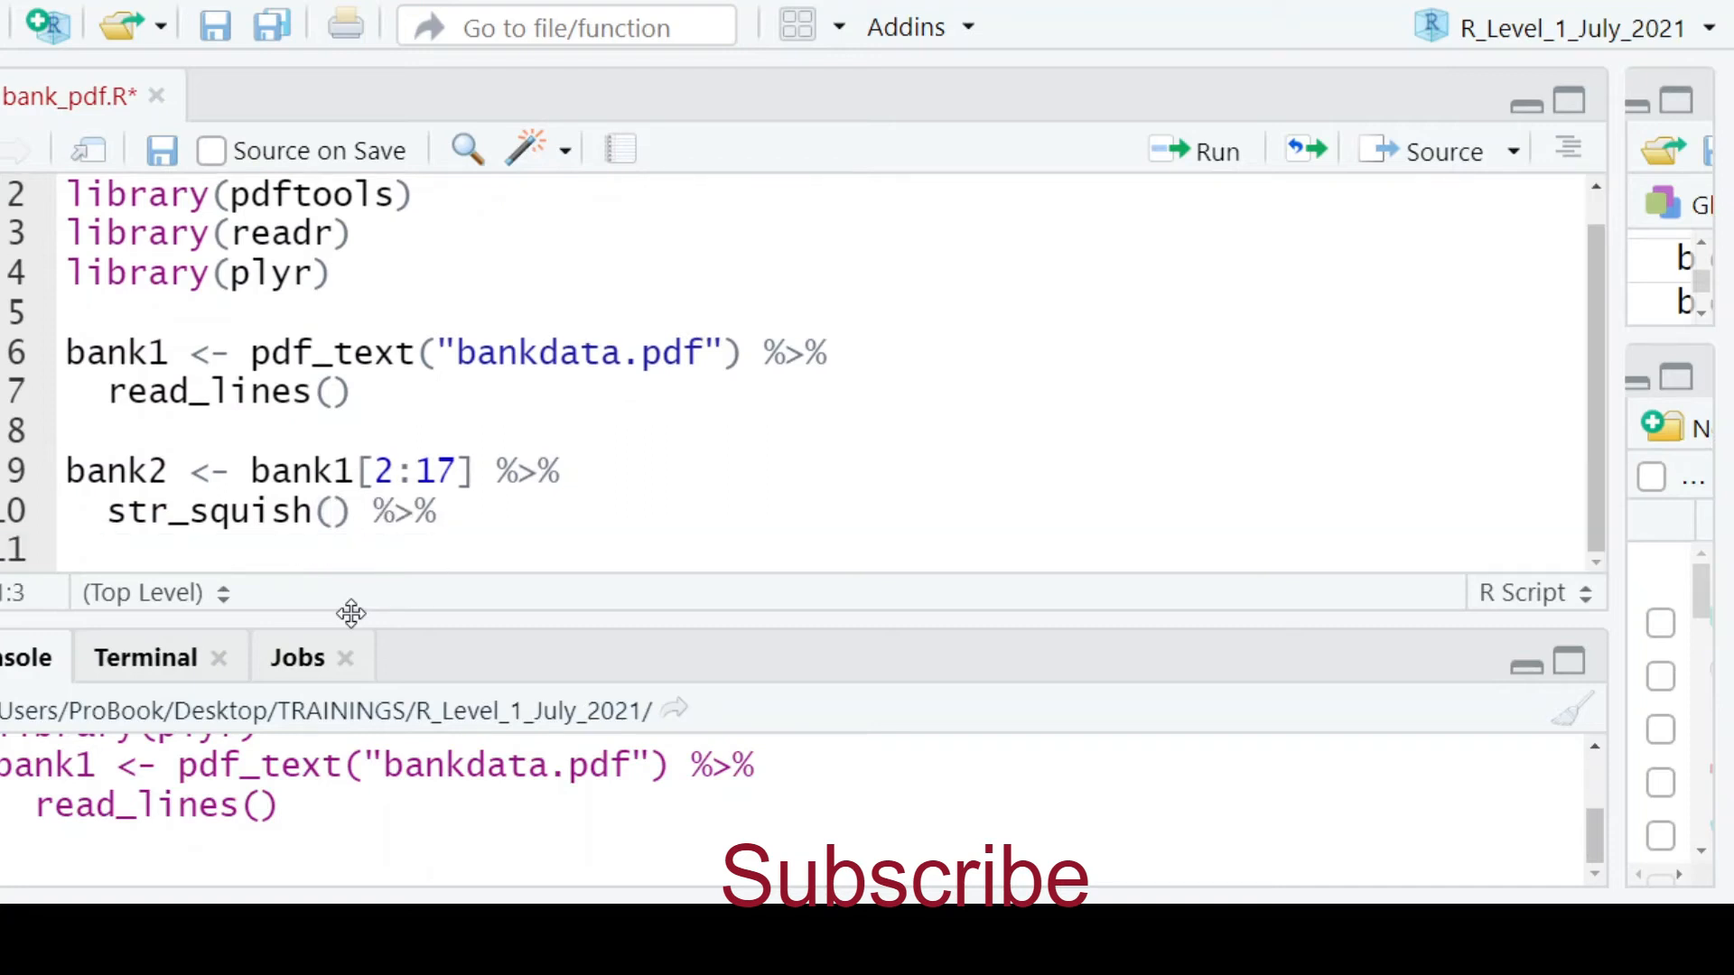
type("strsplit(spl")
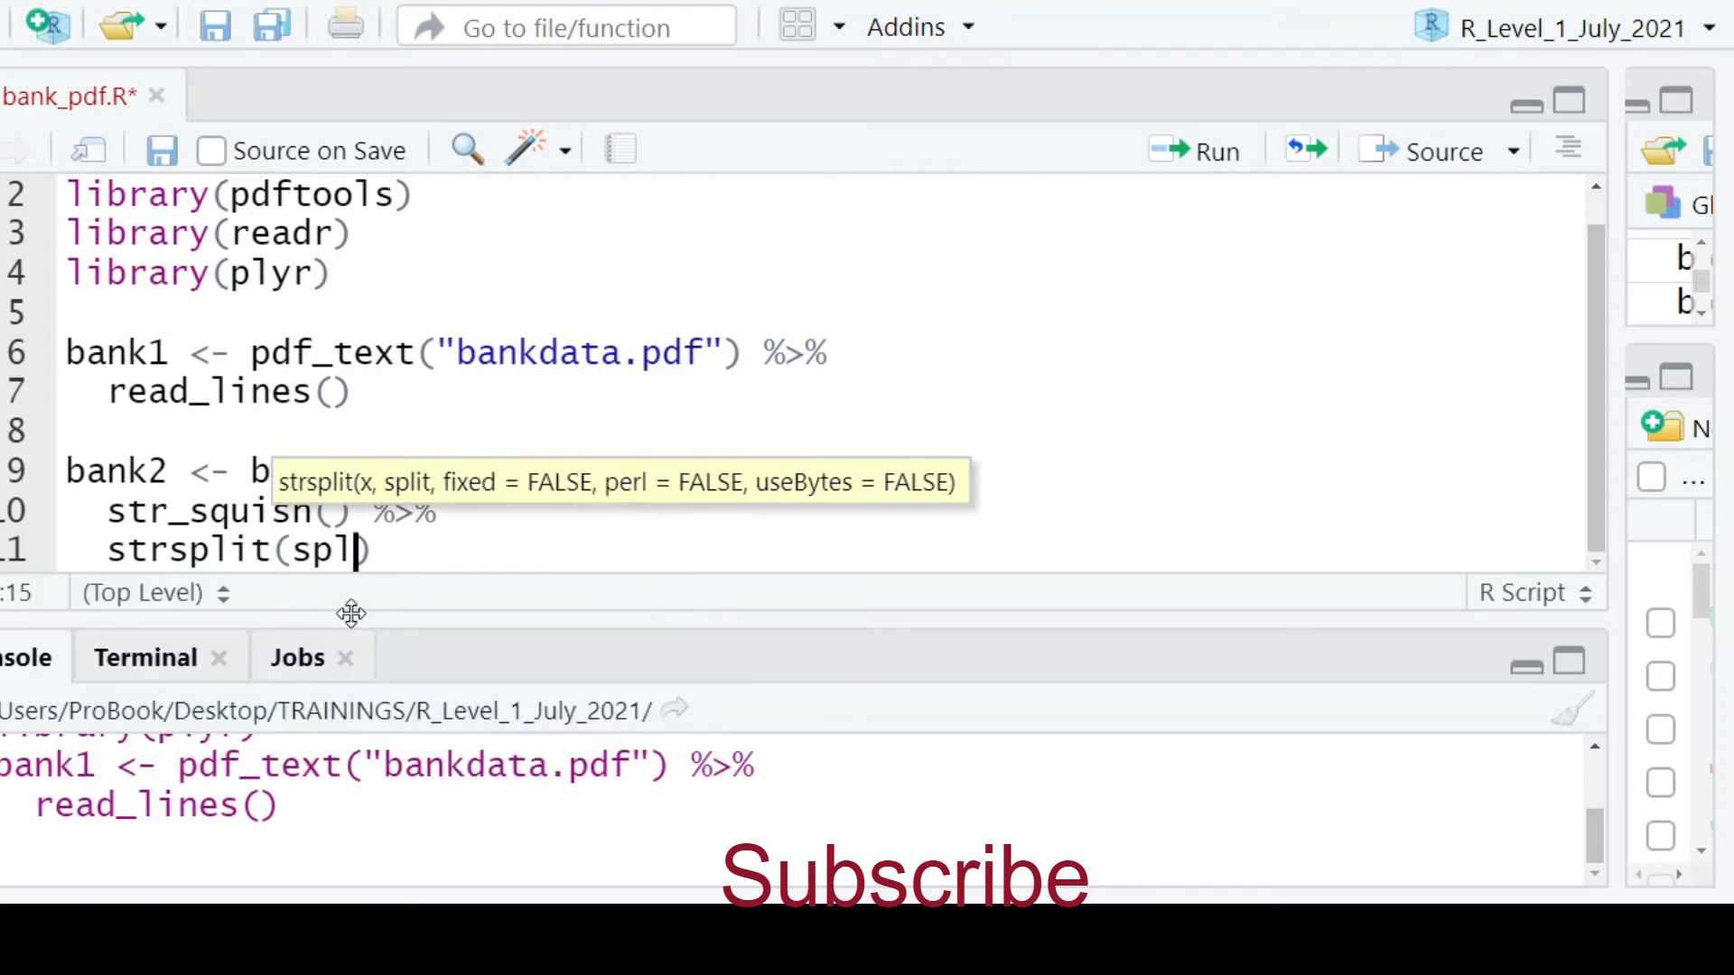
type("it =")
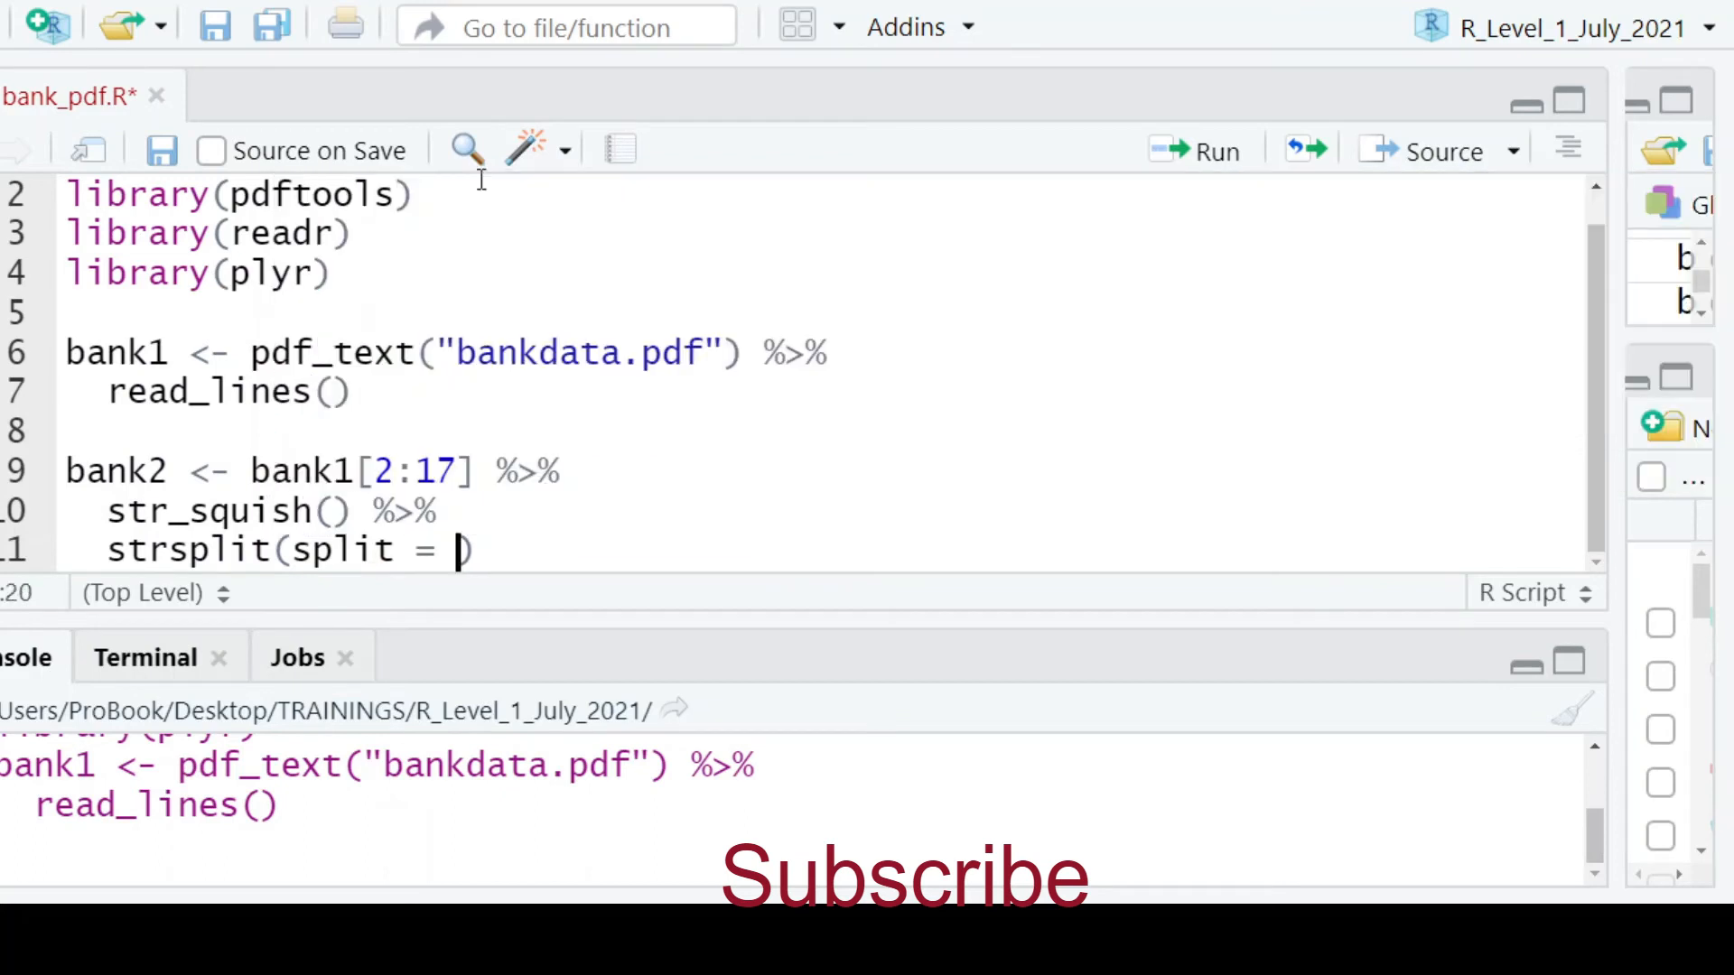
type("\" \"")
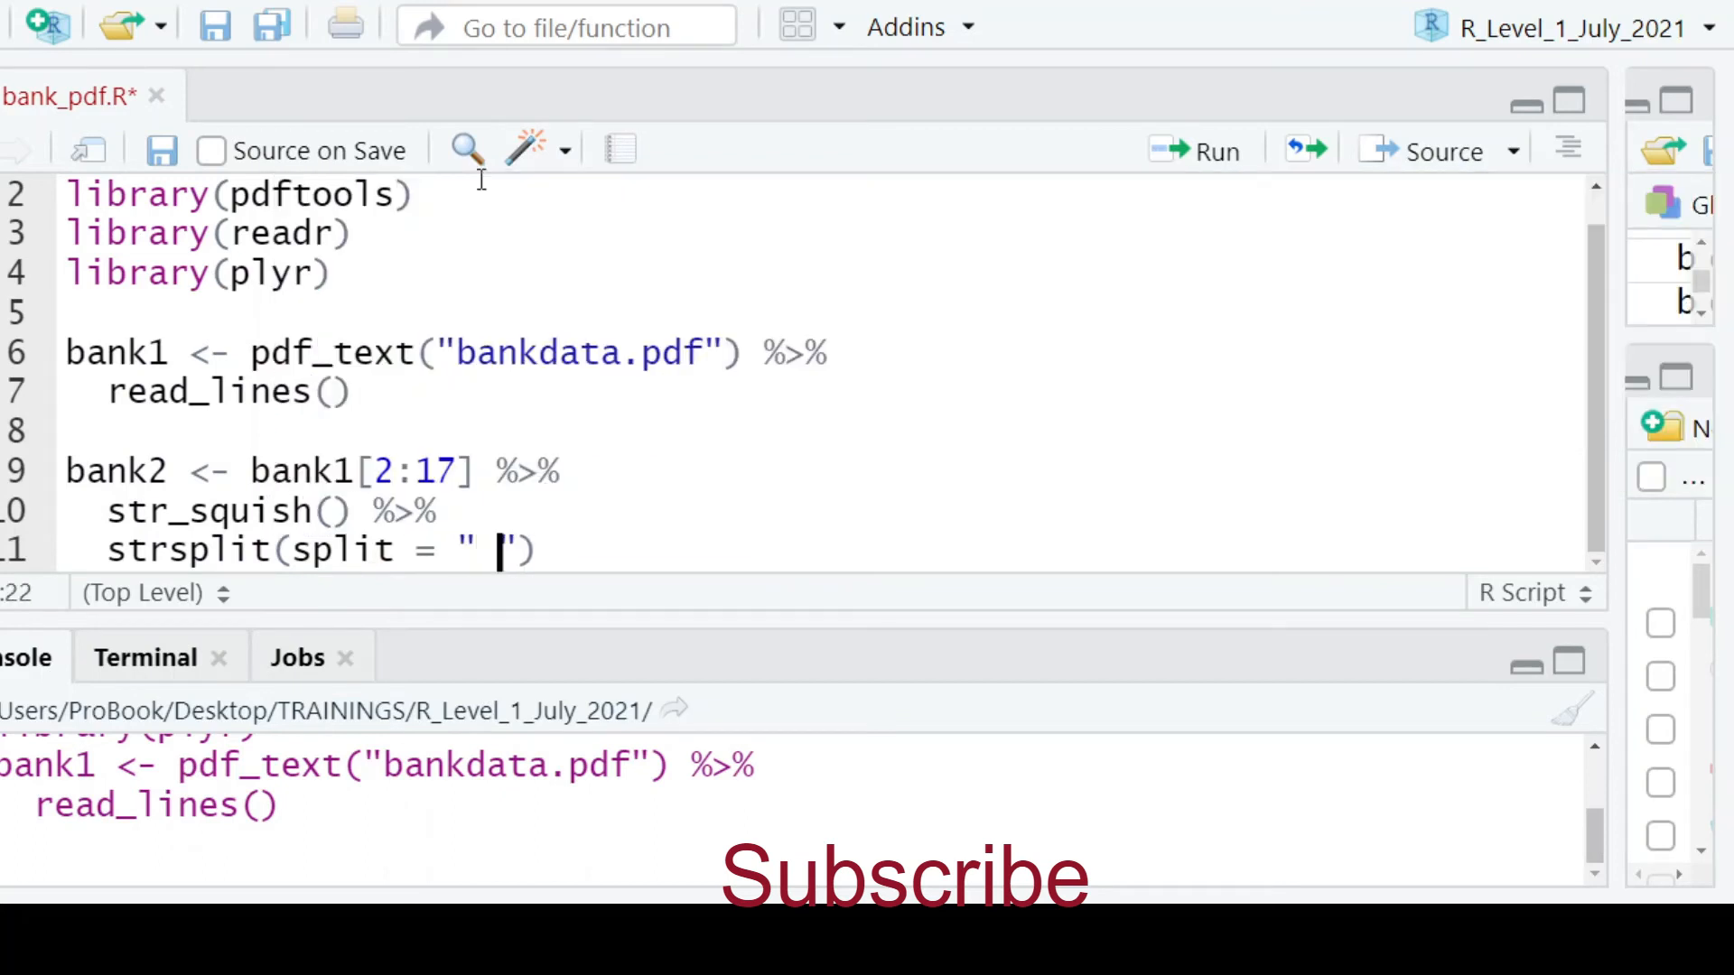
mouse_move(210, 390)
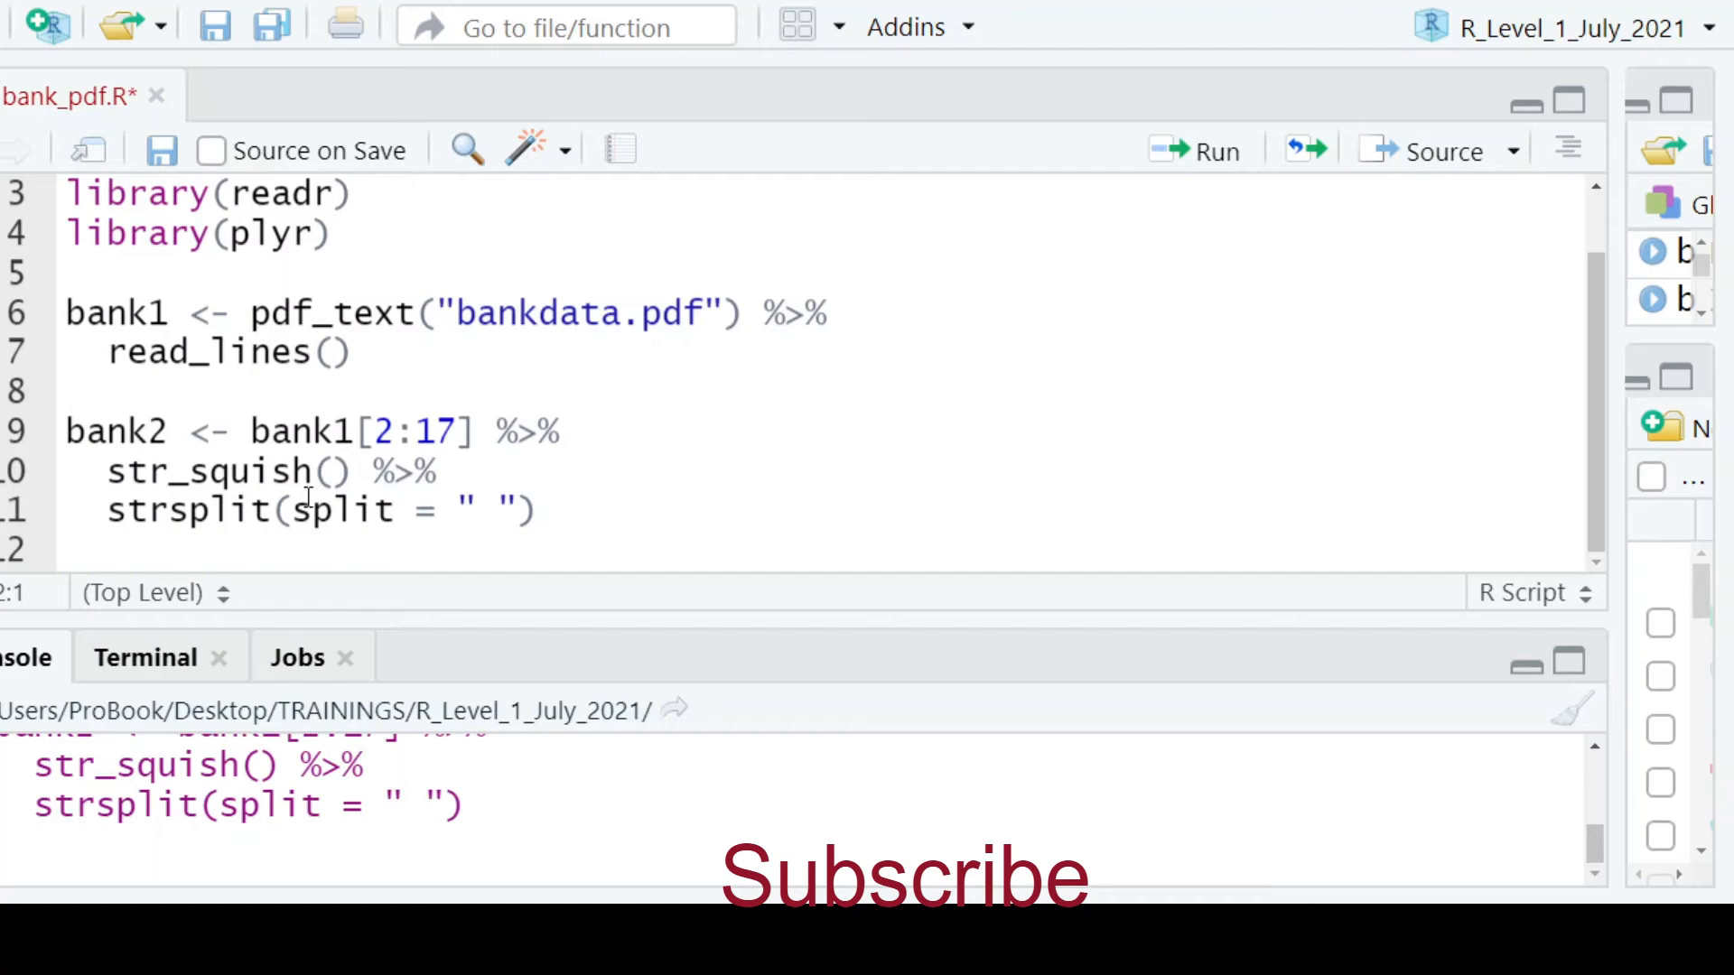
type("bank")
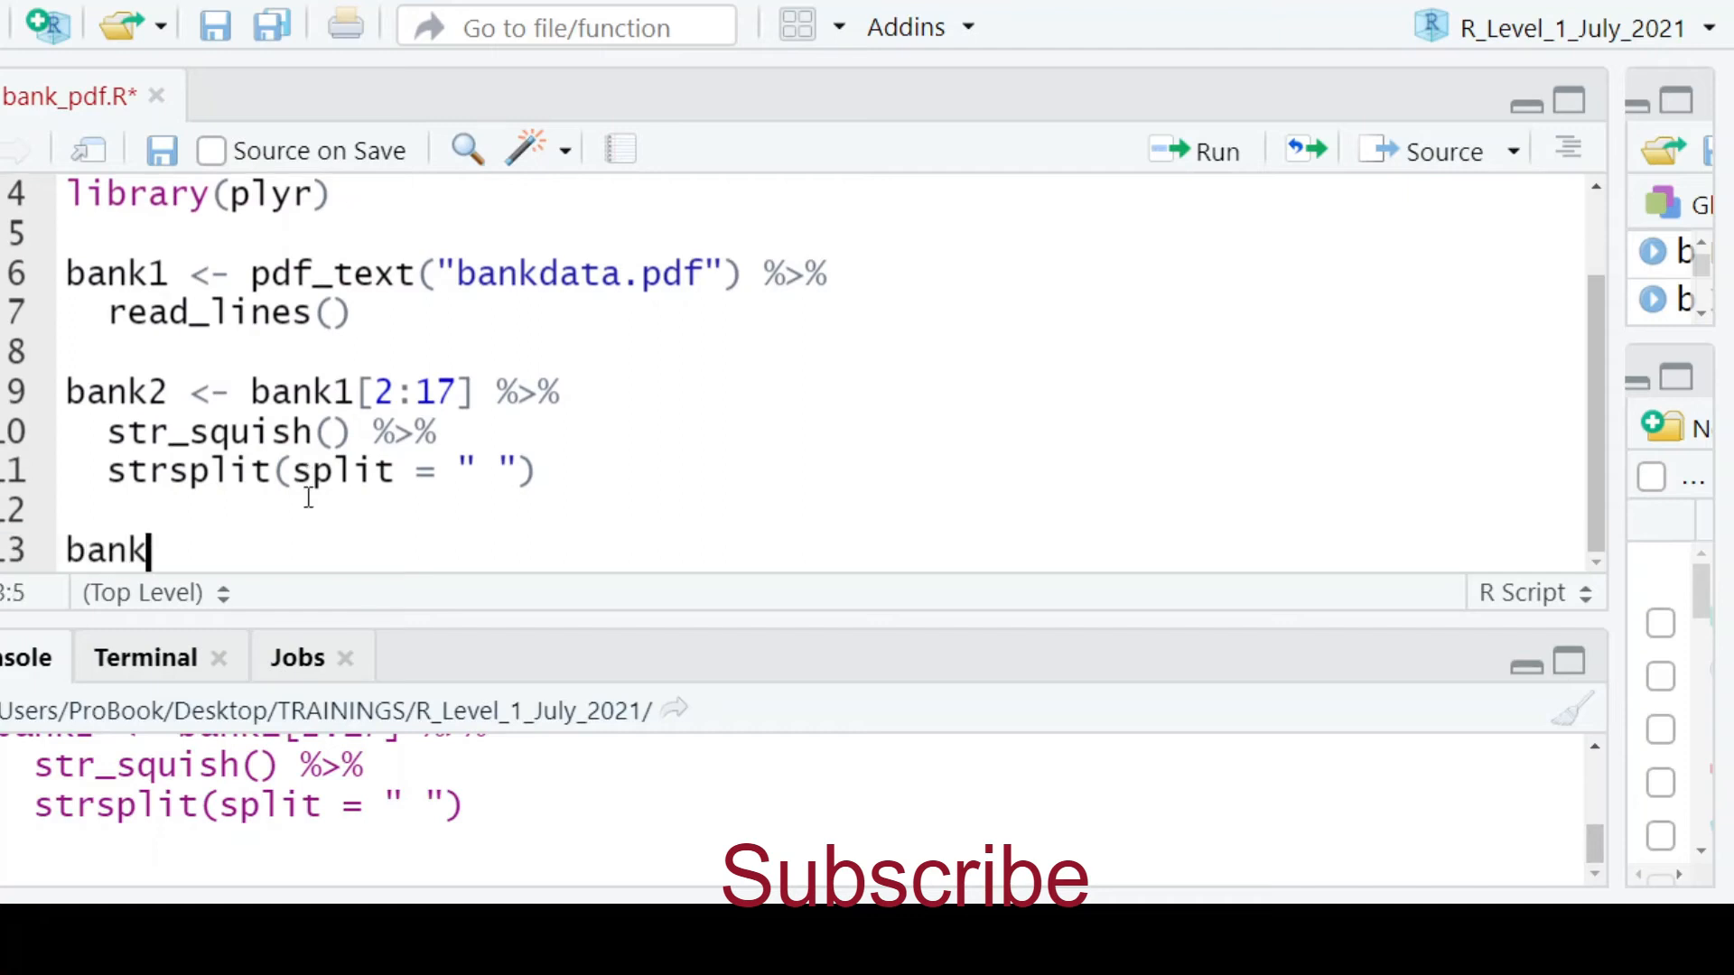
Create bank3 with ldply(bank2), view its 16-row table, then return to the script
type("3 <- ldply(bank2)")
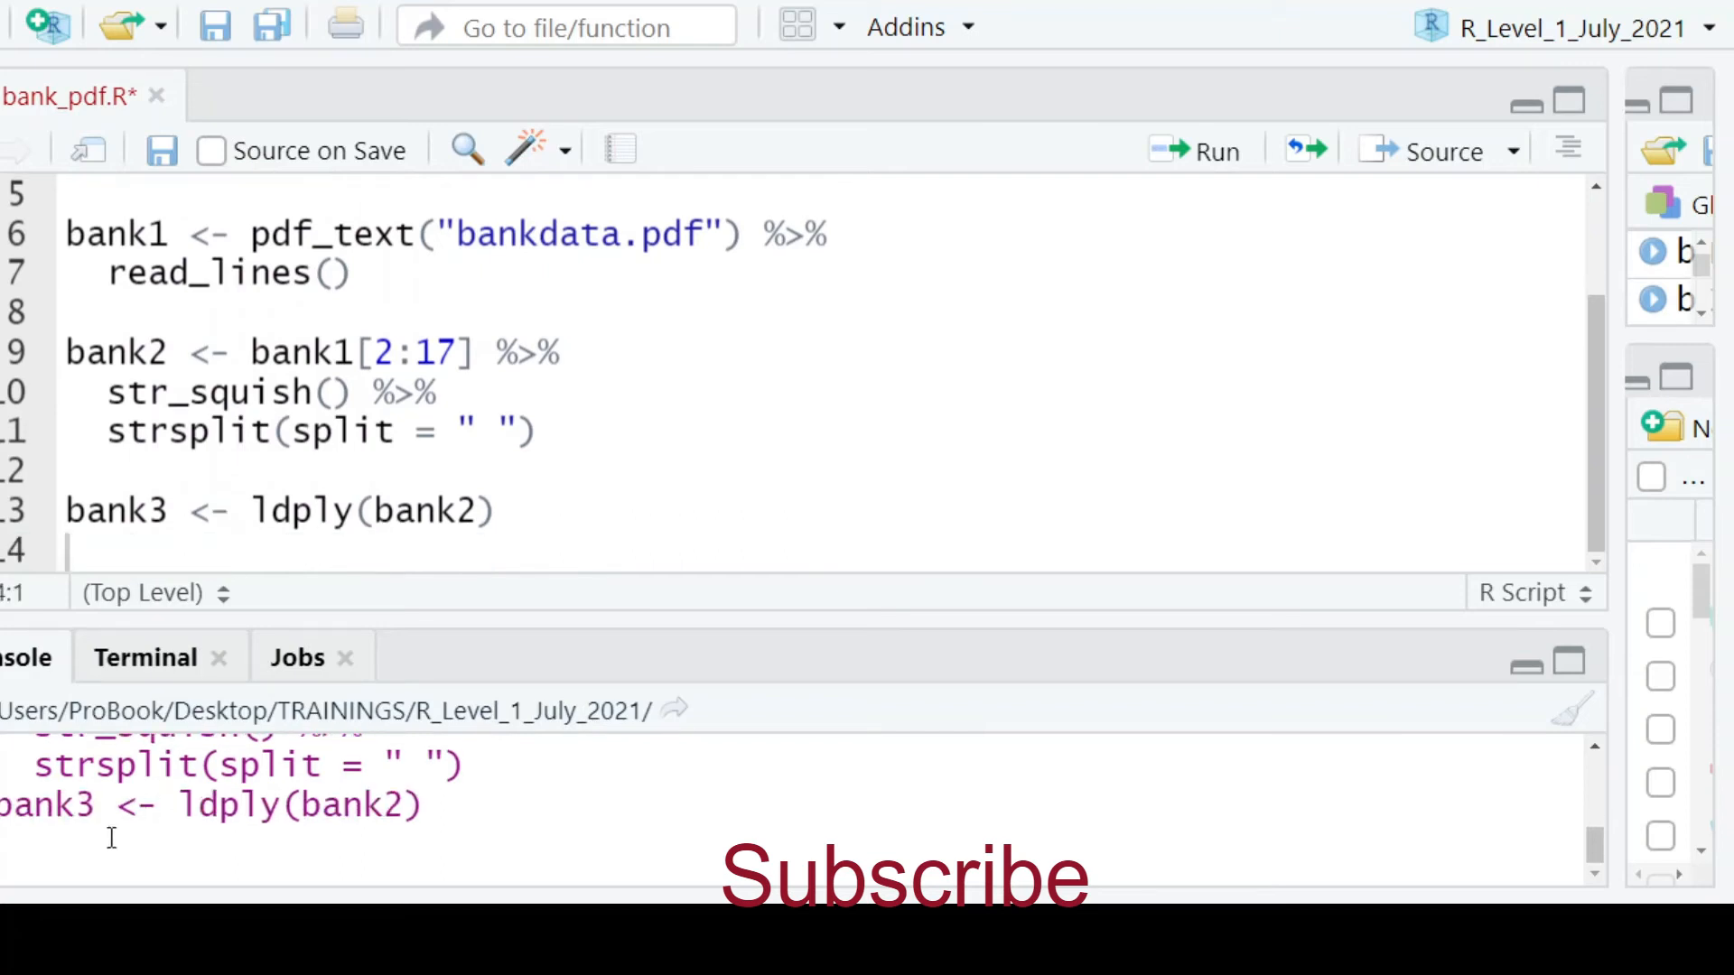
type("View(")
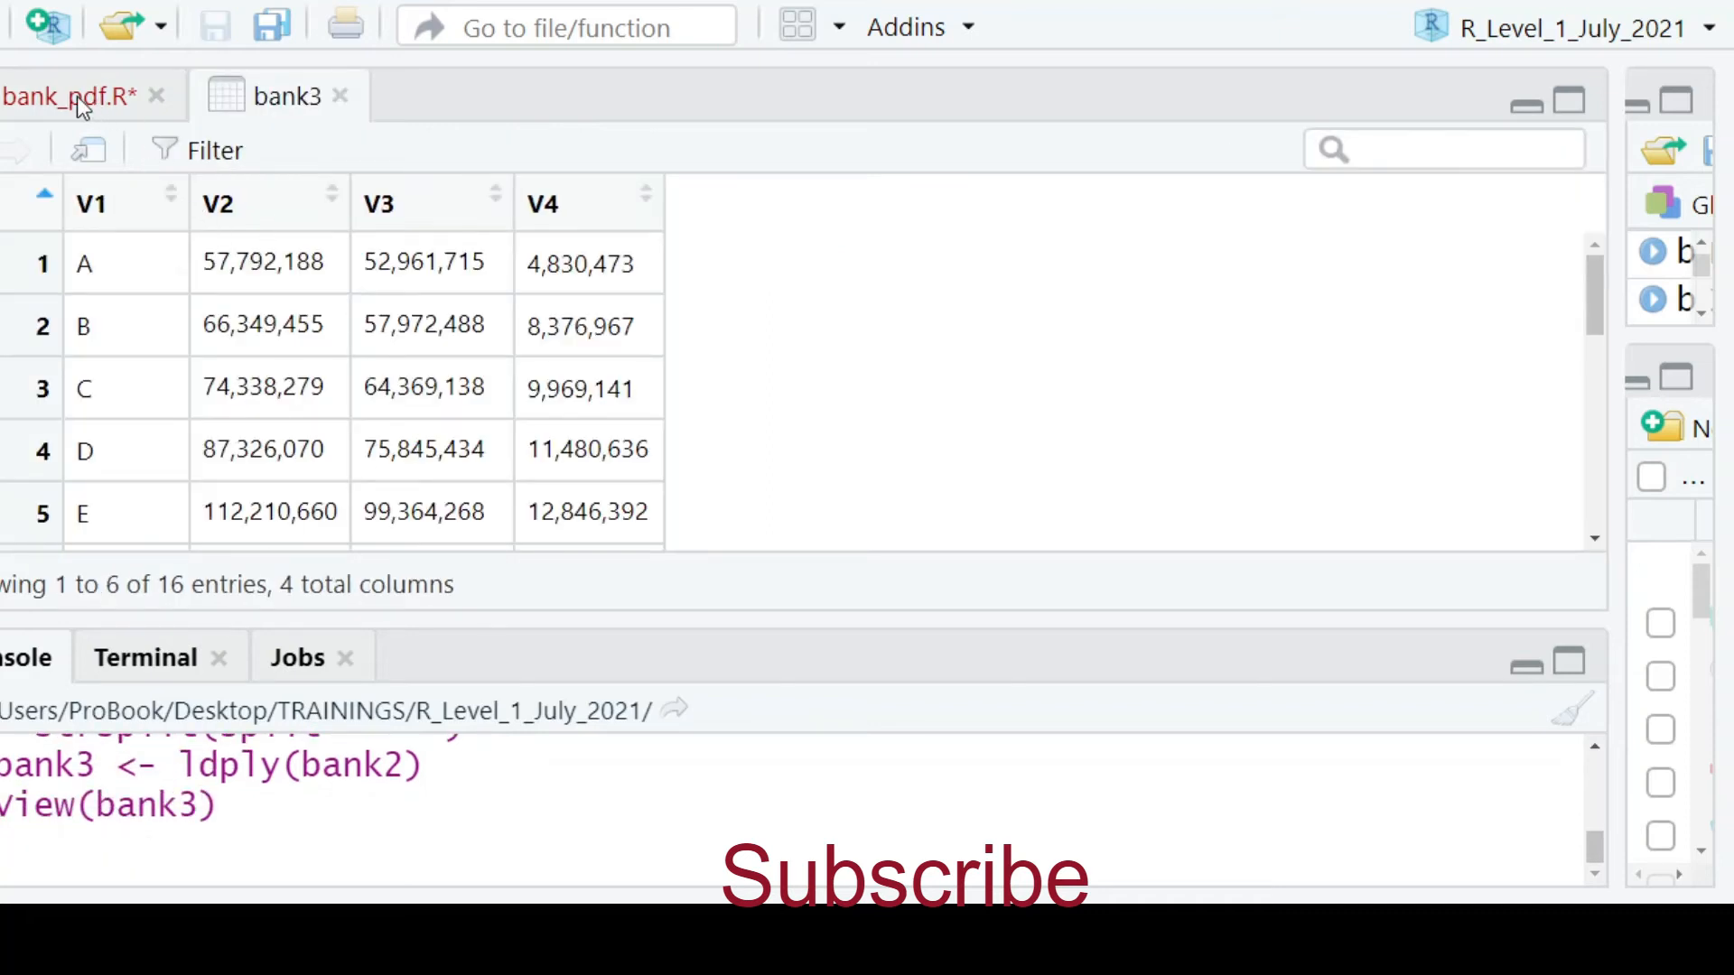
left_click(63, 94)
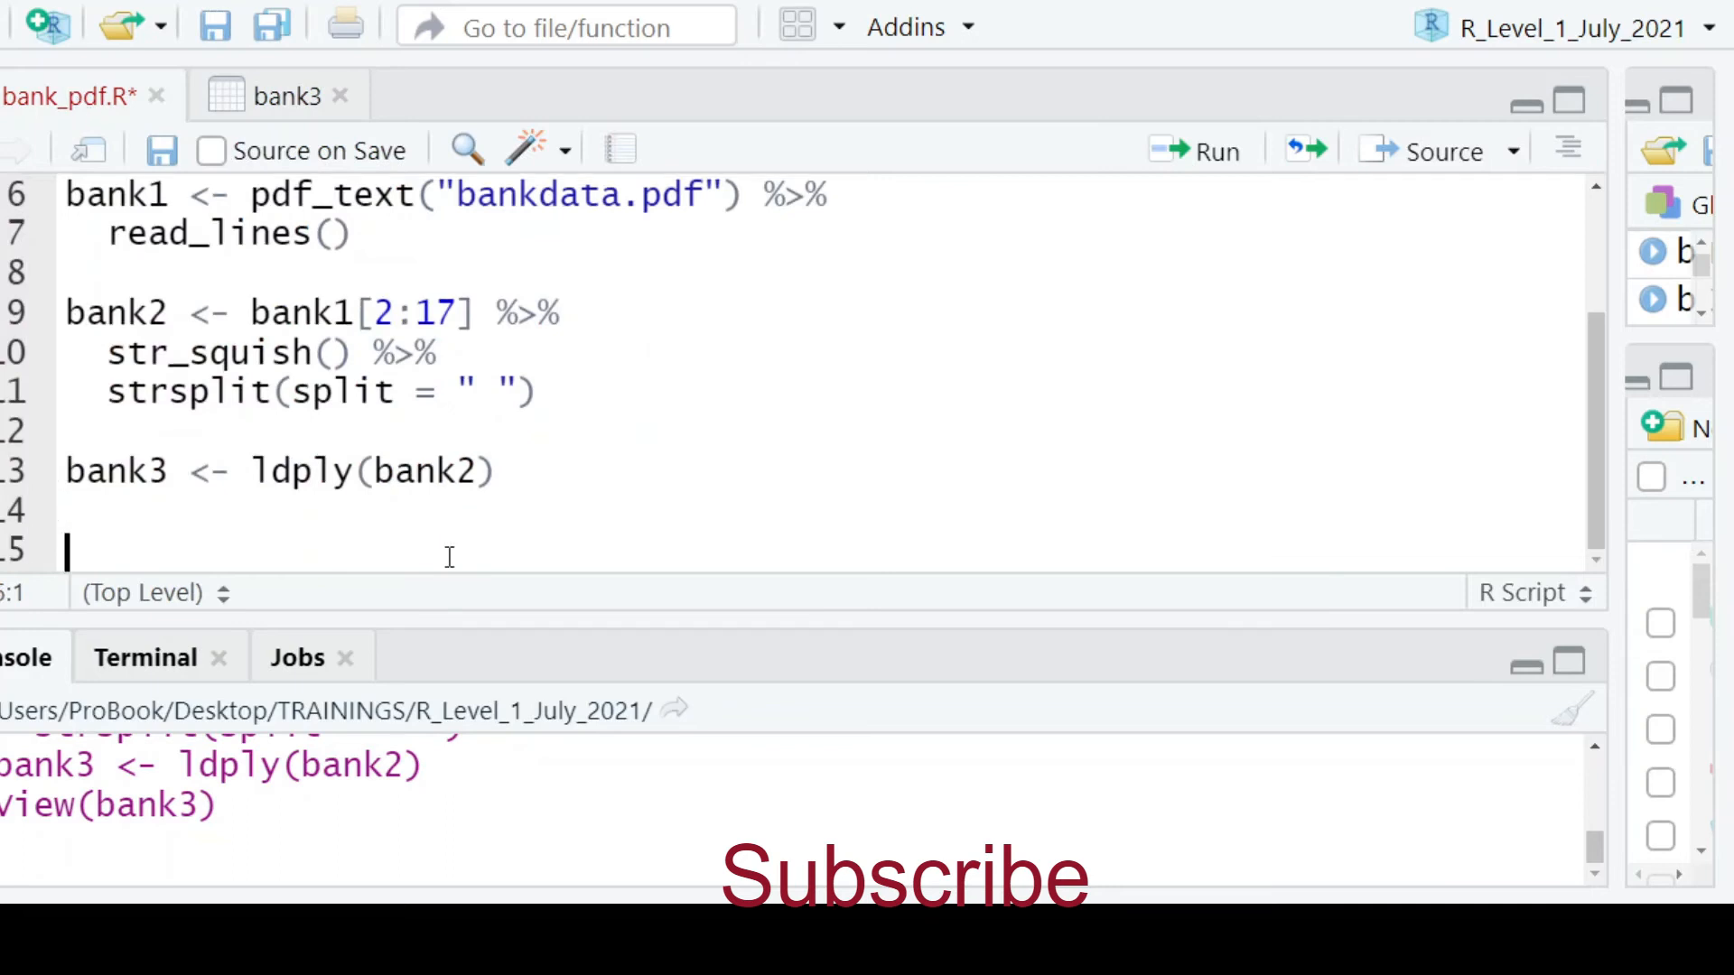
Define var_lines as c("Bank_Name", "Assets", "Liabilities", "Net_Assets") and run it
type("var_lines")
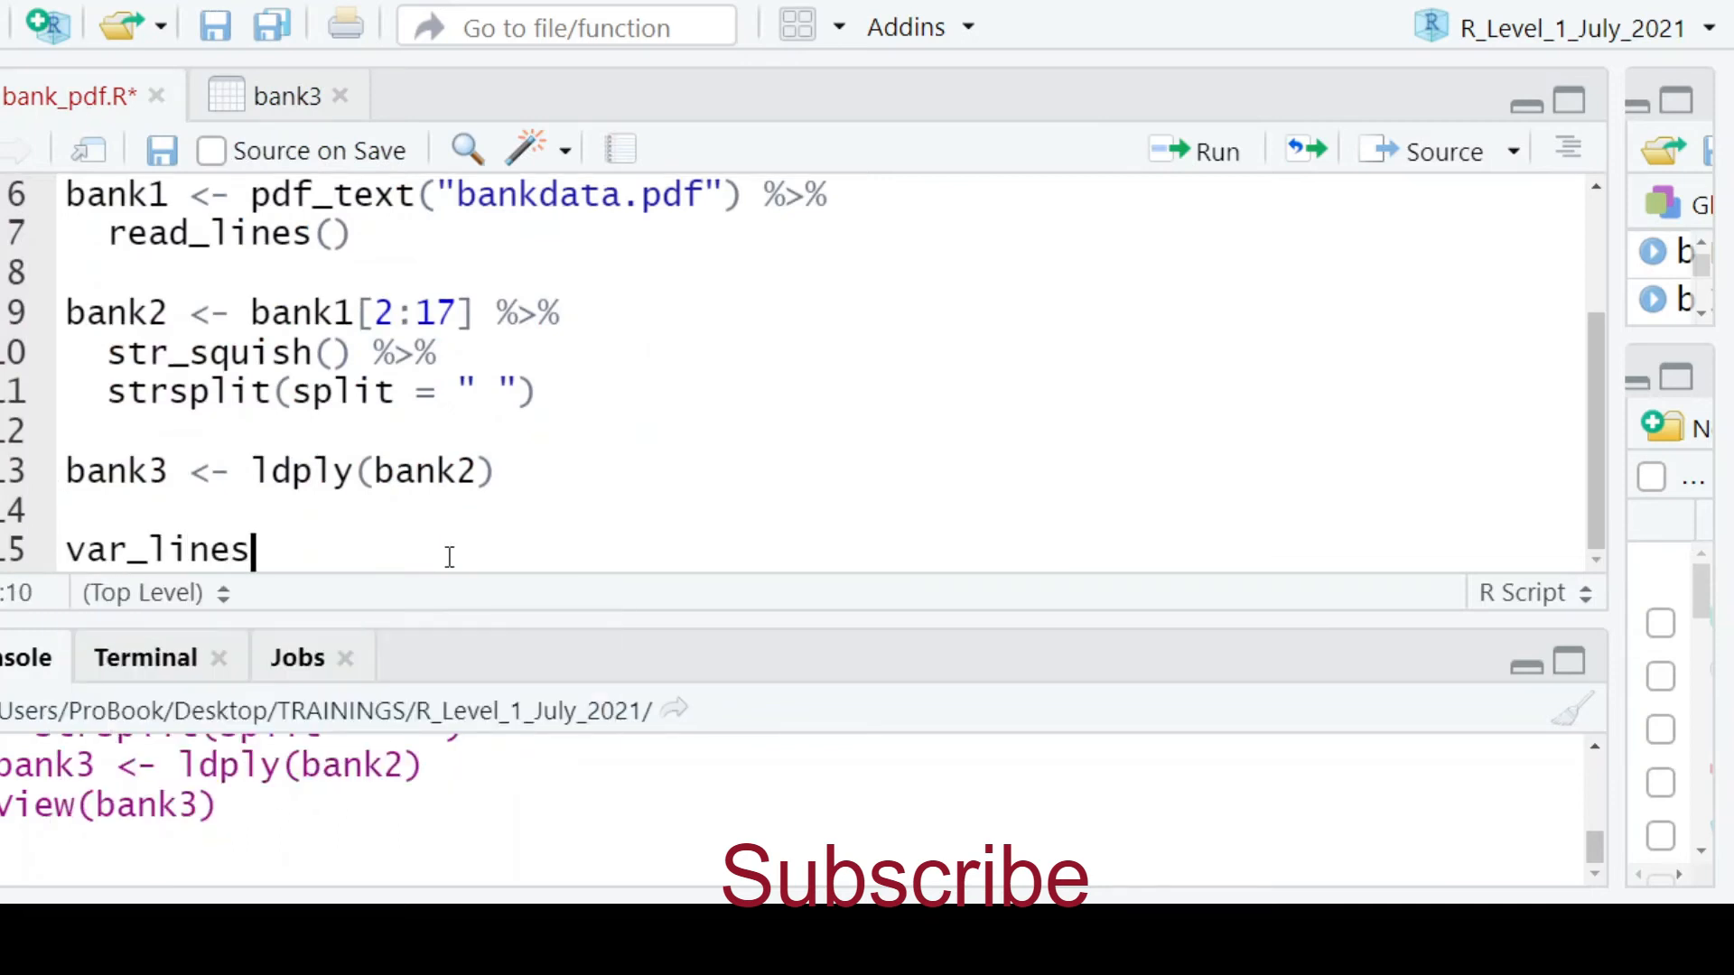
type("<-")
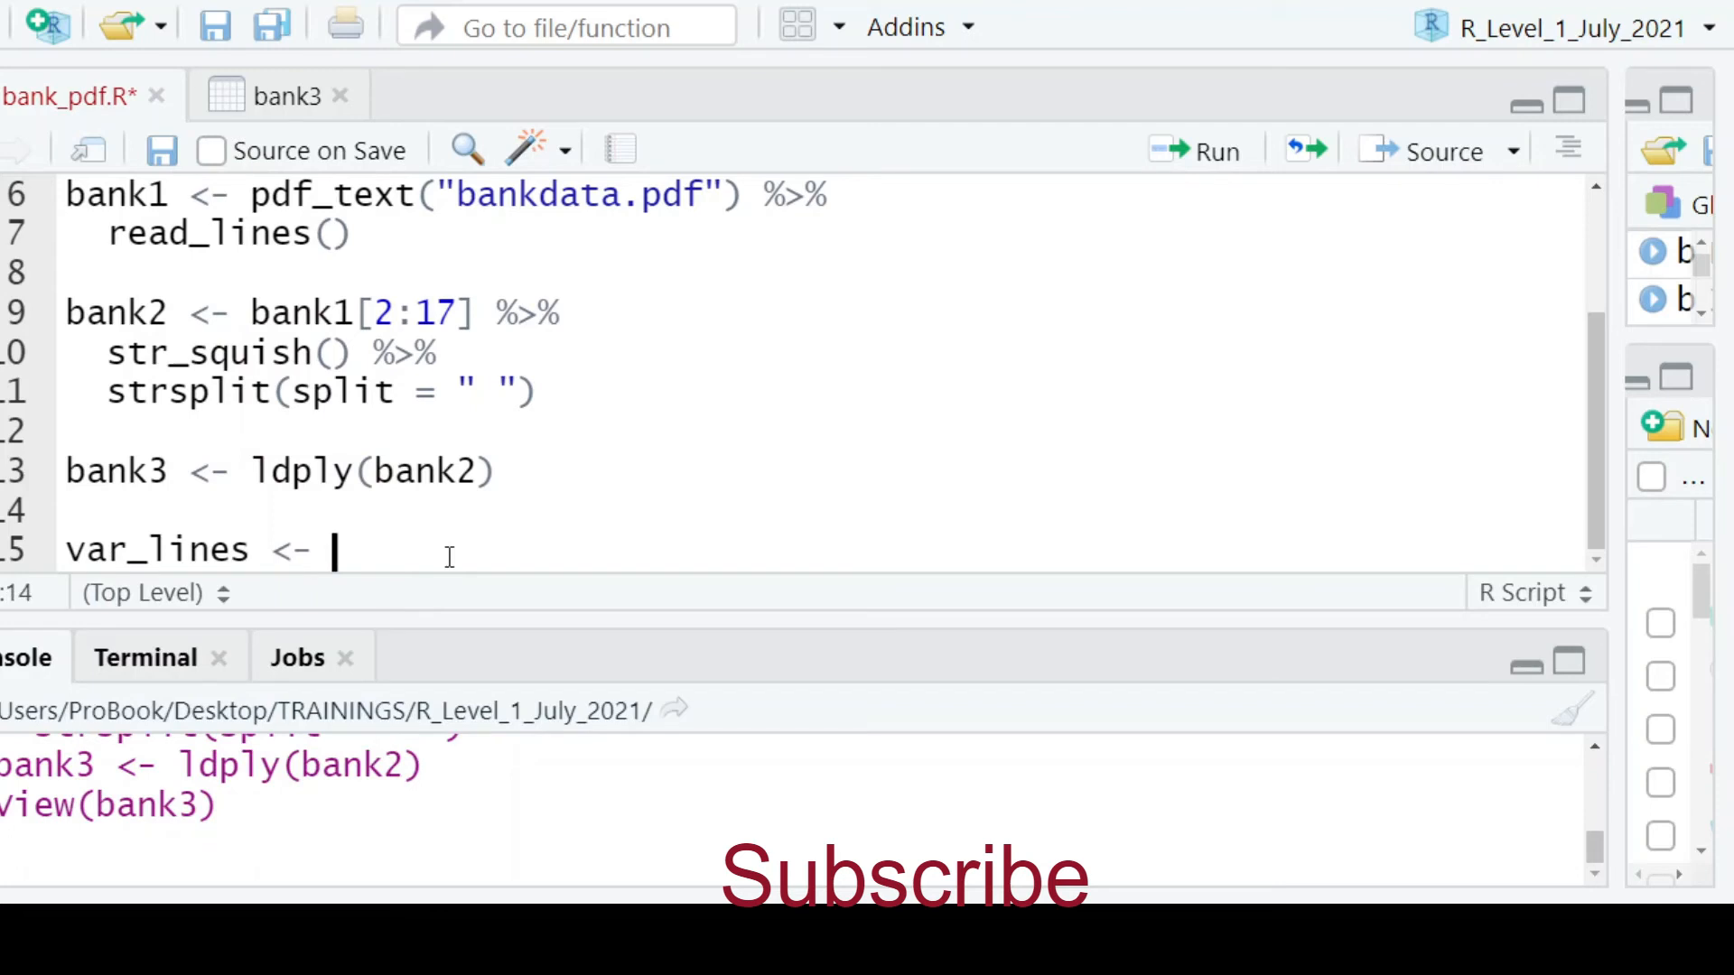
type("c(\"\")")
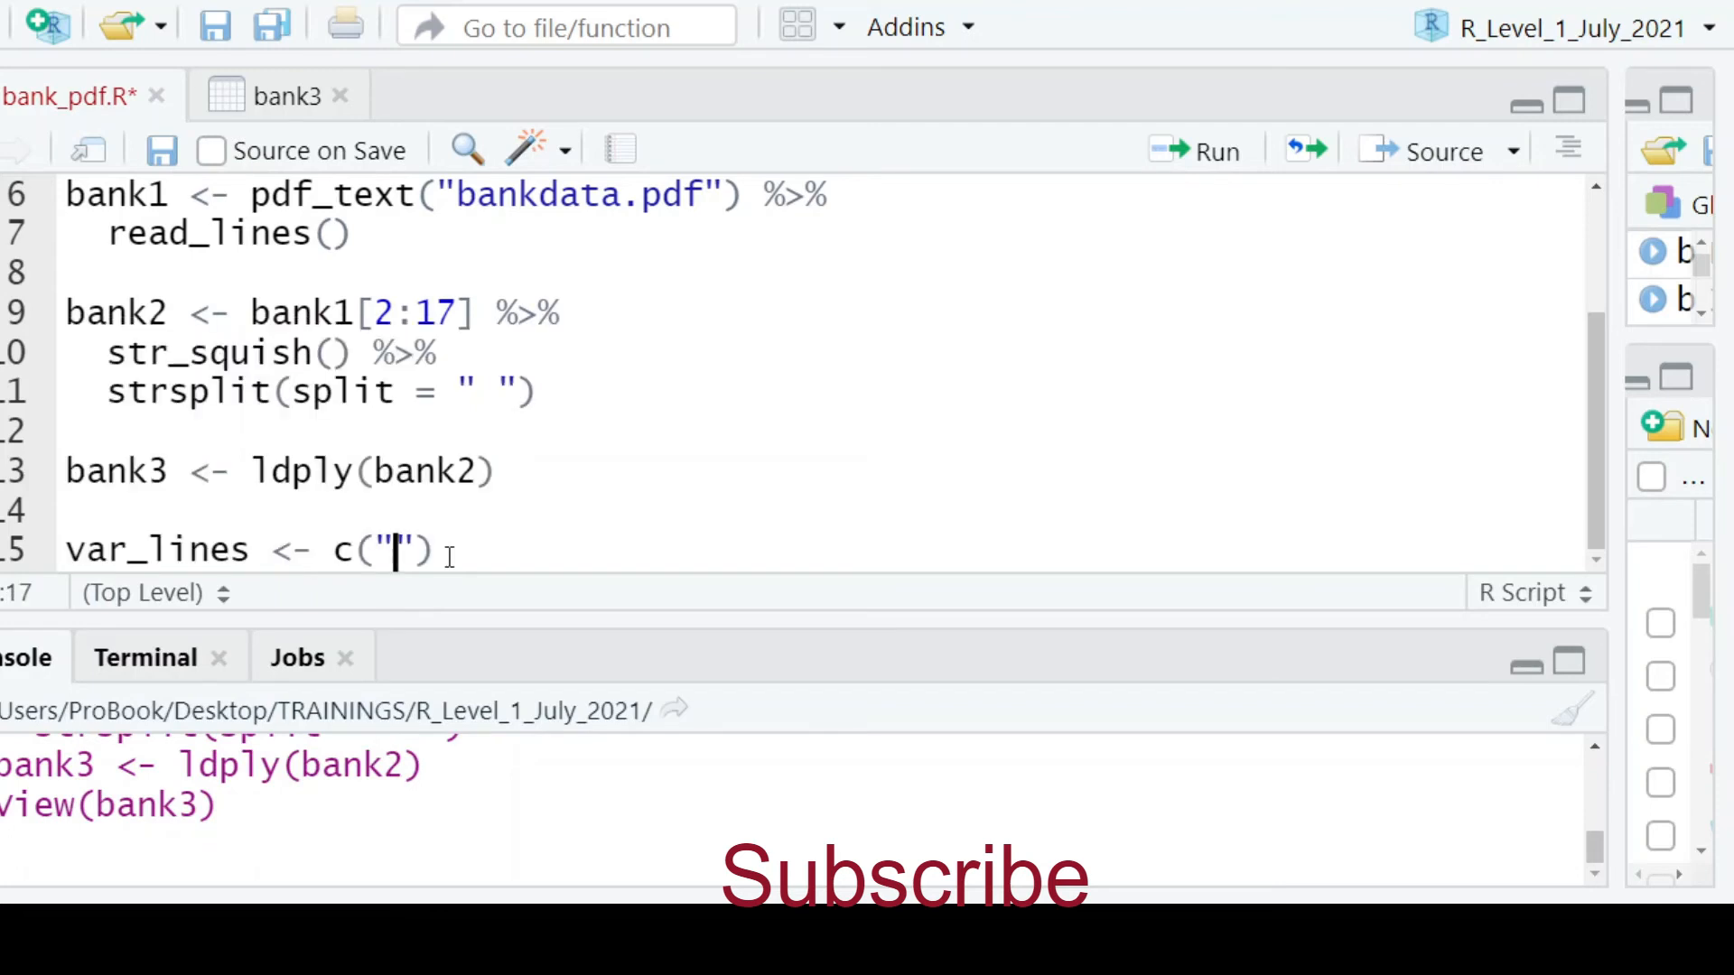
type("Bank_")
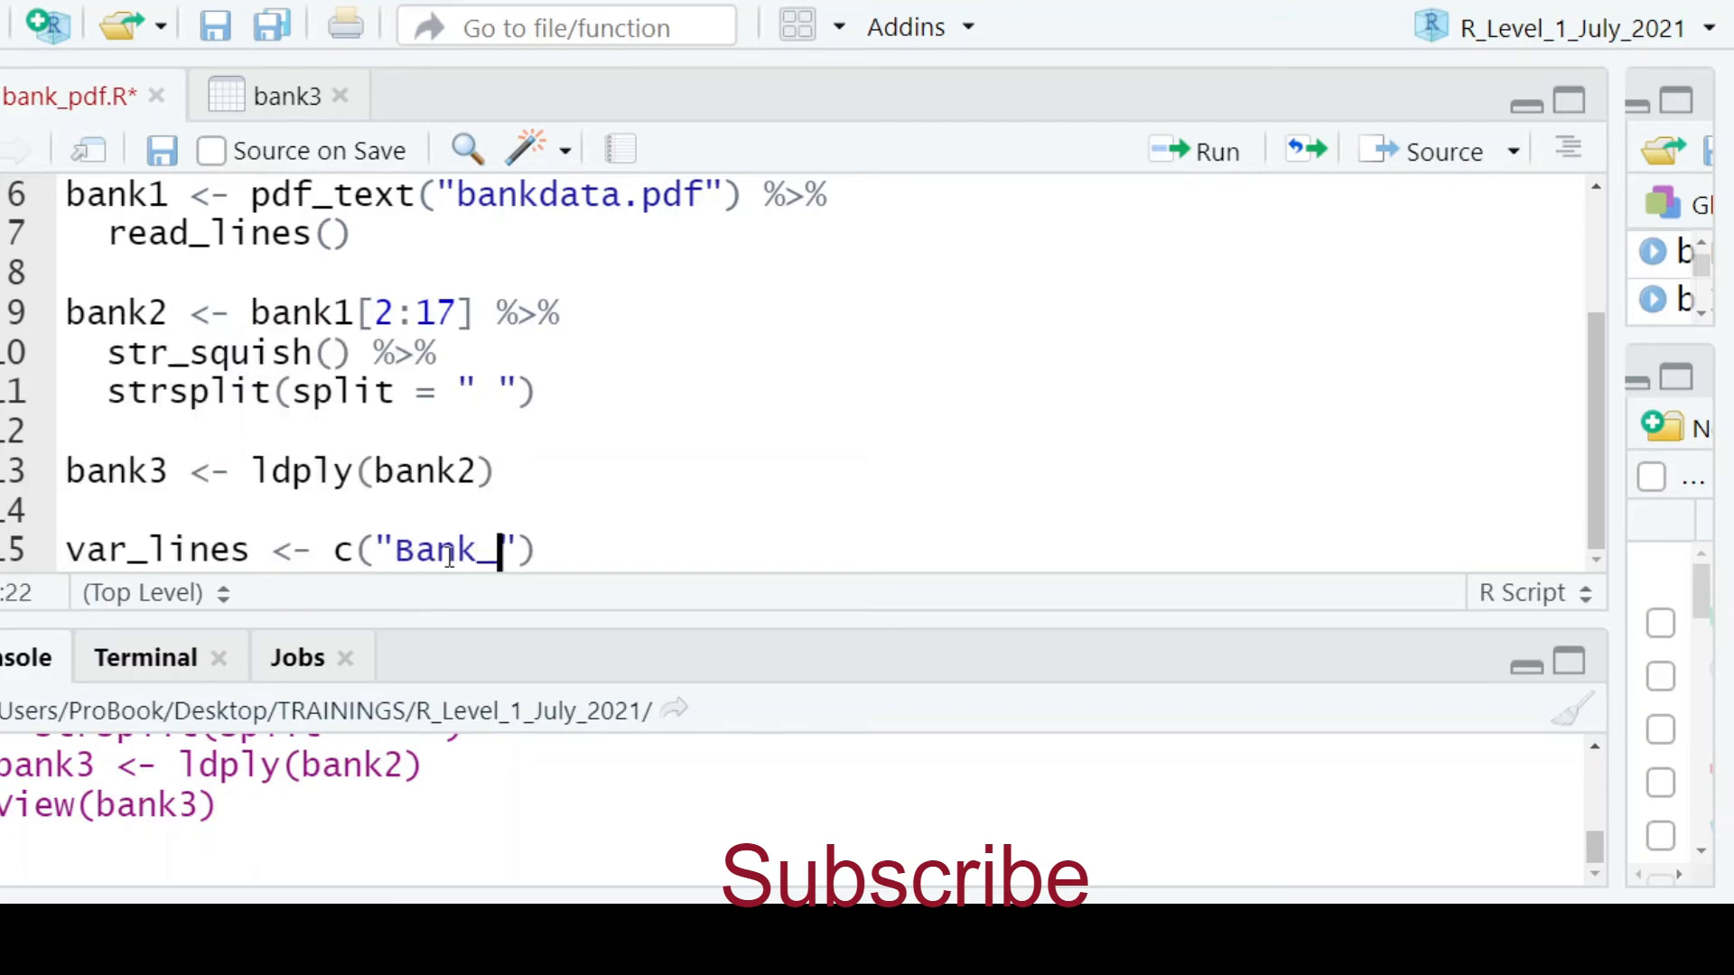
type("Name")
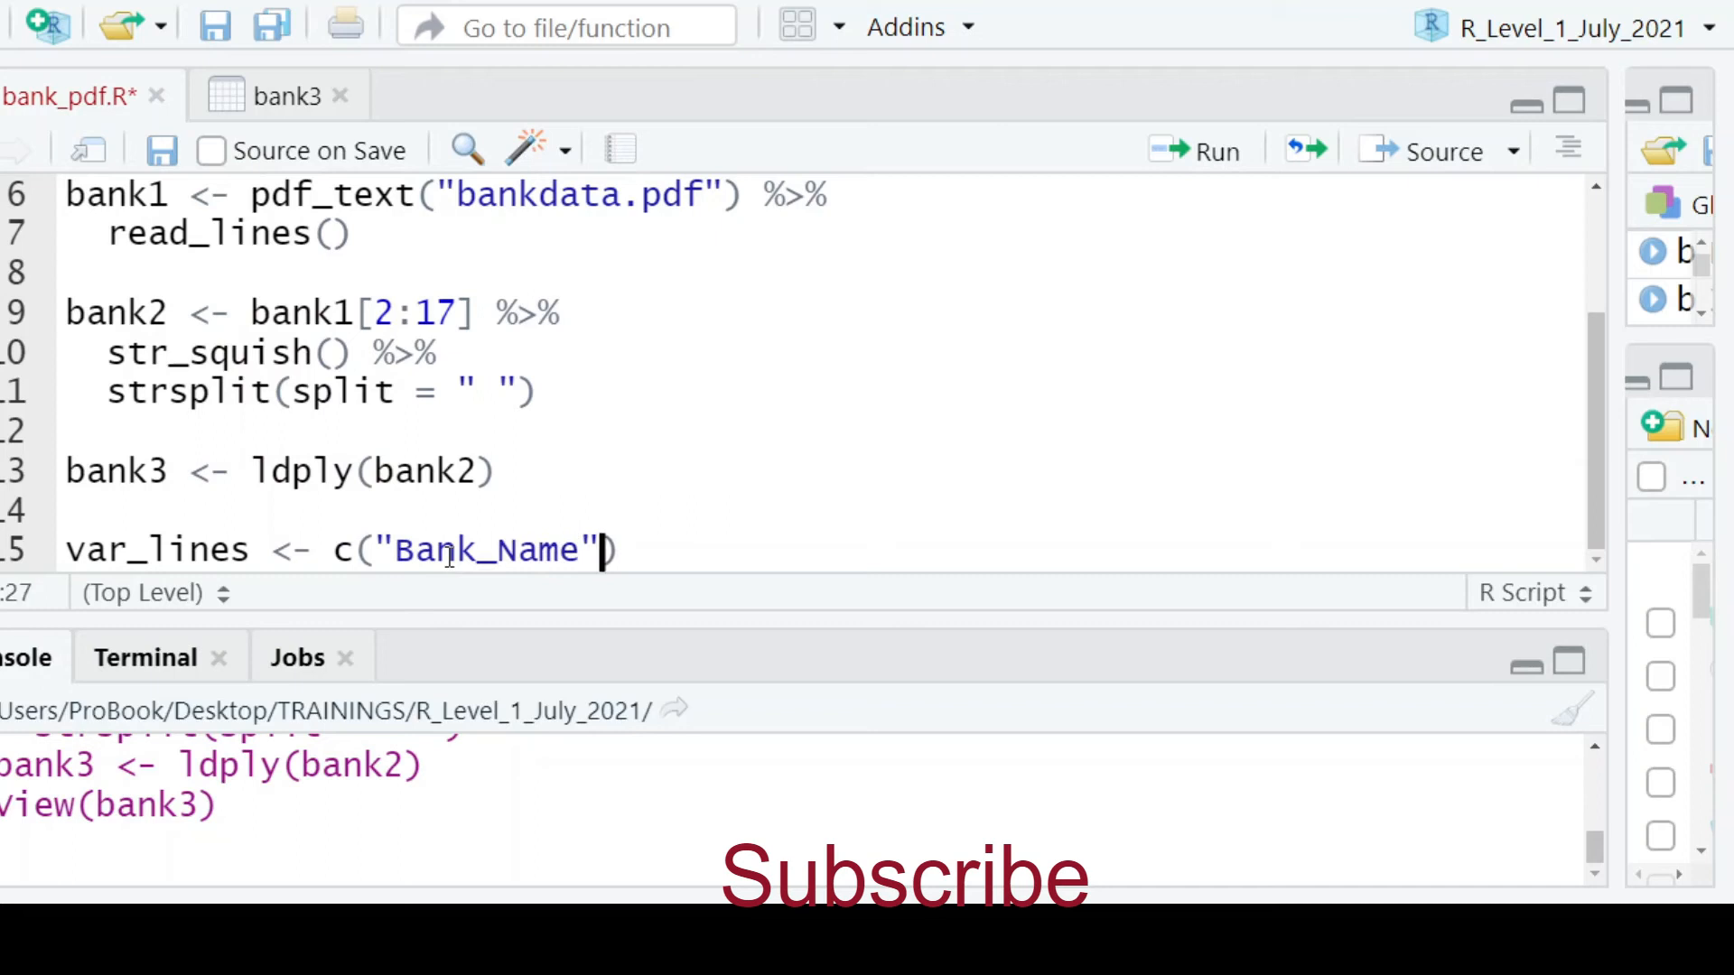
type(", \"Ass\"")
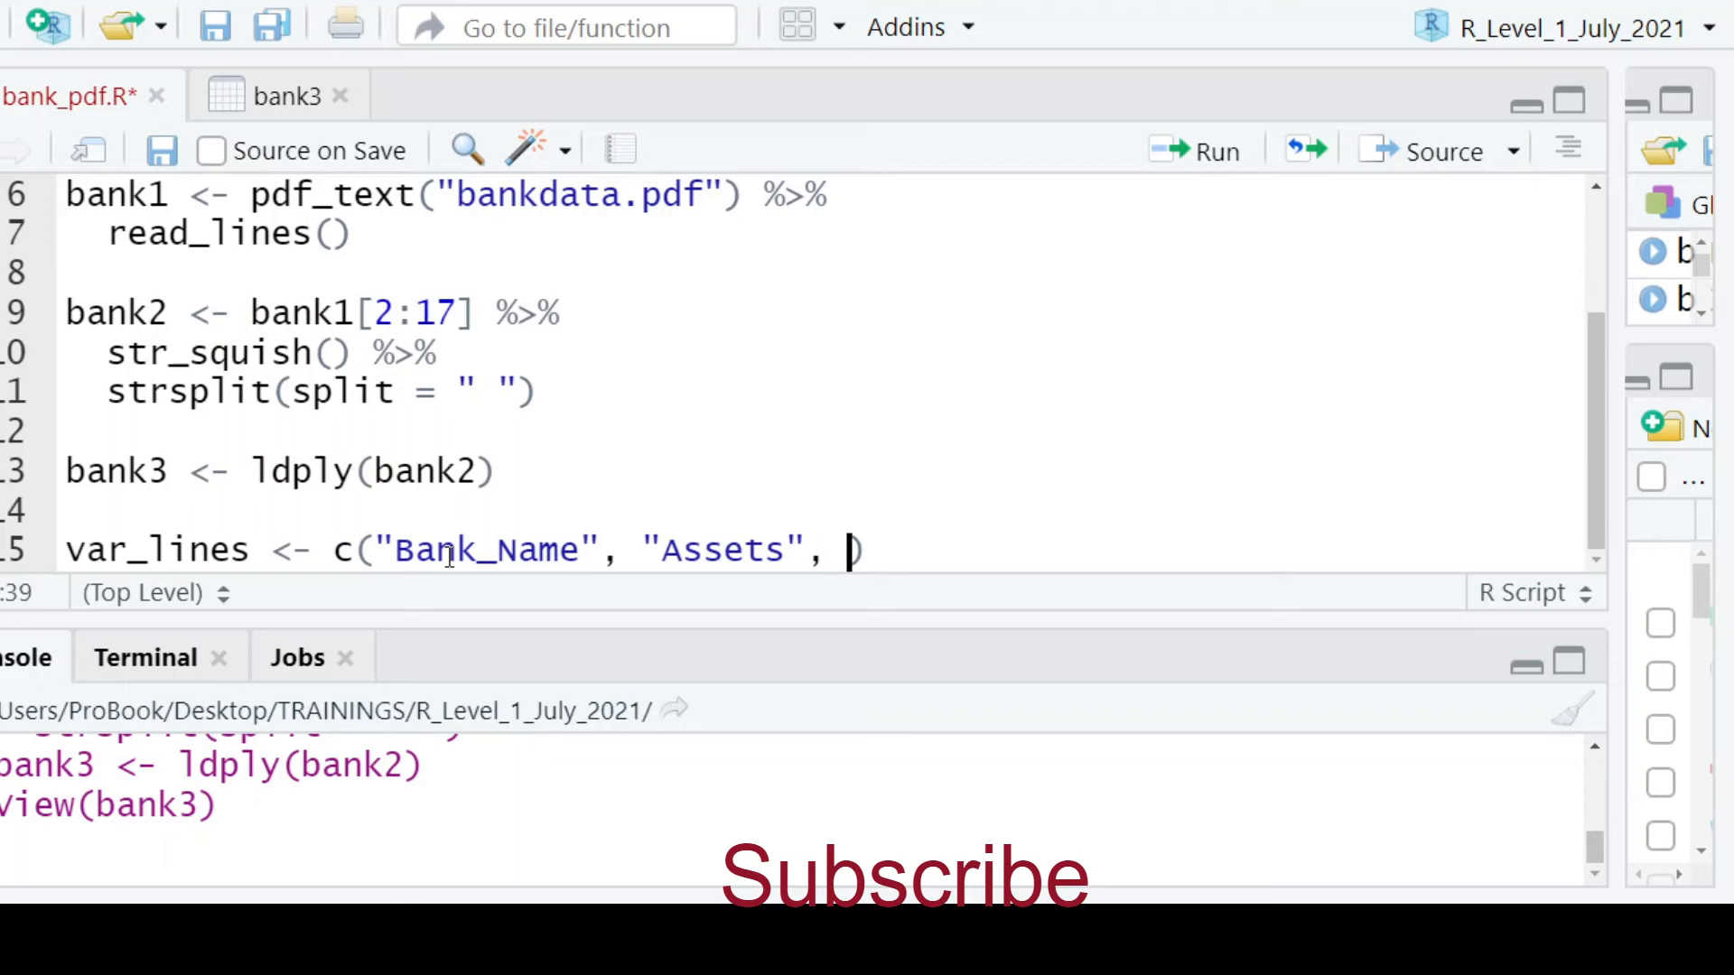
type("\"Liabi\"")
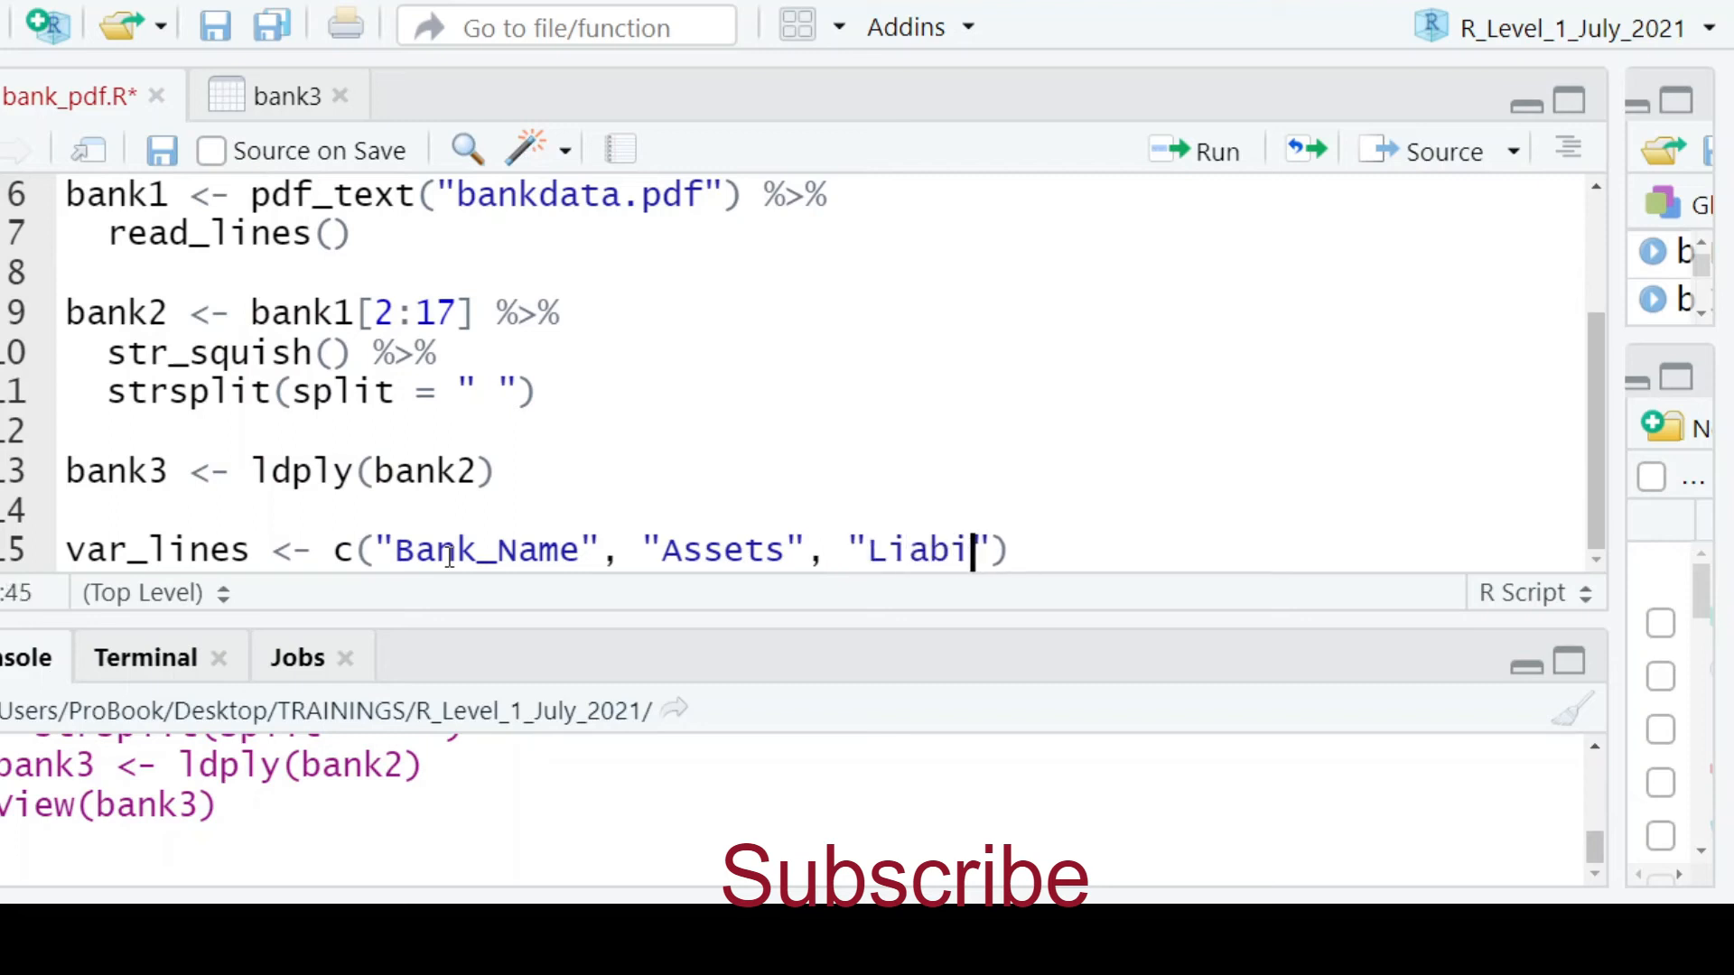
type("lities")
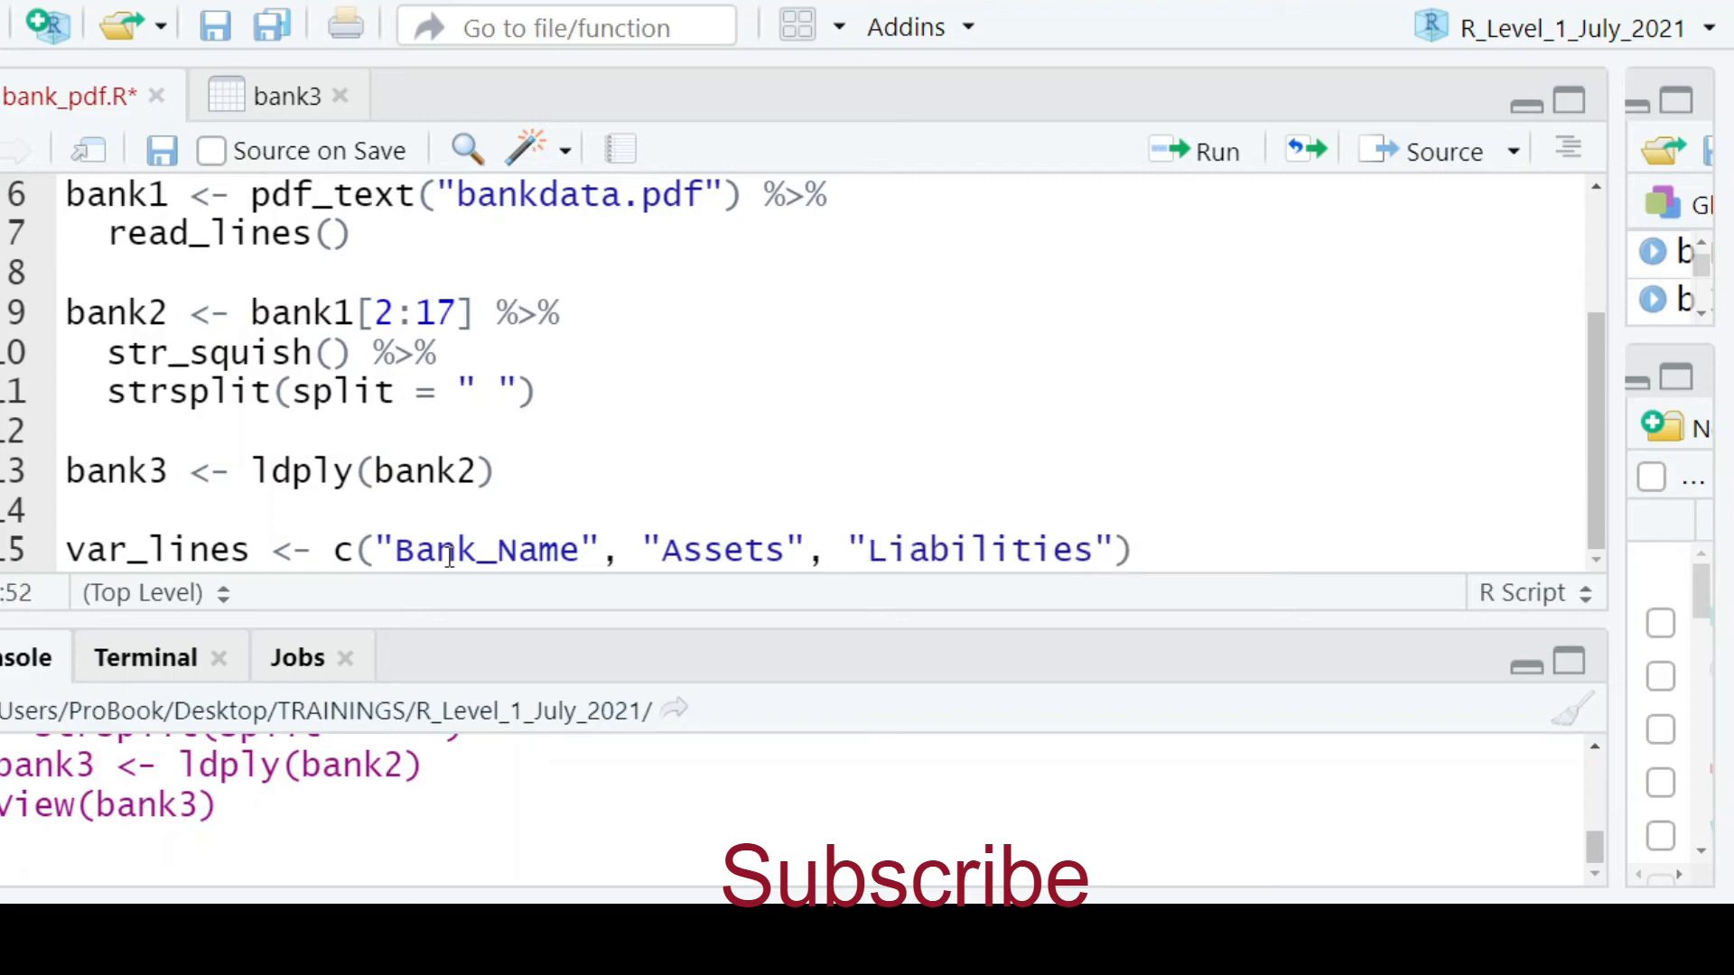
type(", \"Net\"")
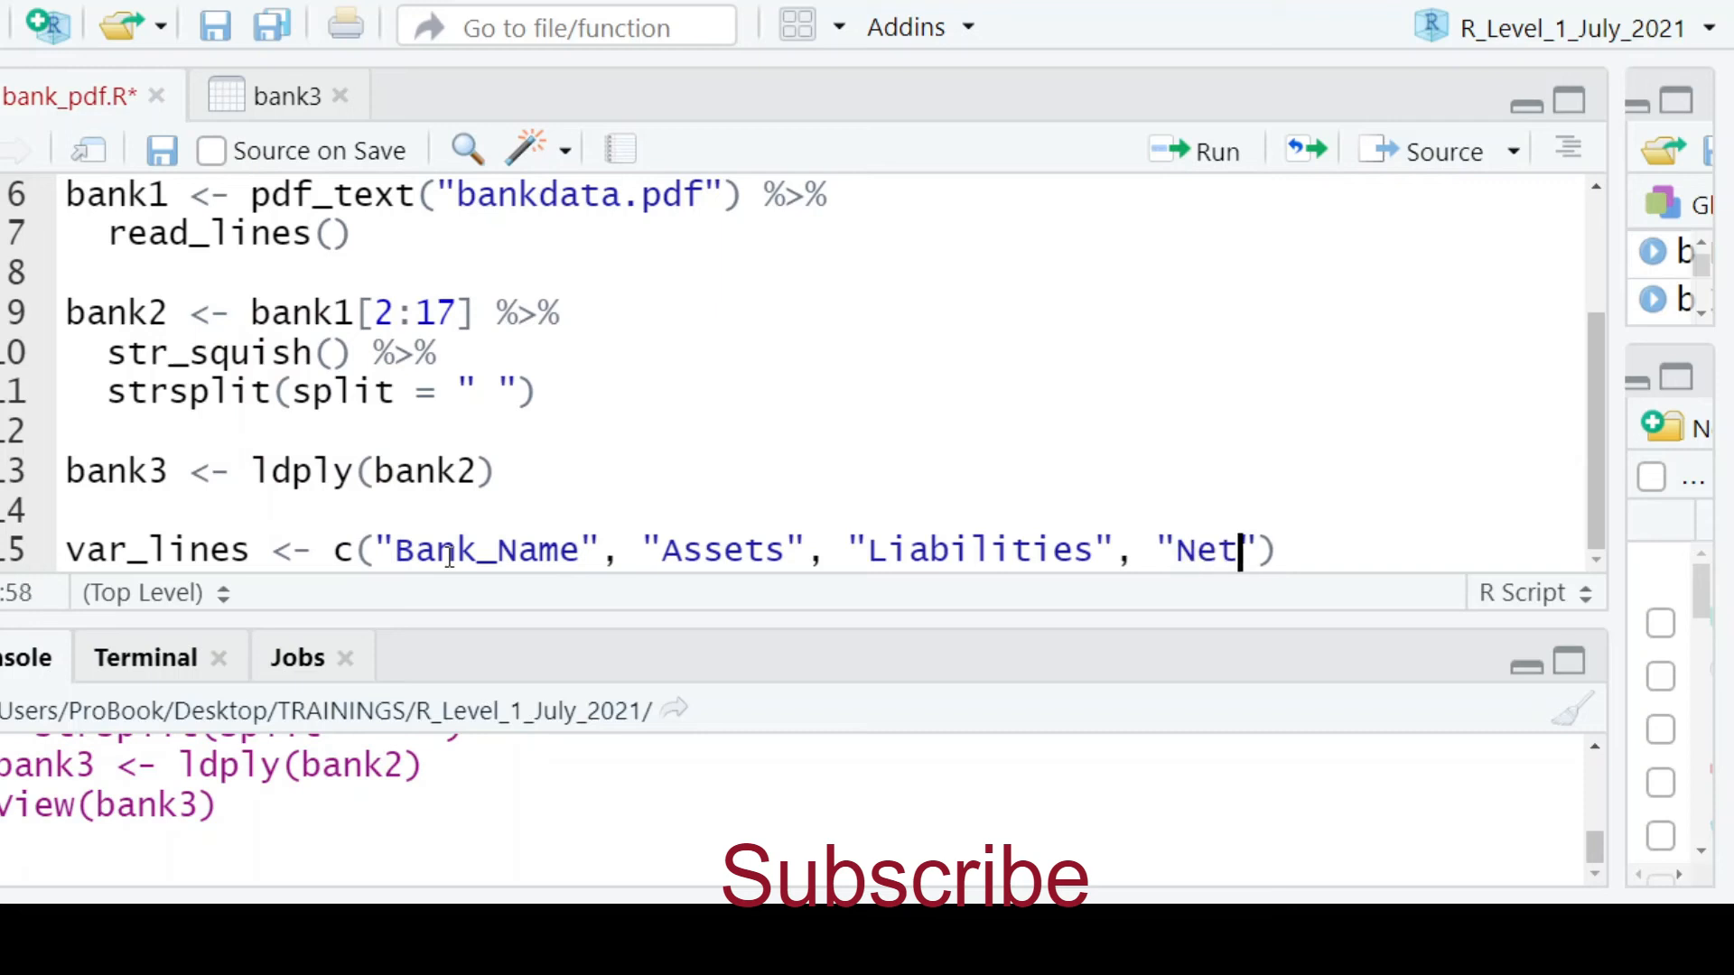
type("_Assets")
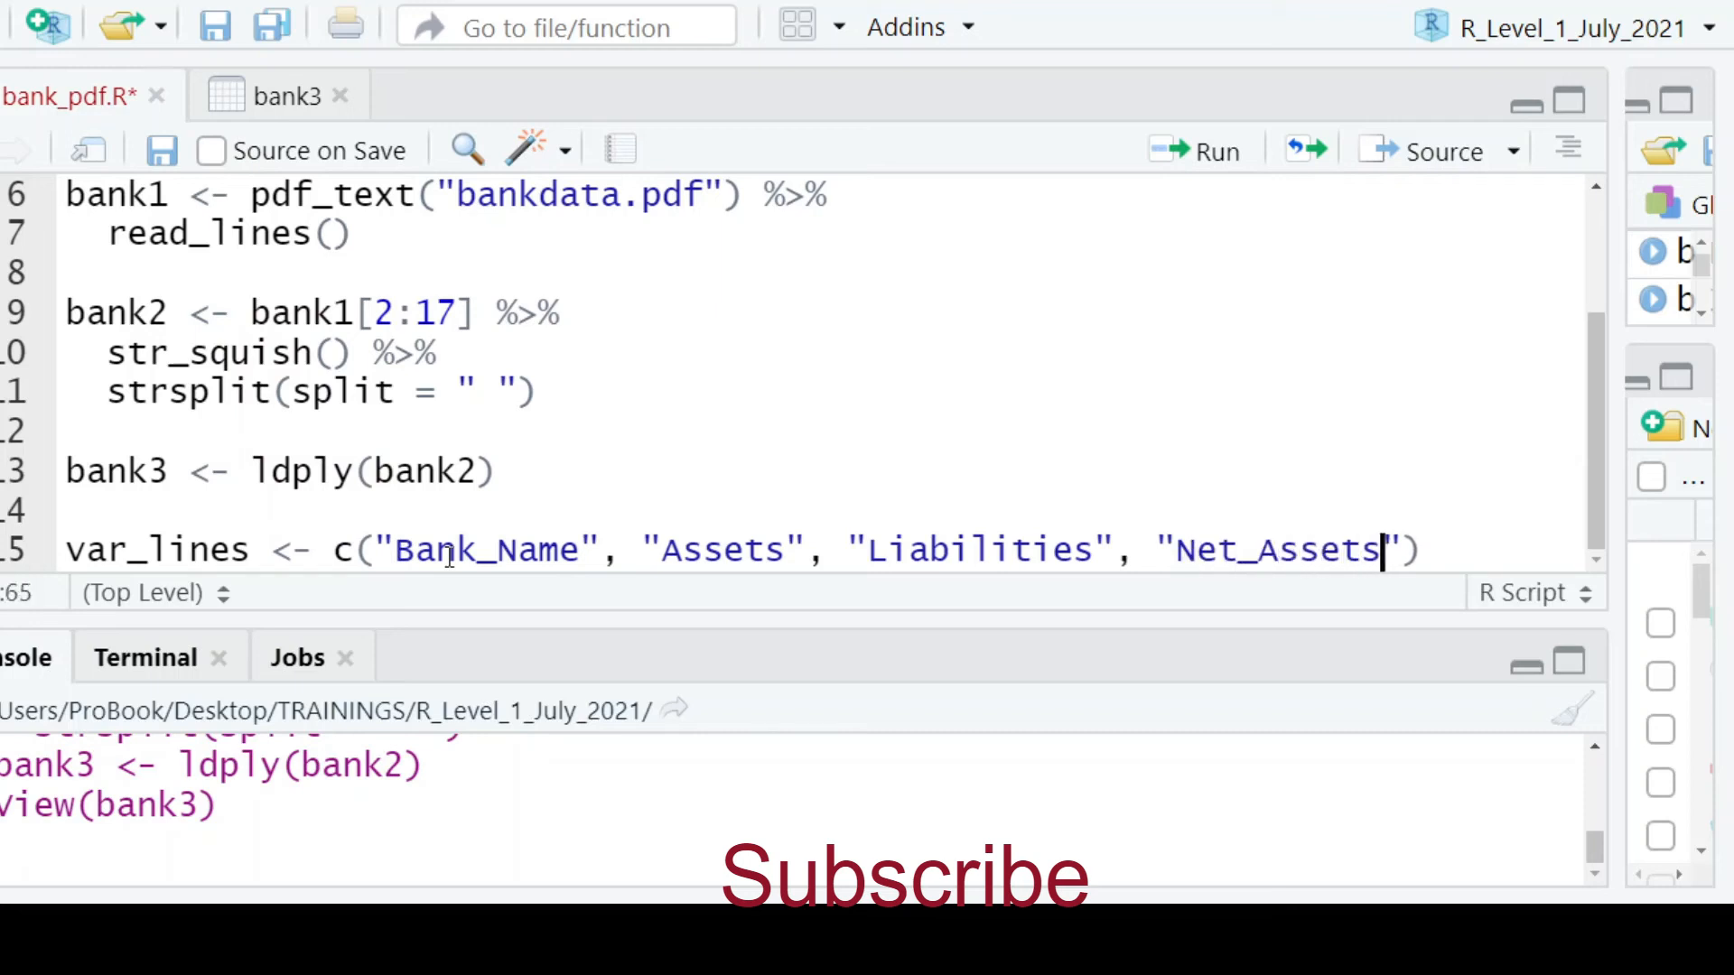
key("Return")
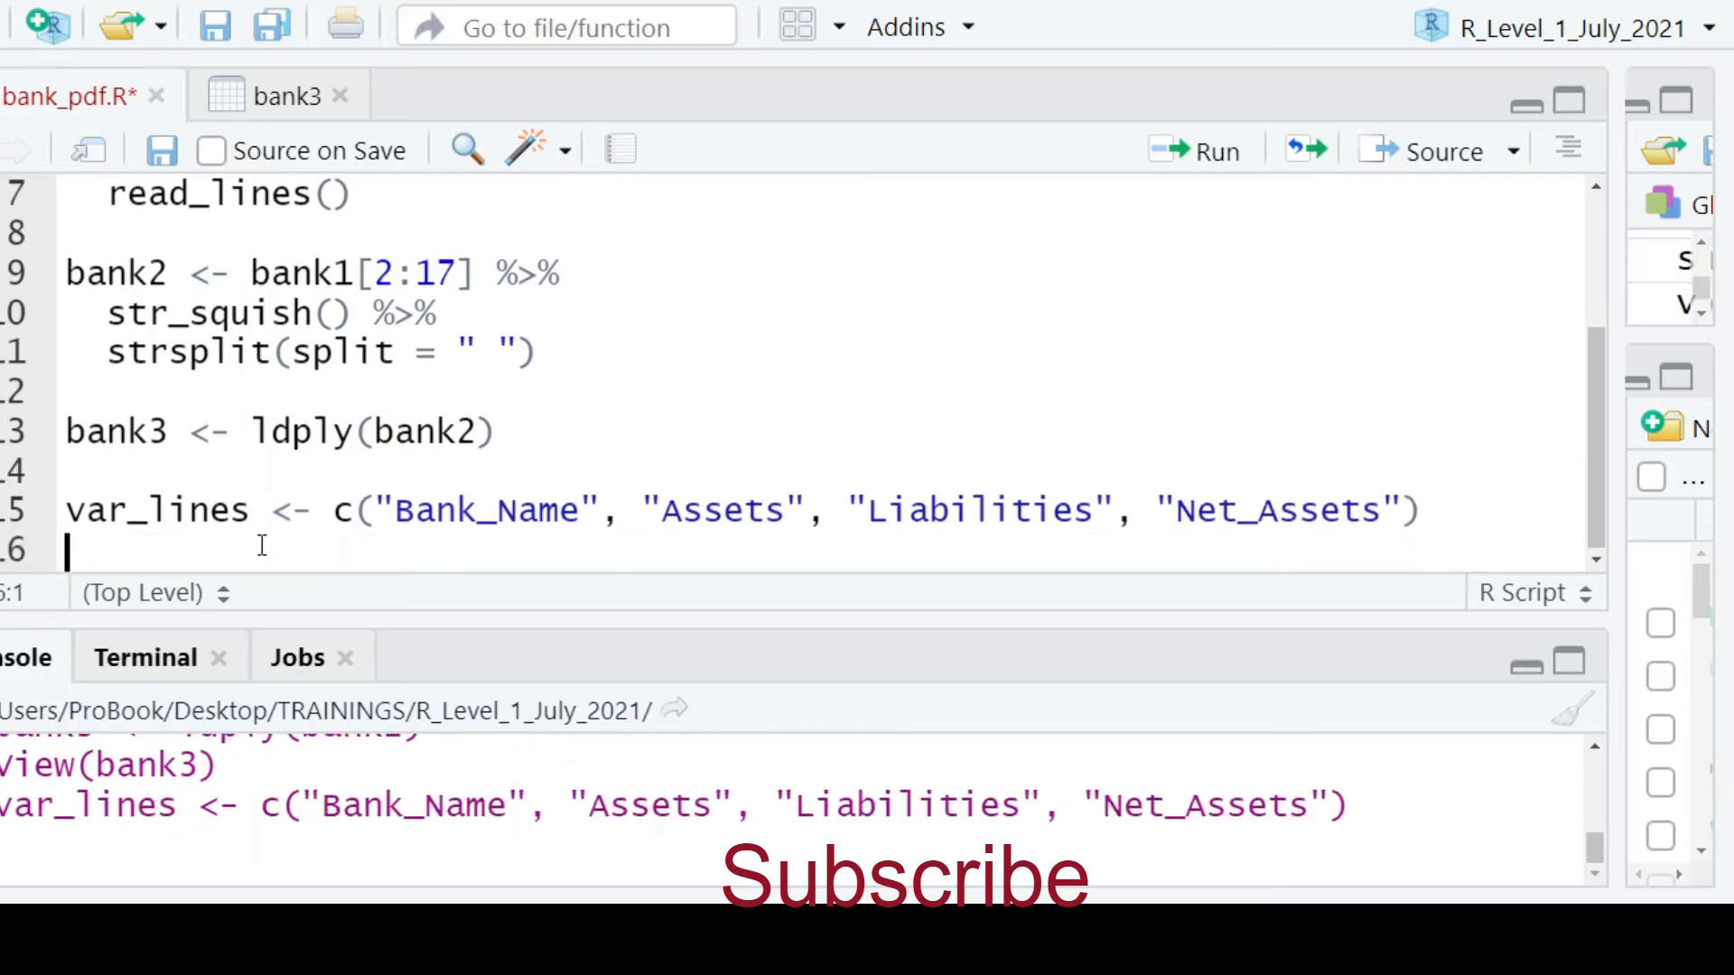
Assign var_lines to colnames(bank3) so the table gets the new column names
type("co")
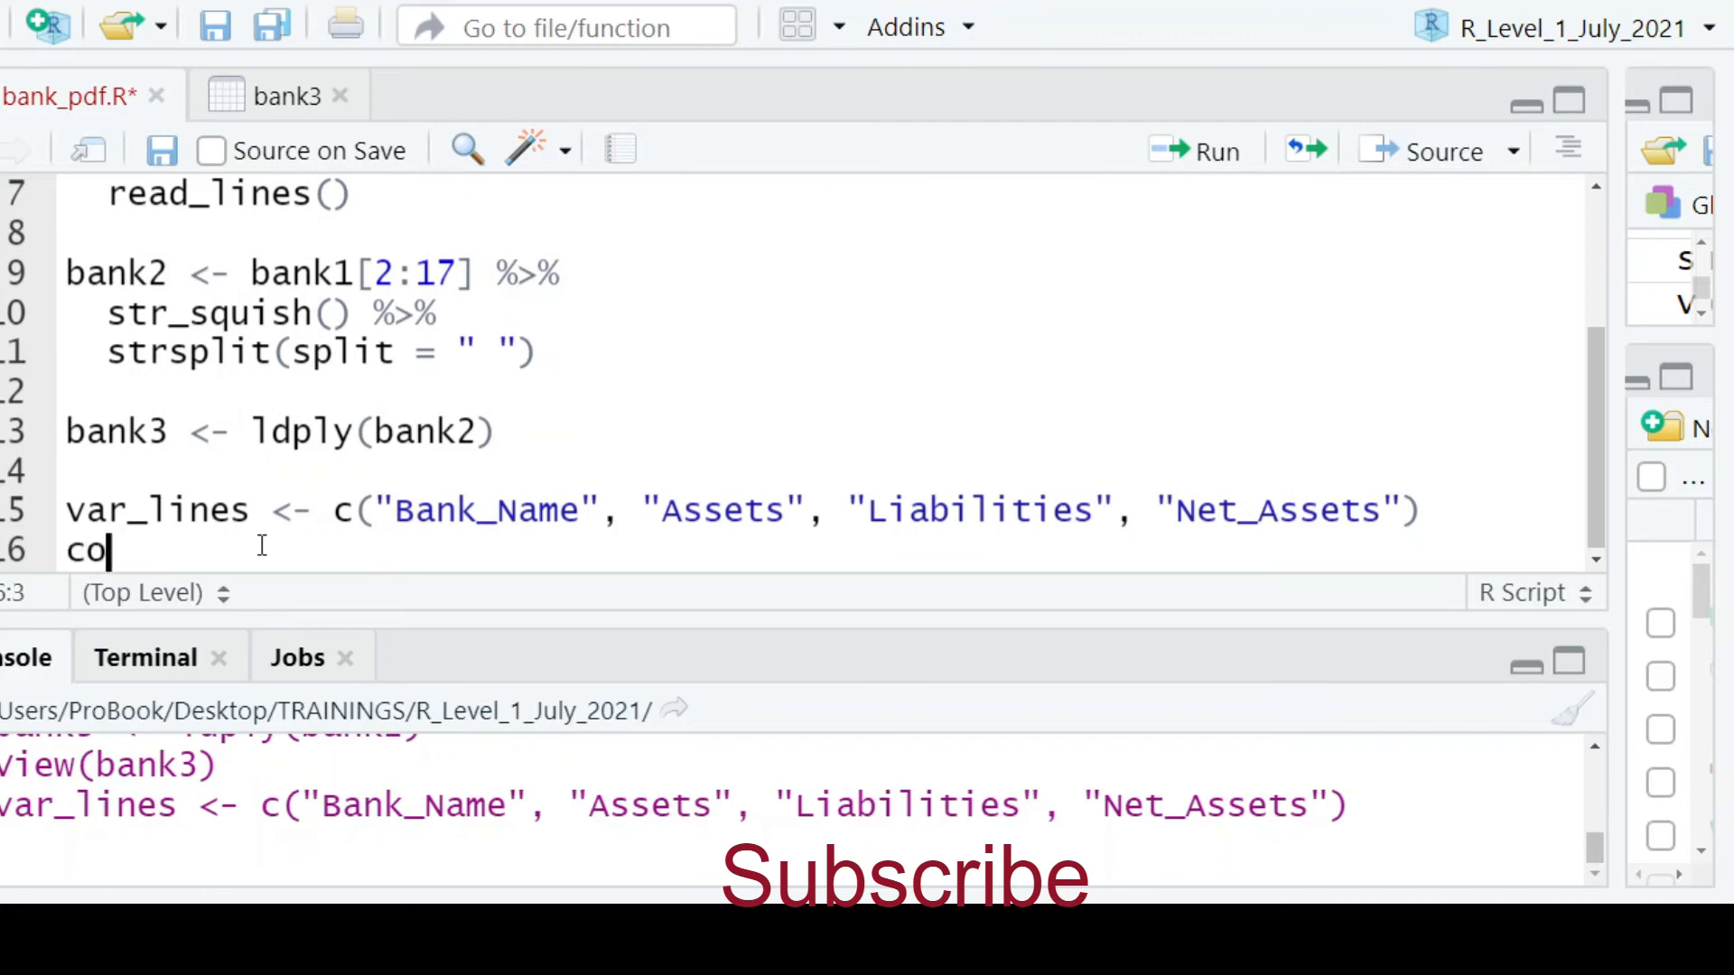
type("lnames(bank3")
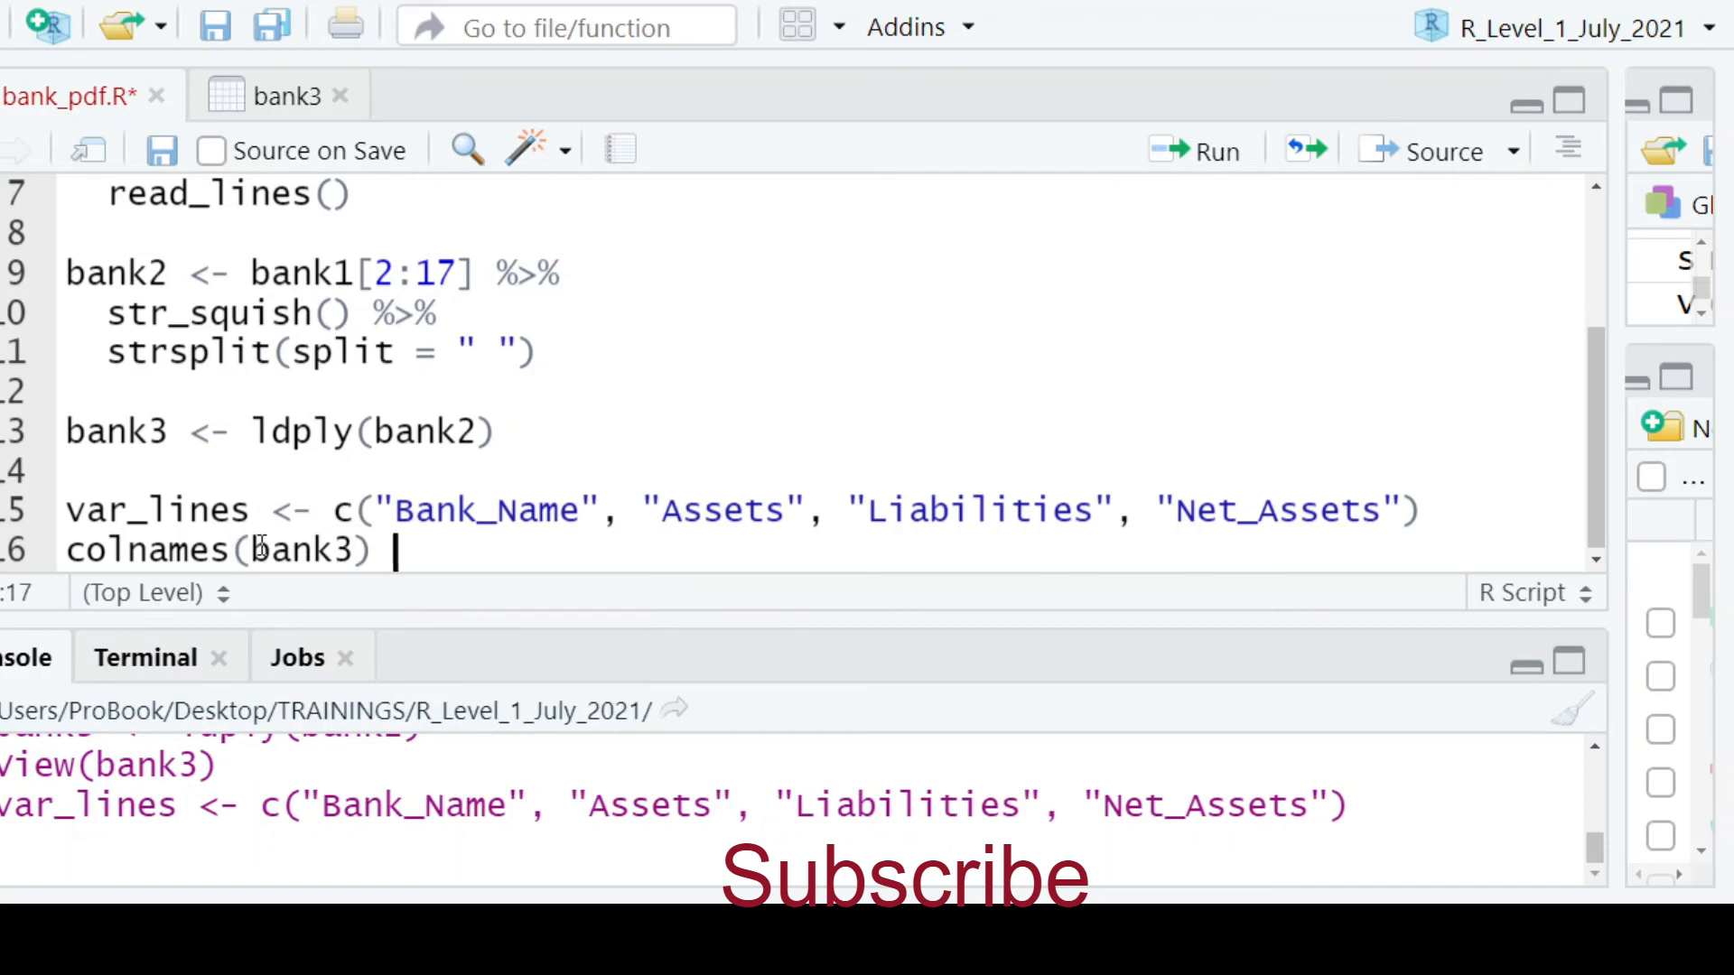
type("<-")
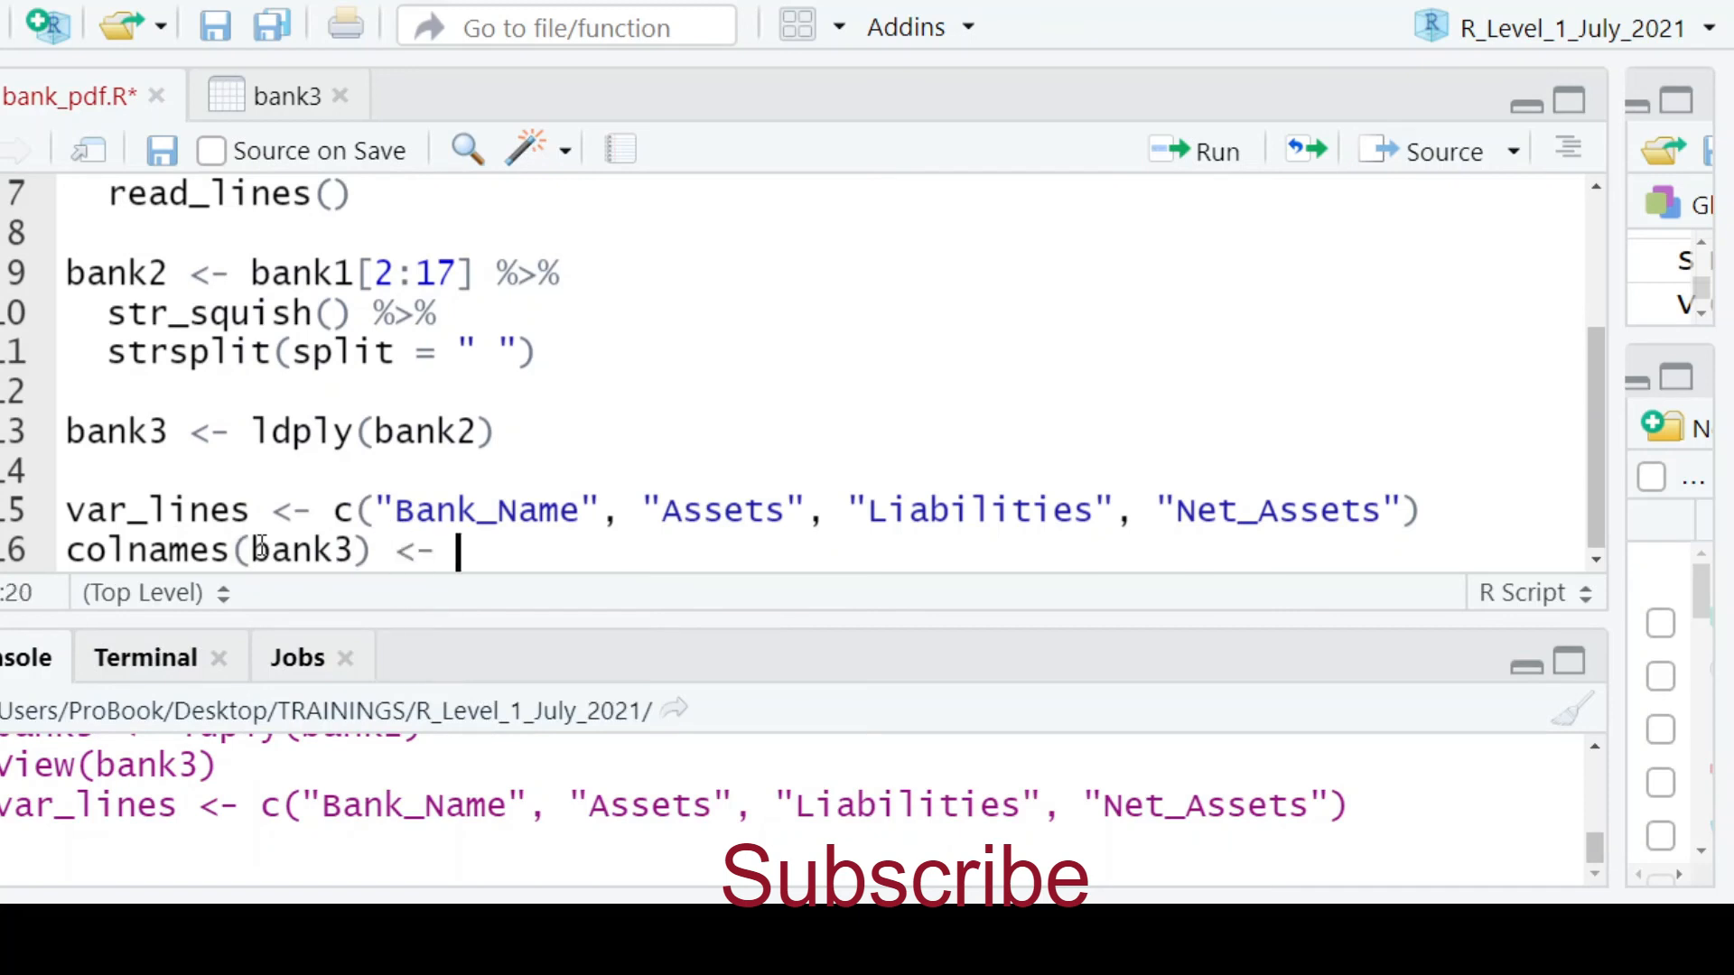
type("var_")
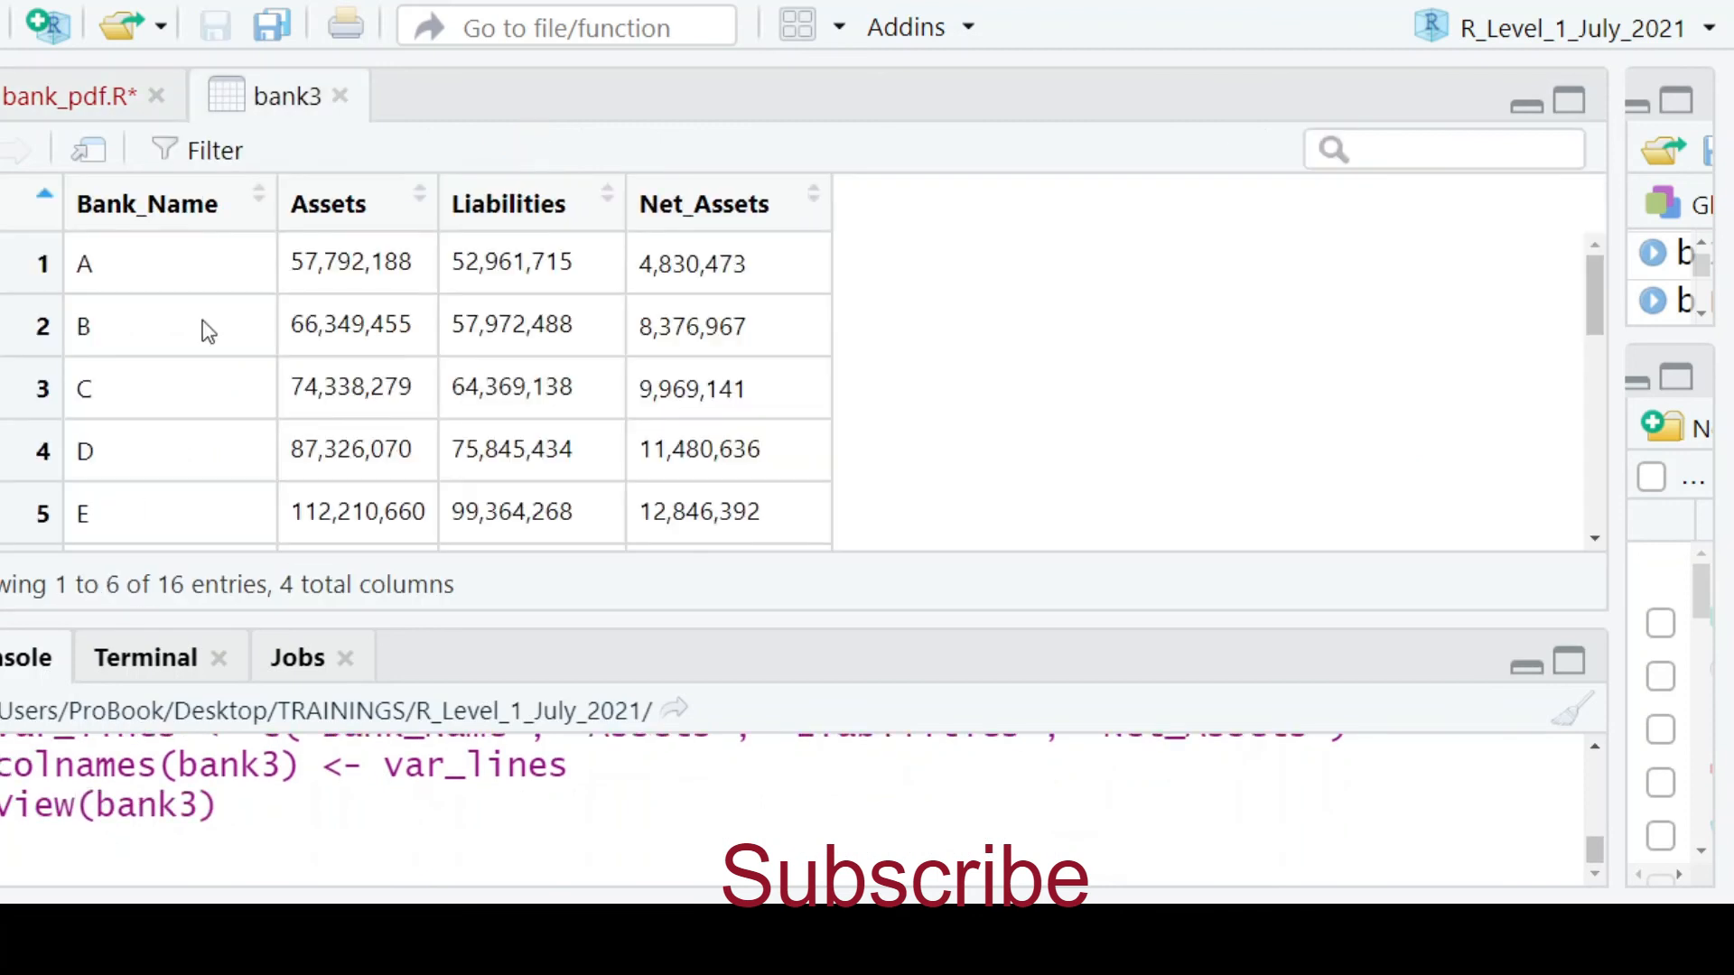
Add write.csv(bank3, "bank_data.csv") to the script and run it
left_click(65, 94)
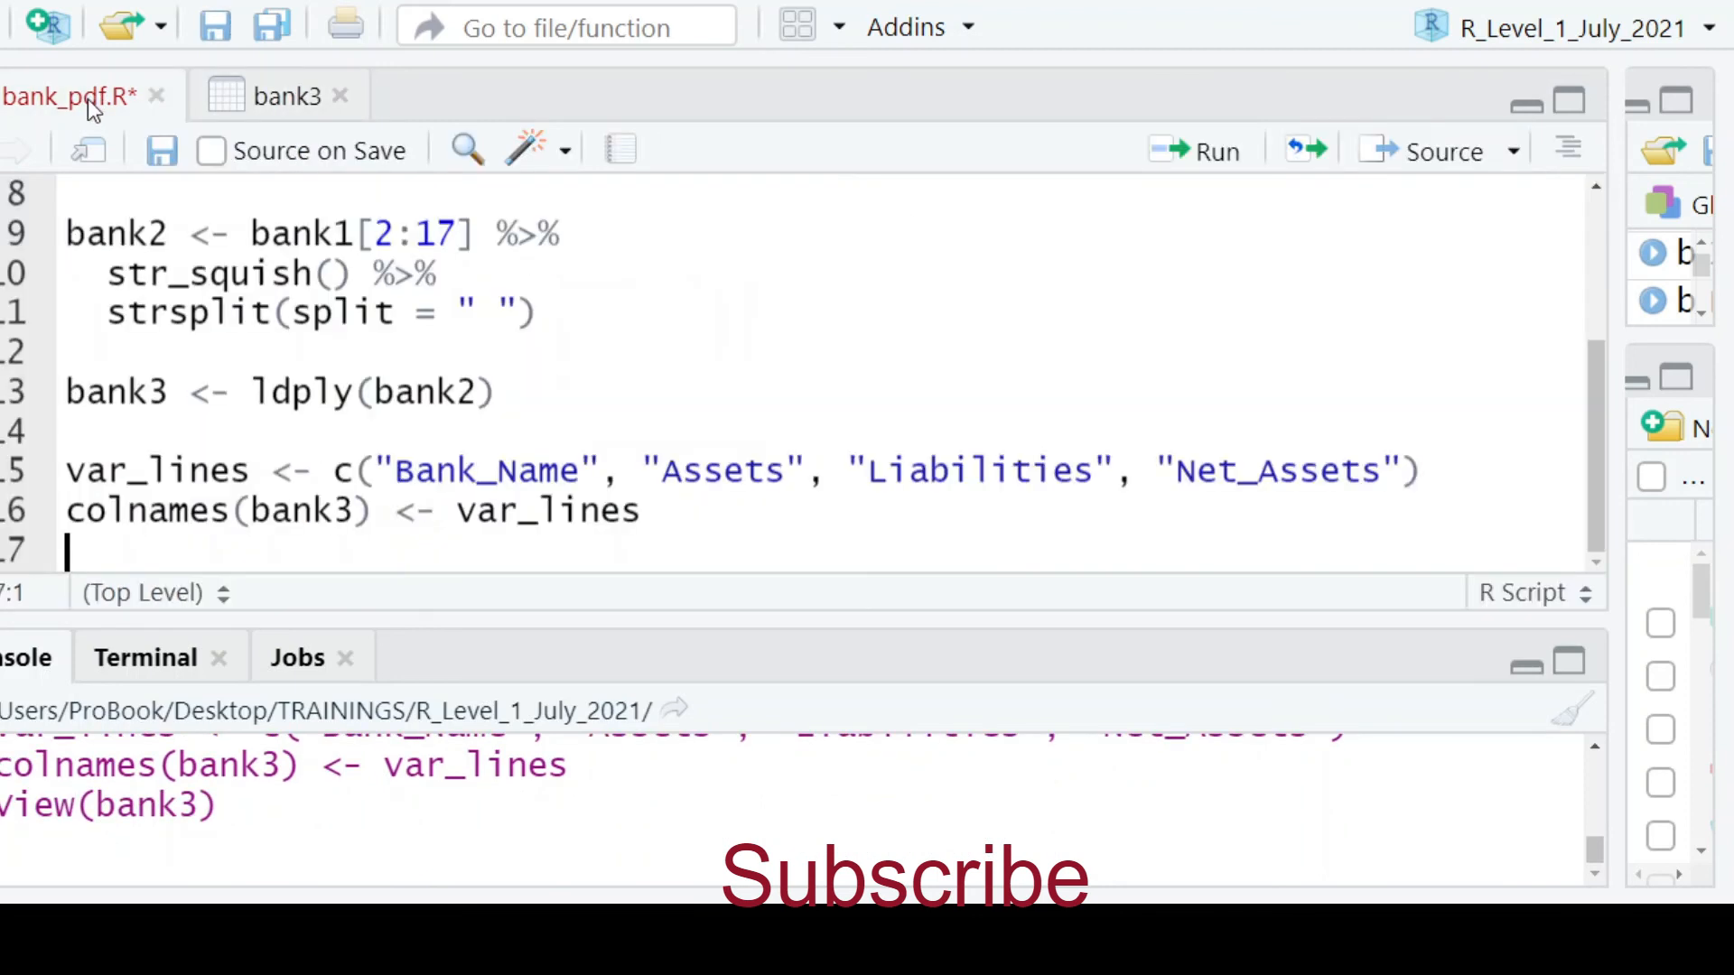
type("write.csv")
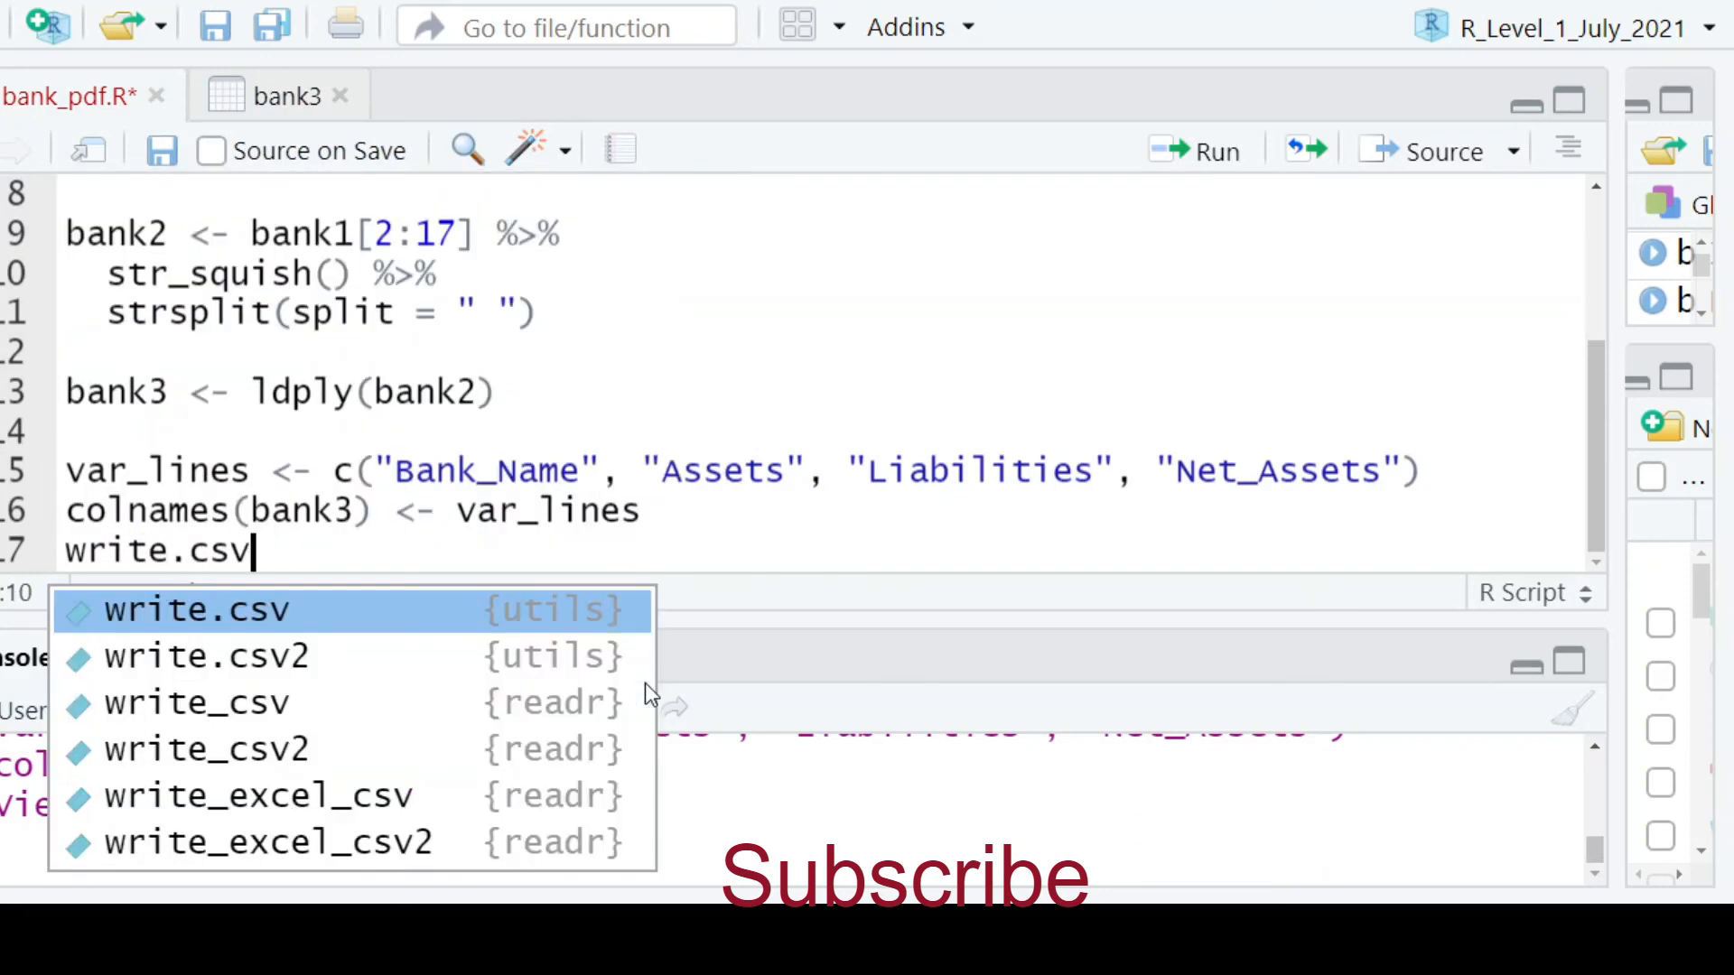
type("(bank")
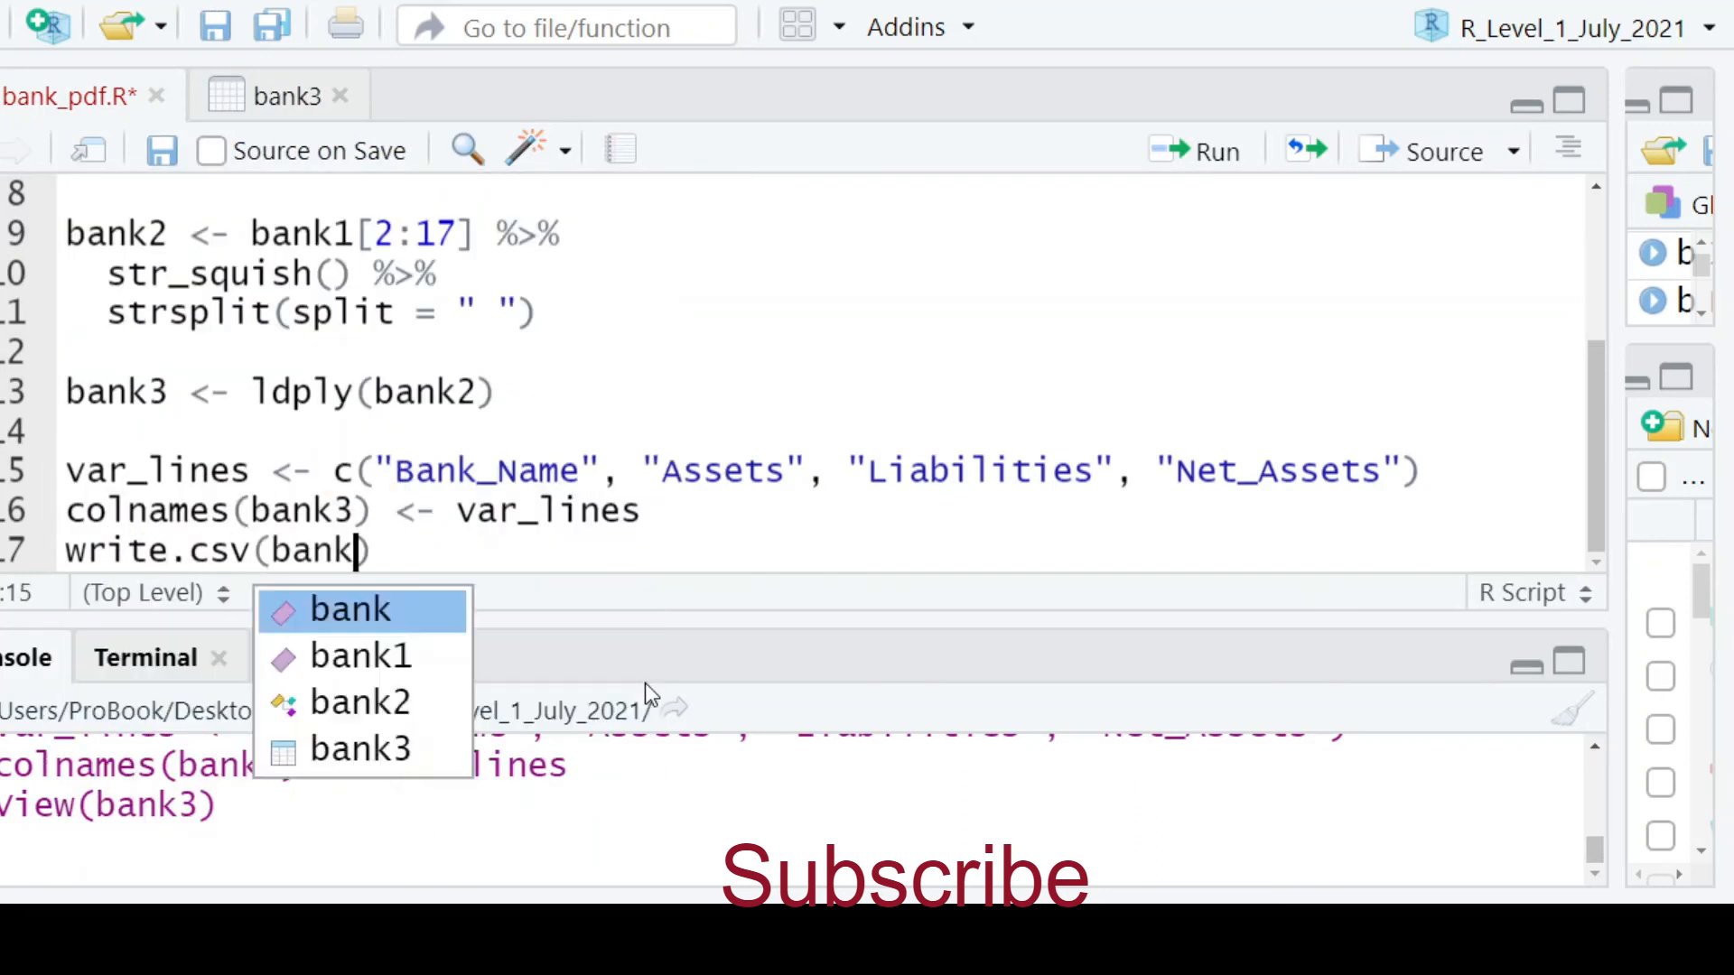
type("3, \"b")
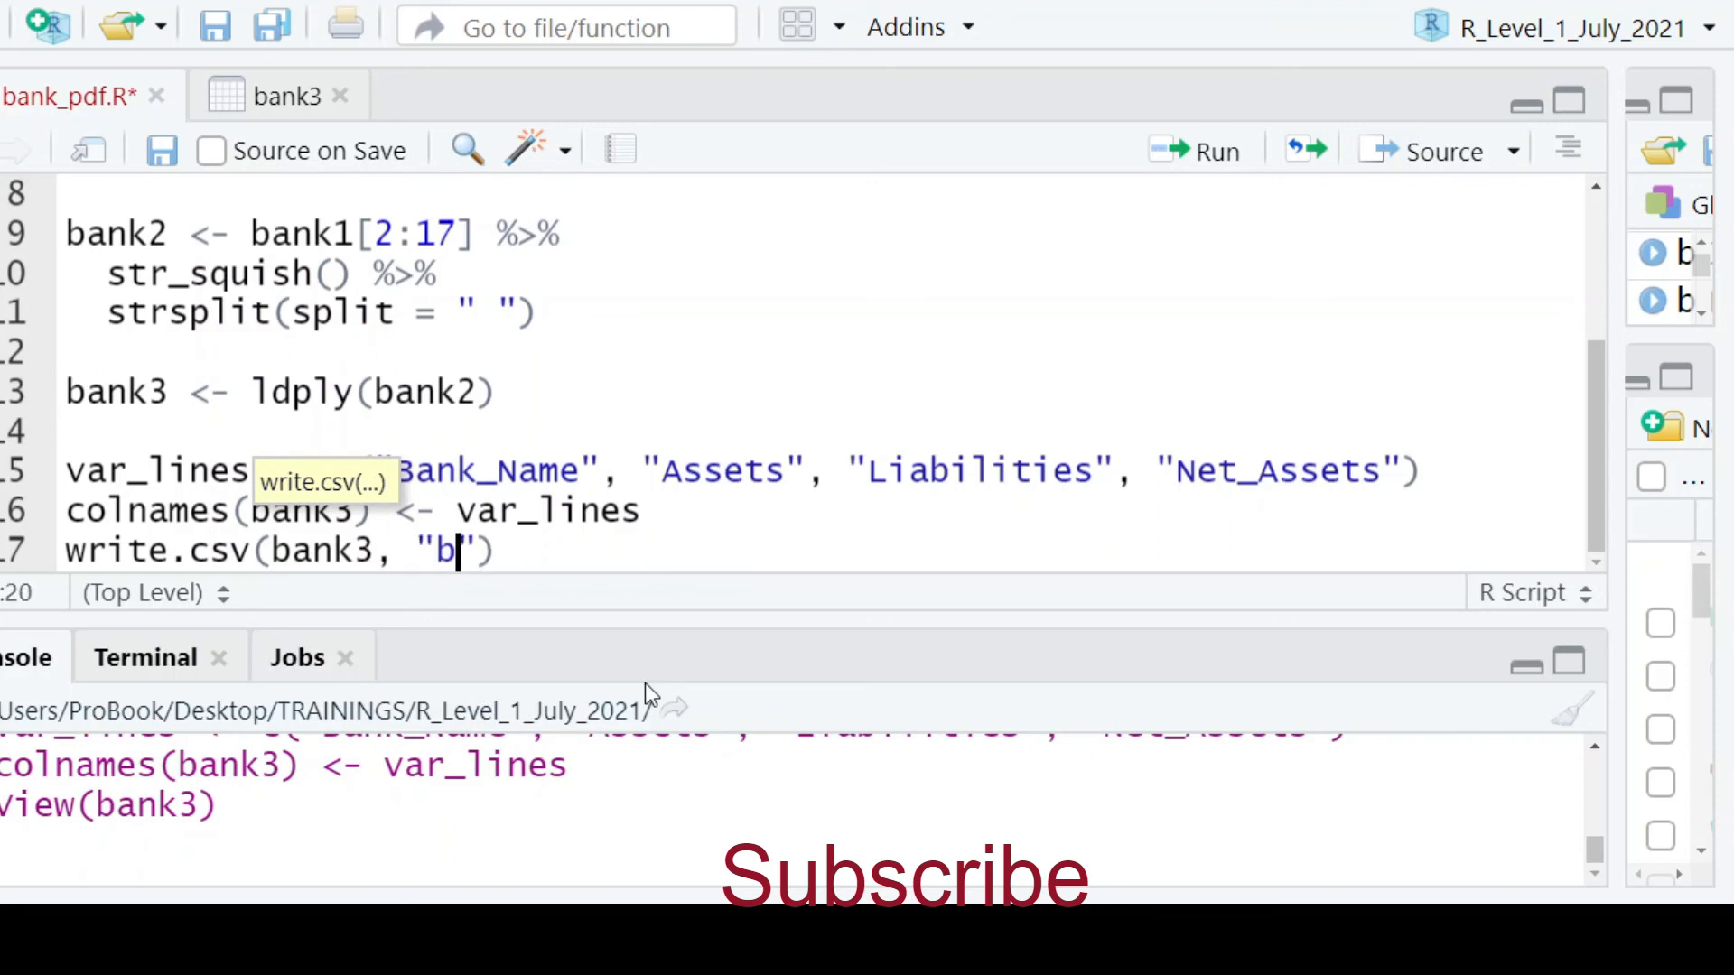
type("ank_data")
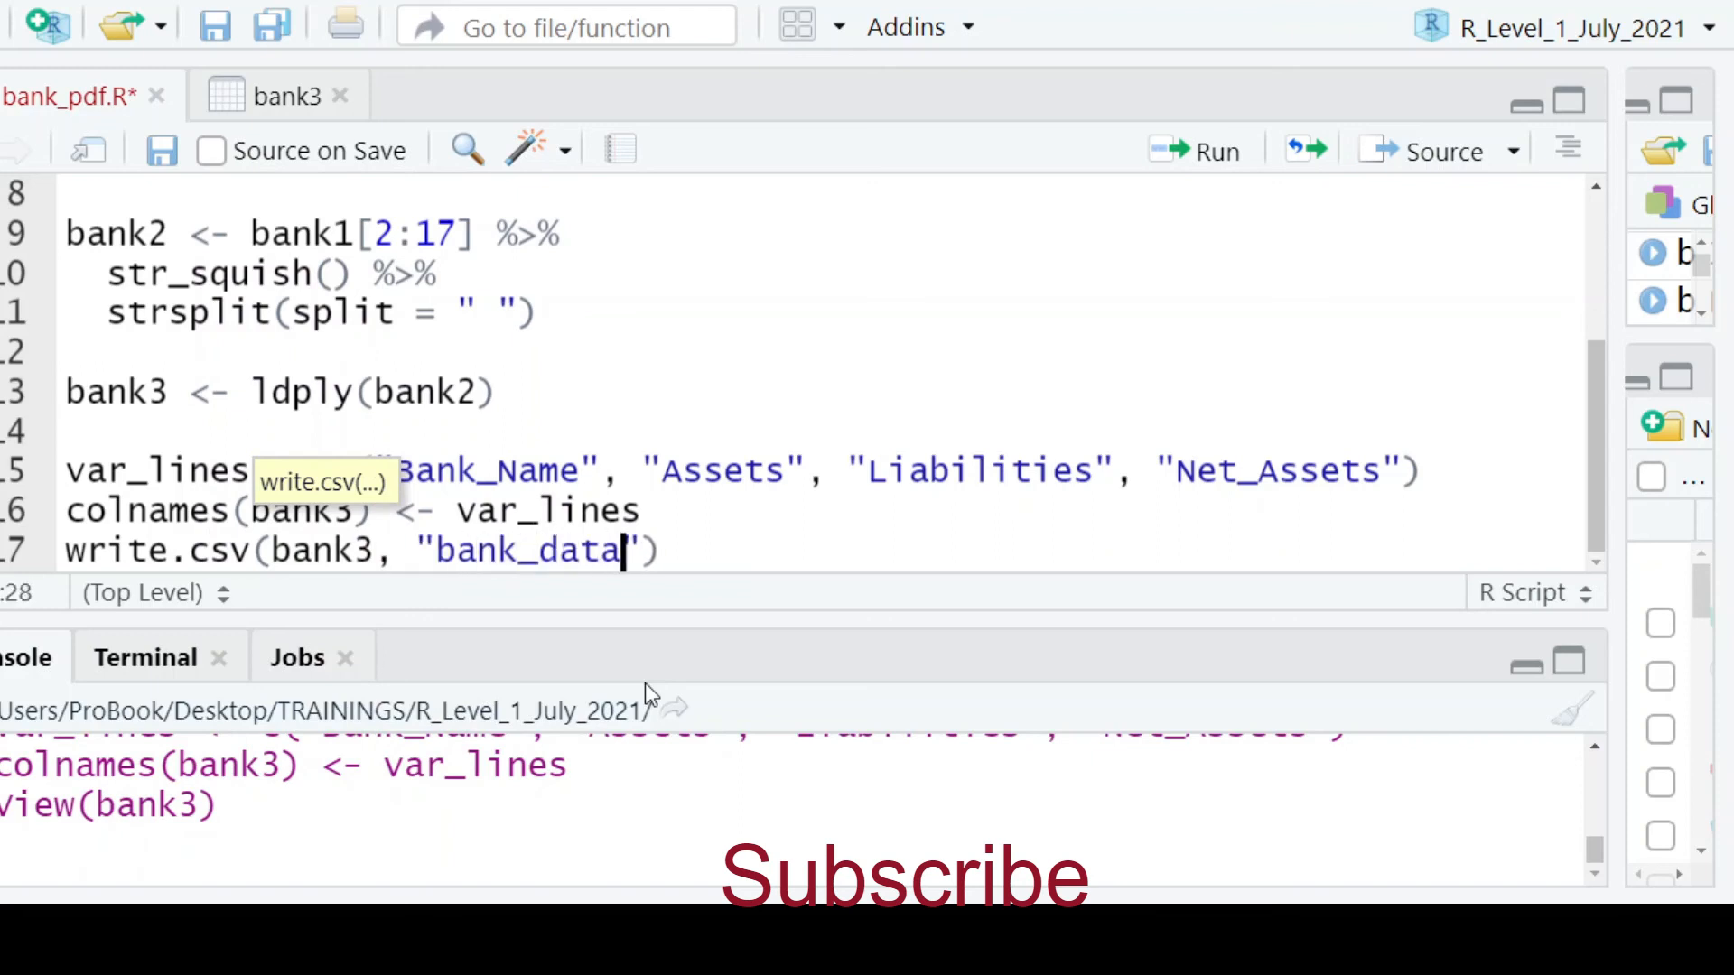
type(".csv")
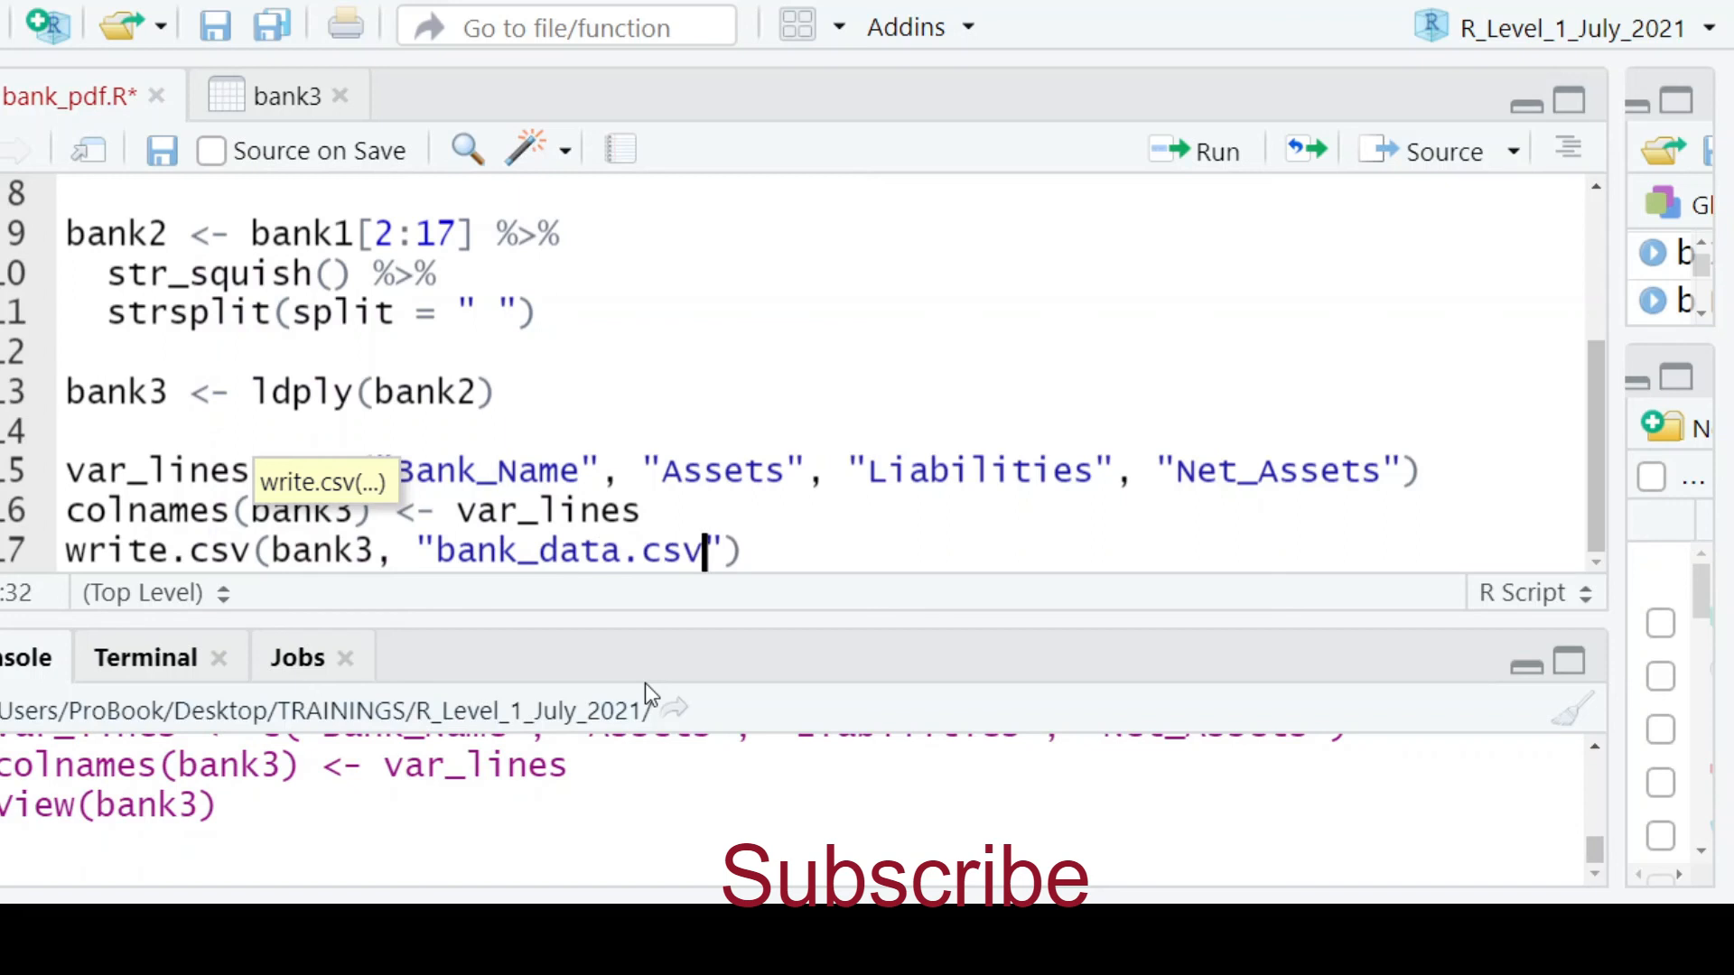
left_click(298, 547)
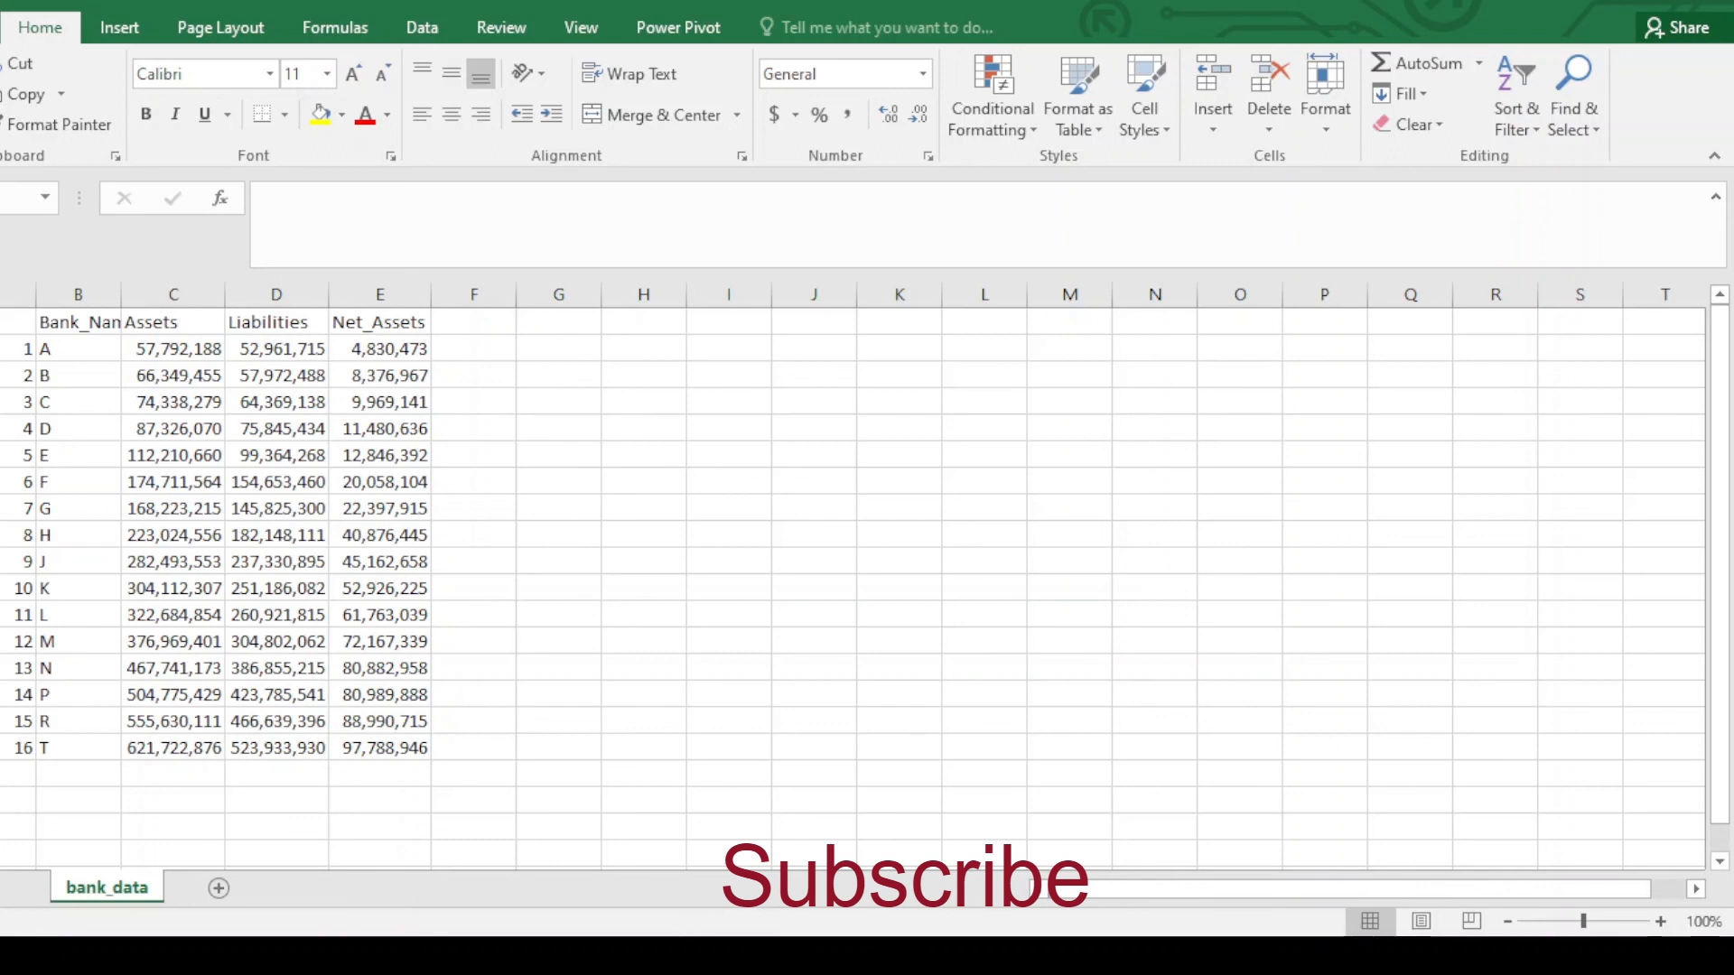
Inspect the Assets and Bank_Name cells and widen column B so Bank_Name fits
left_click(173, 401)
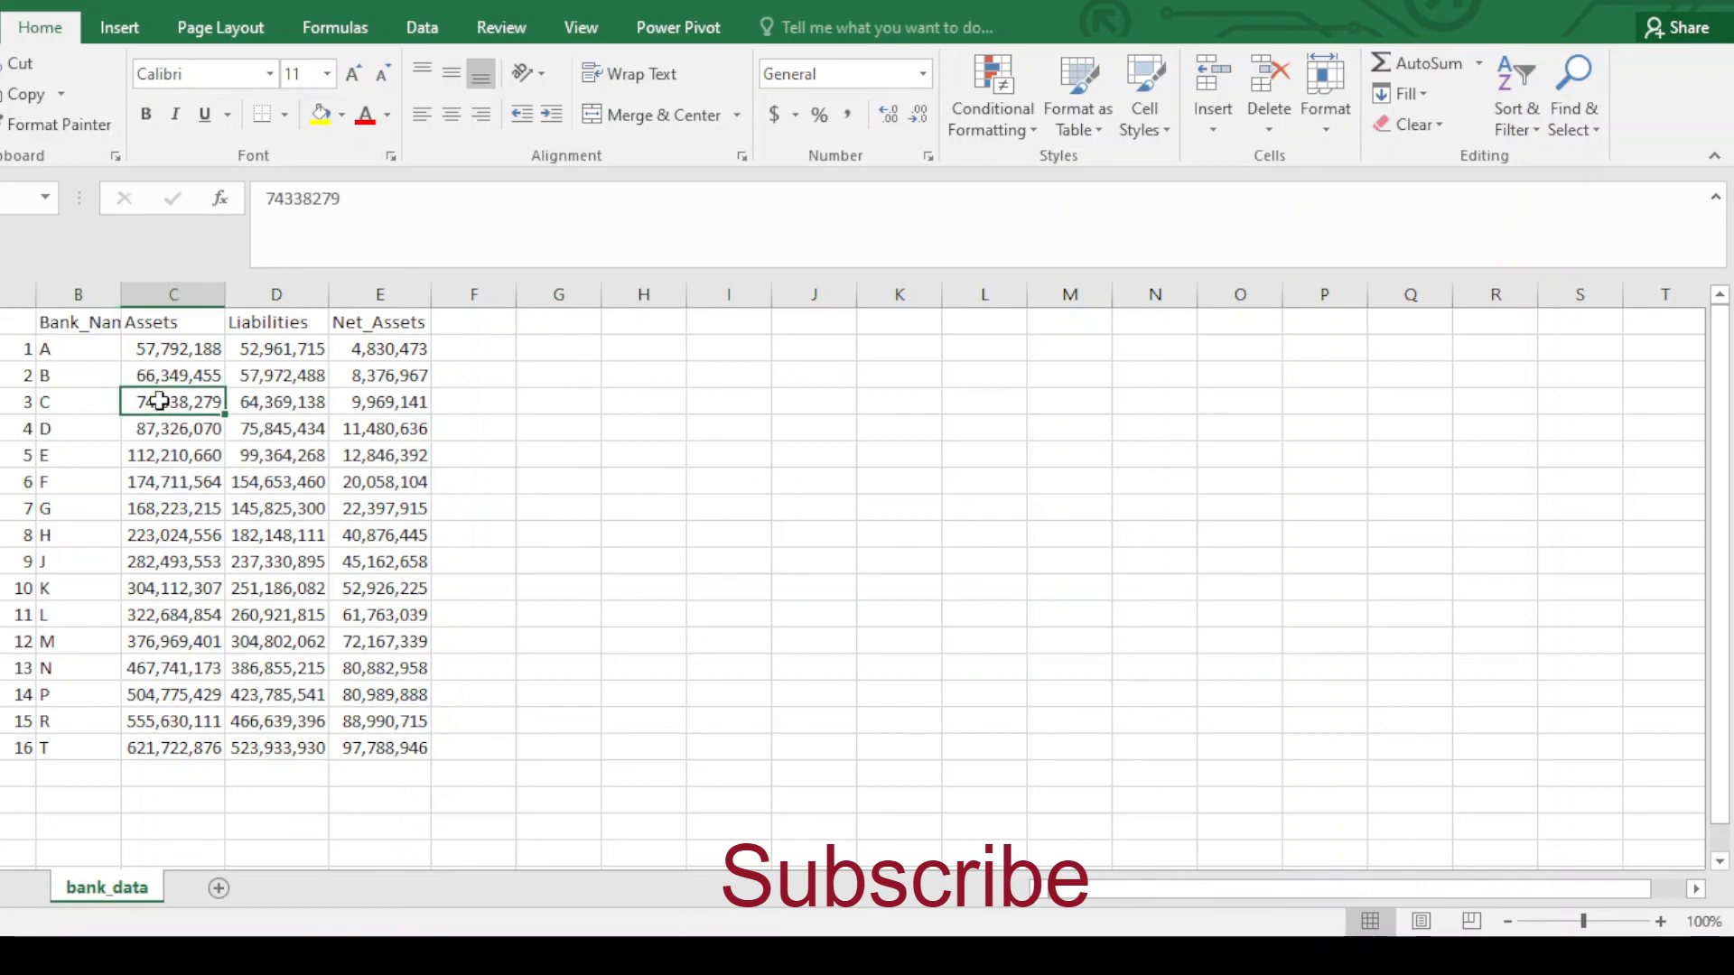
left_click(171, 322)
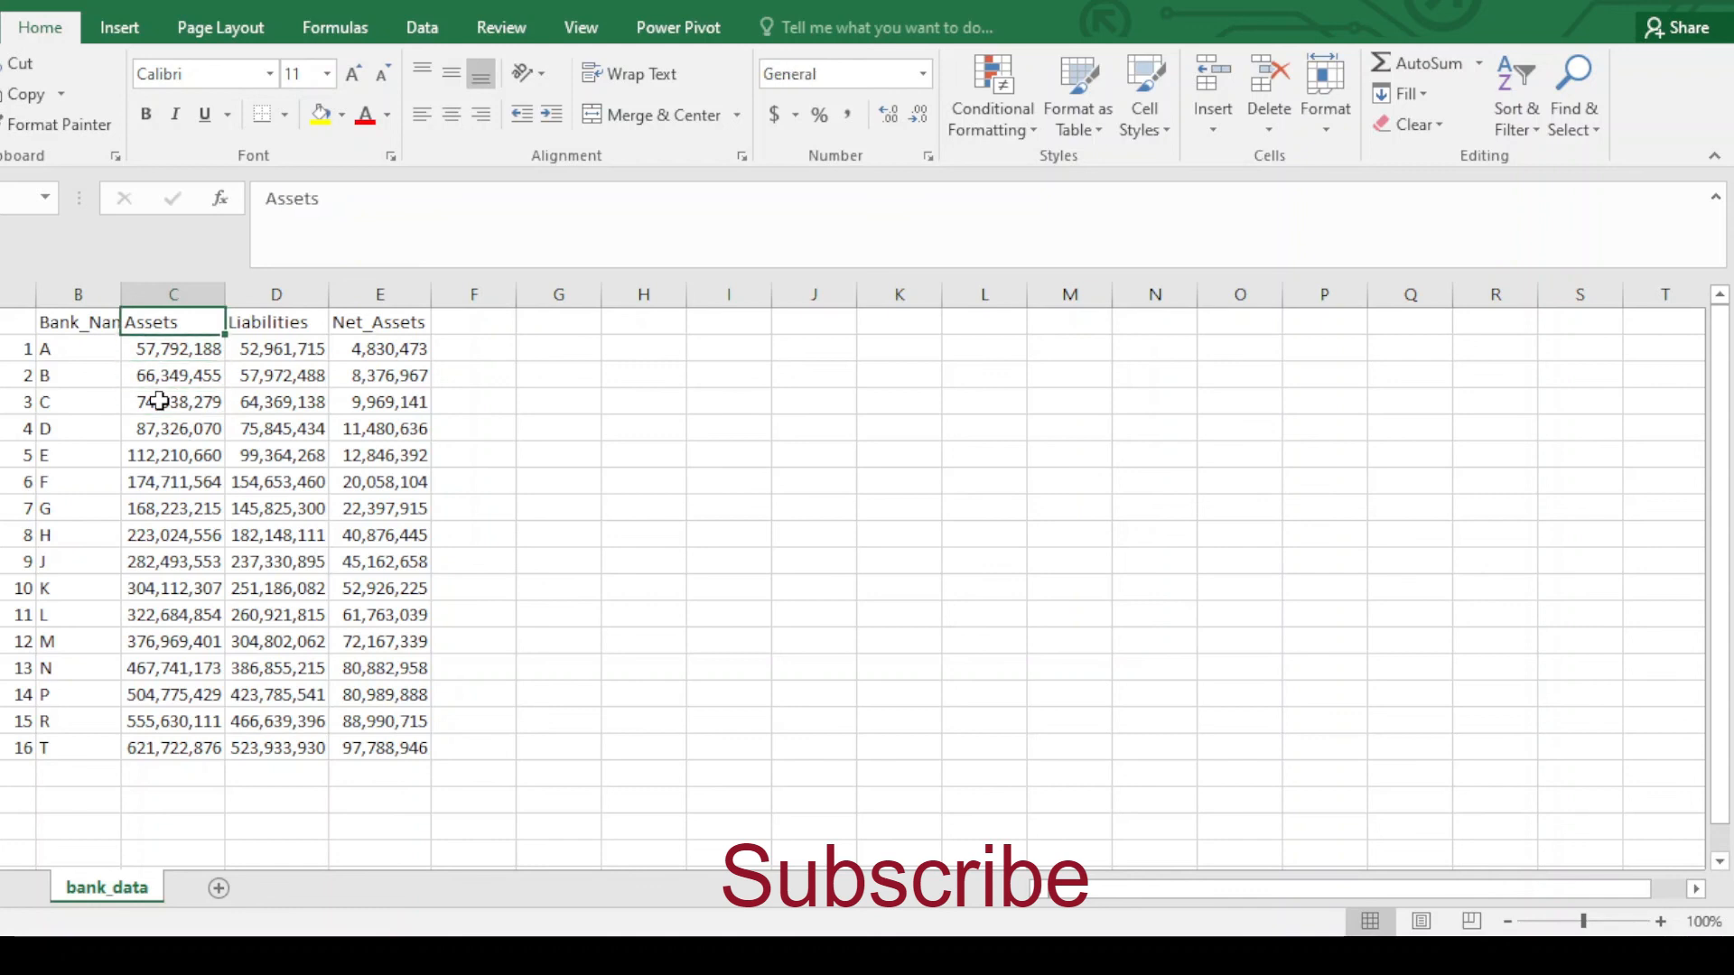
left_click(76, 321)
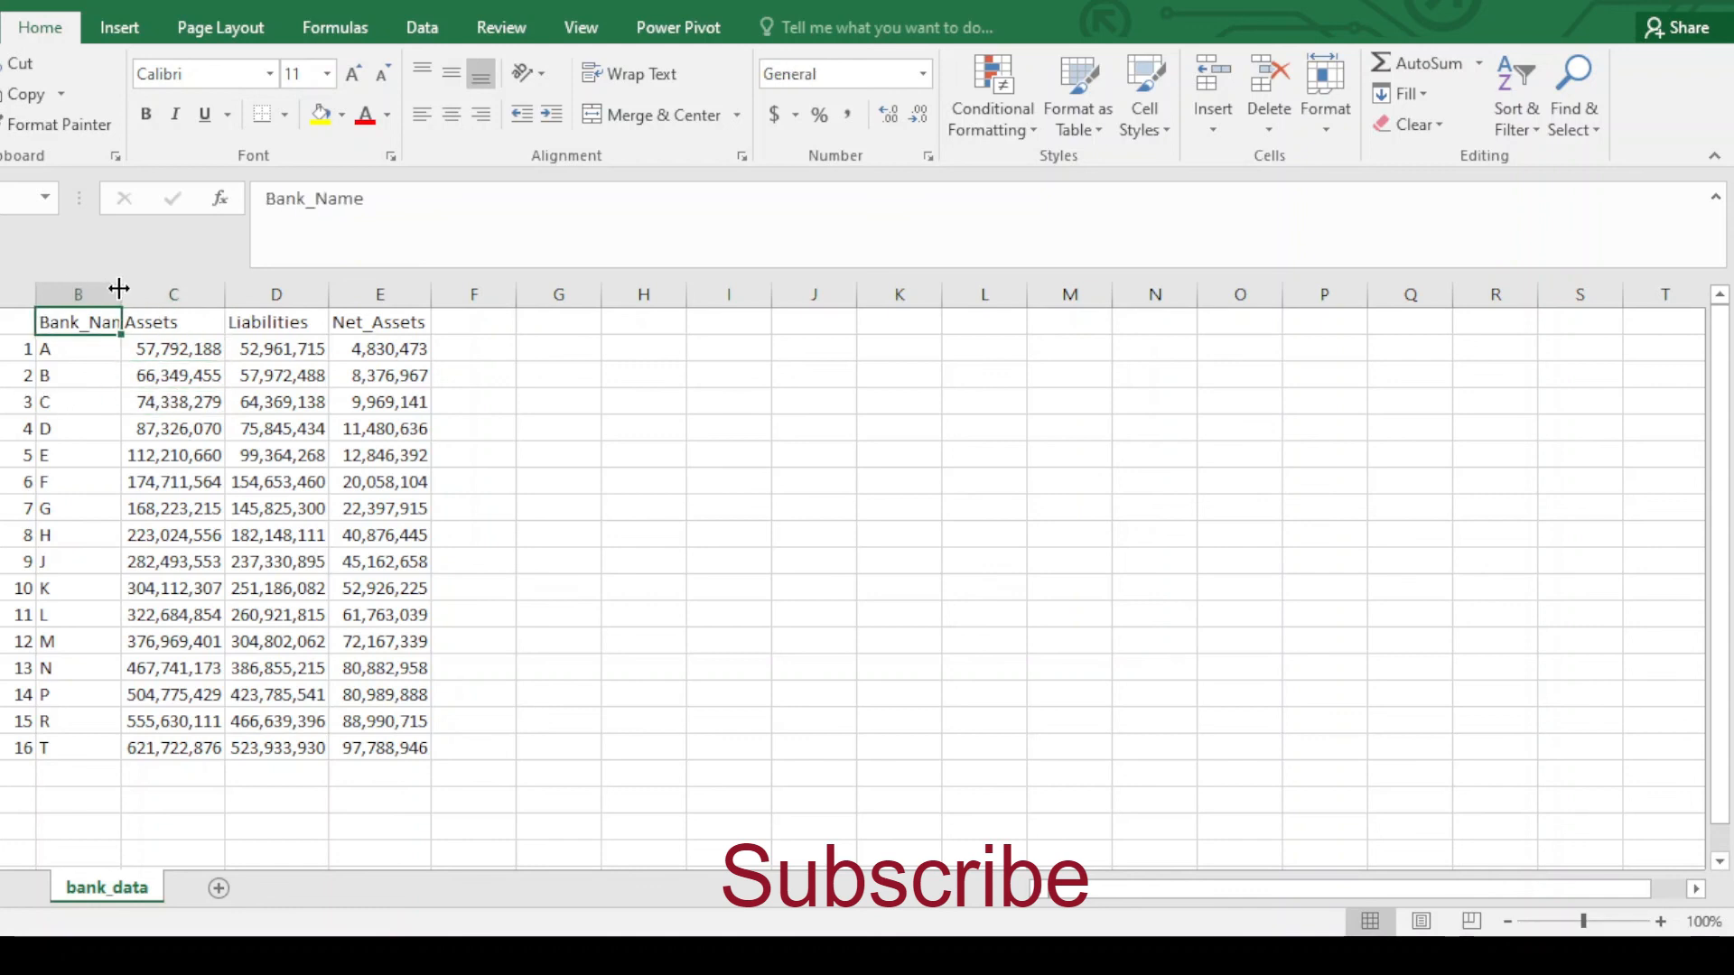
left_click_drag(119, 294, 446, 294)
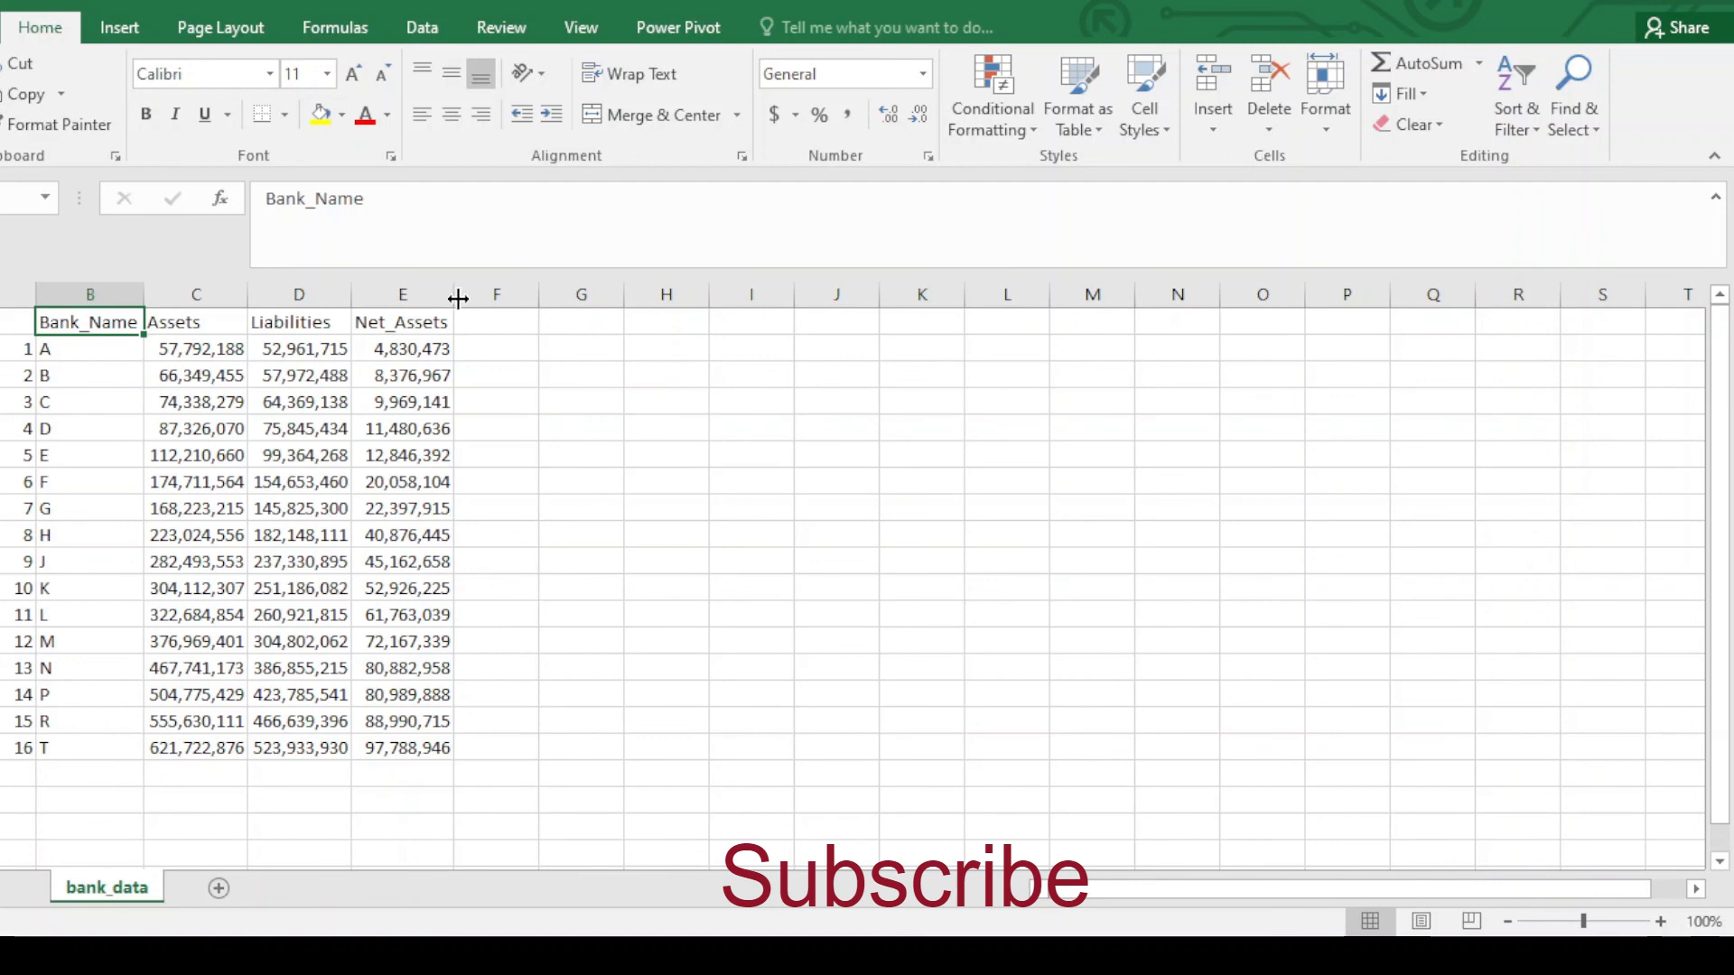
Select the Net_Assets and Liabilities columns to widen them so headers show fully
left_click(401, 292)
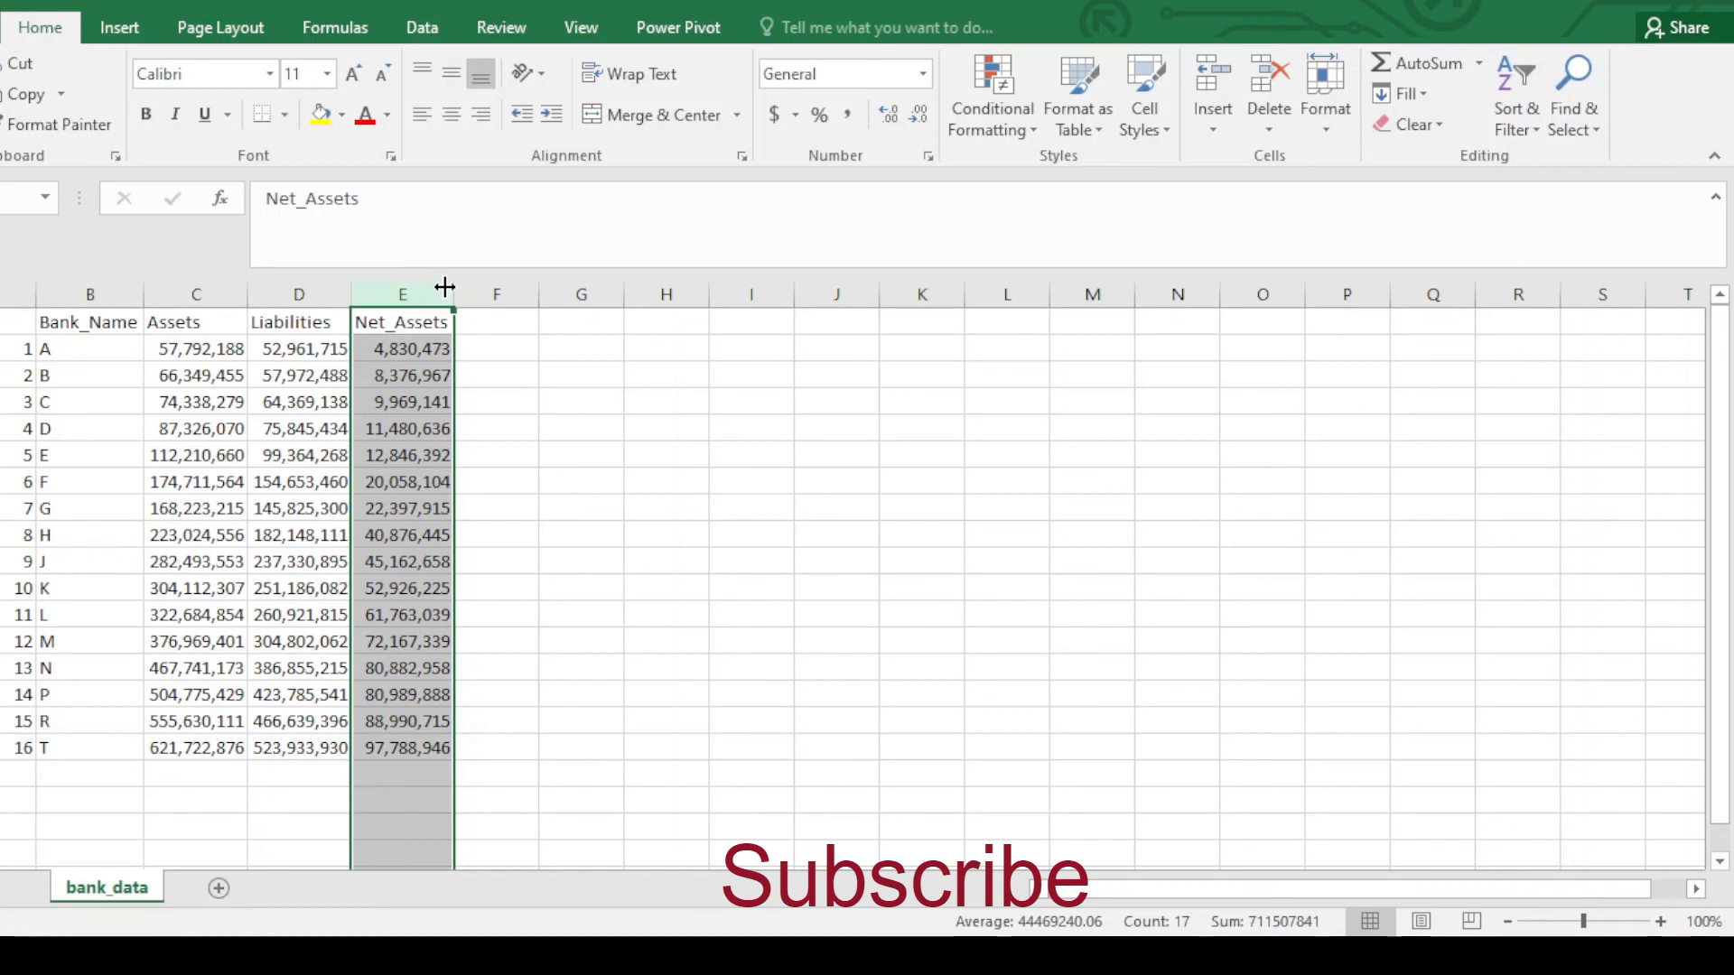
mouse_move(506, 332)
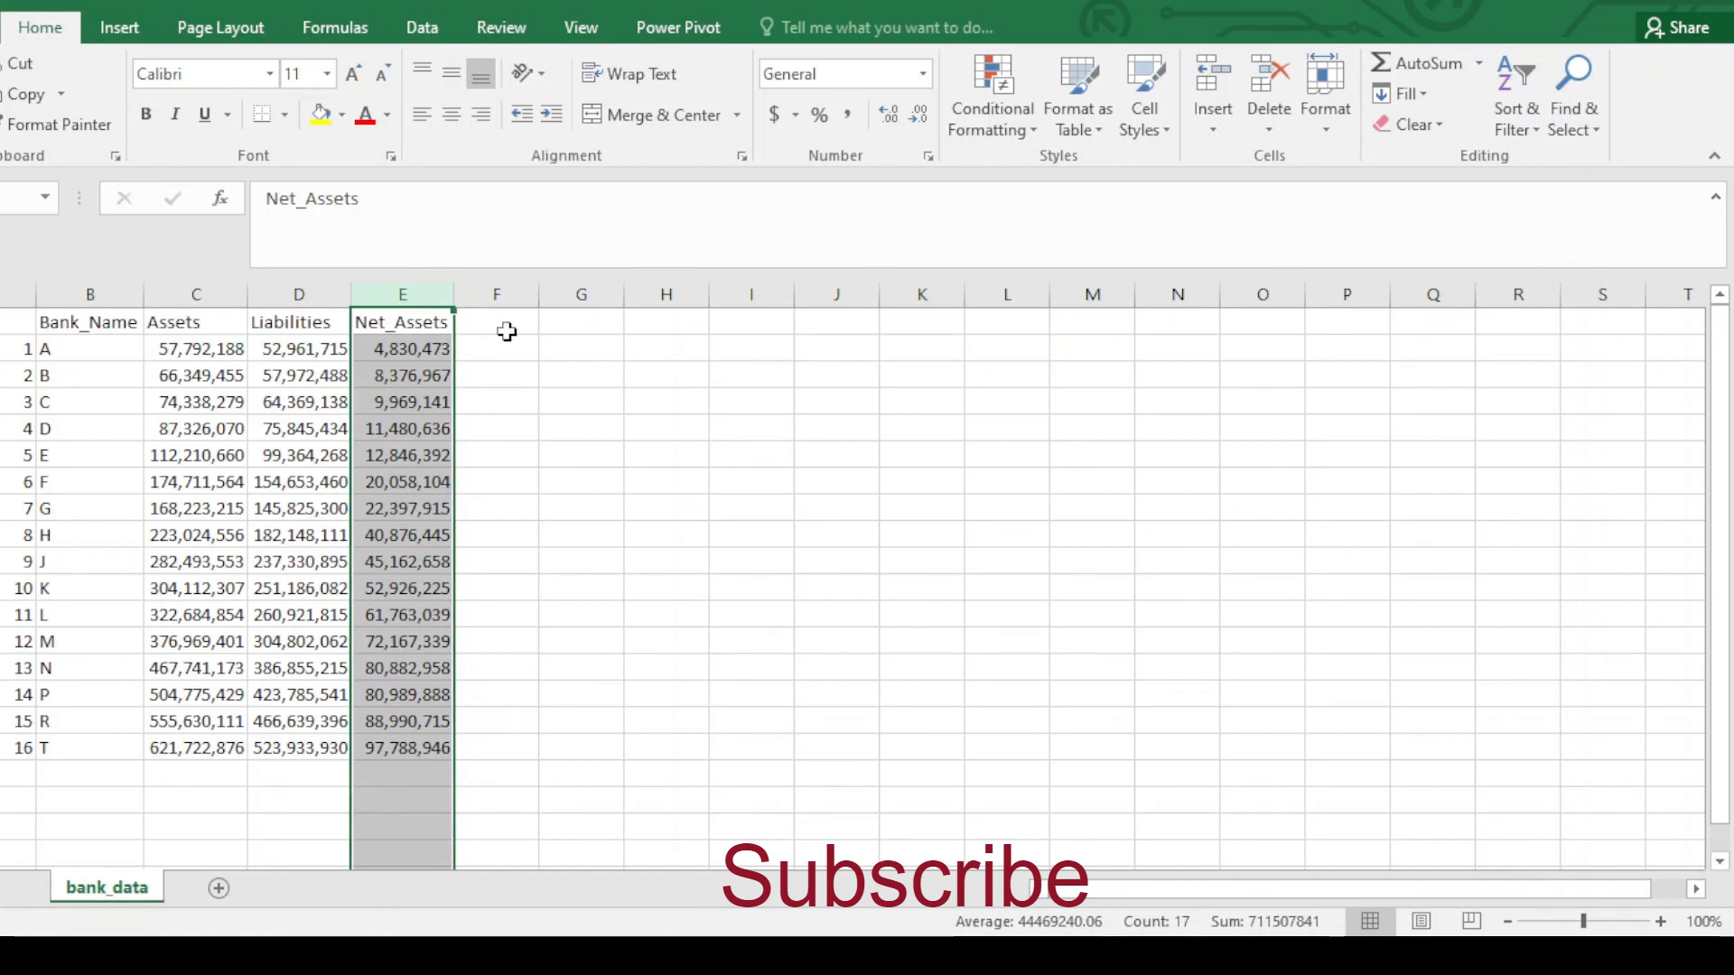
left_click(582, 509)
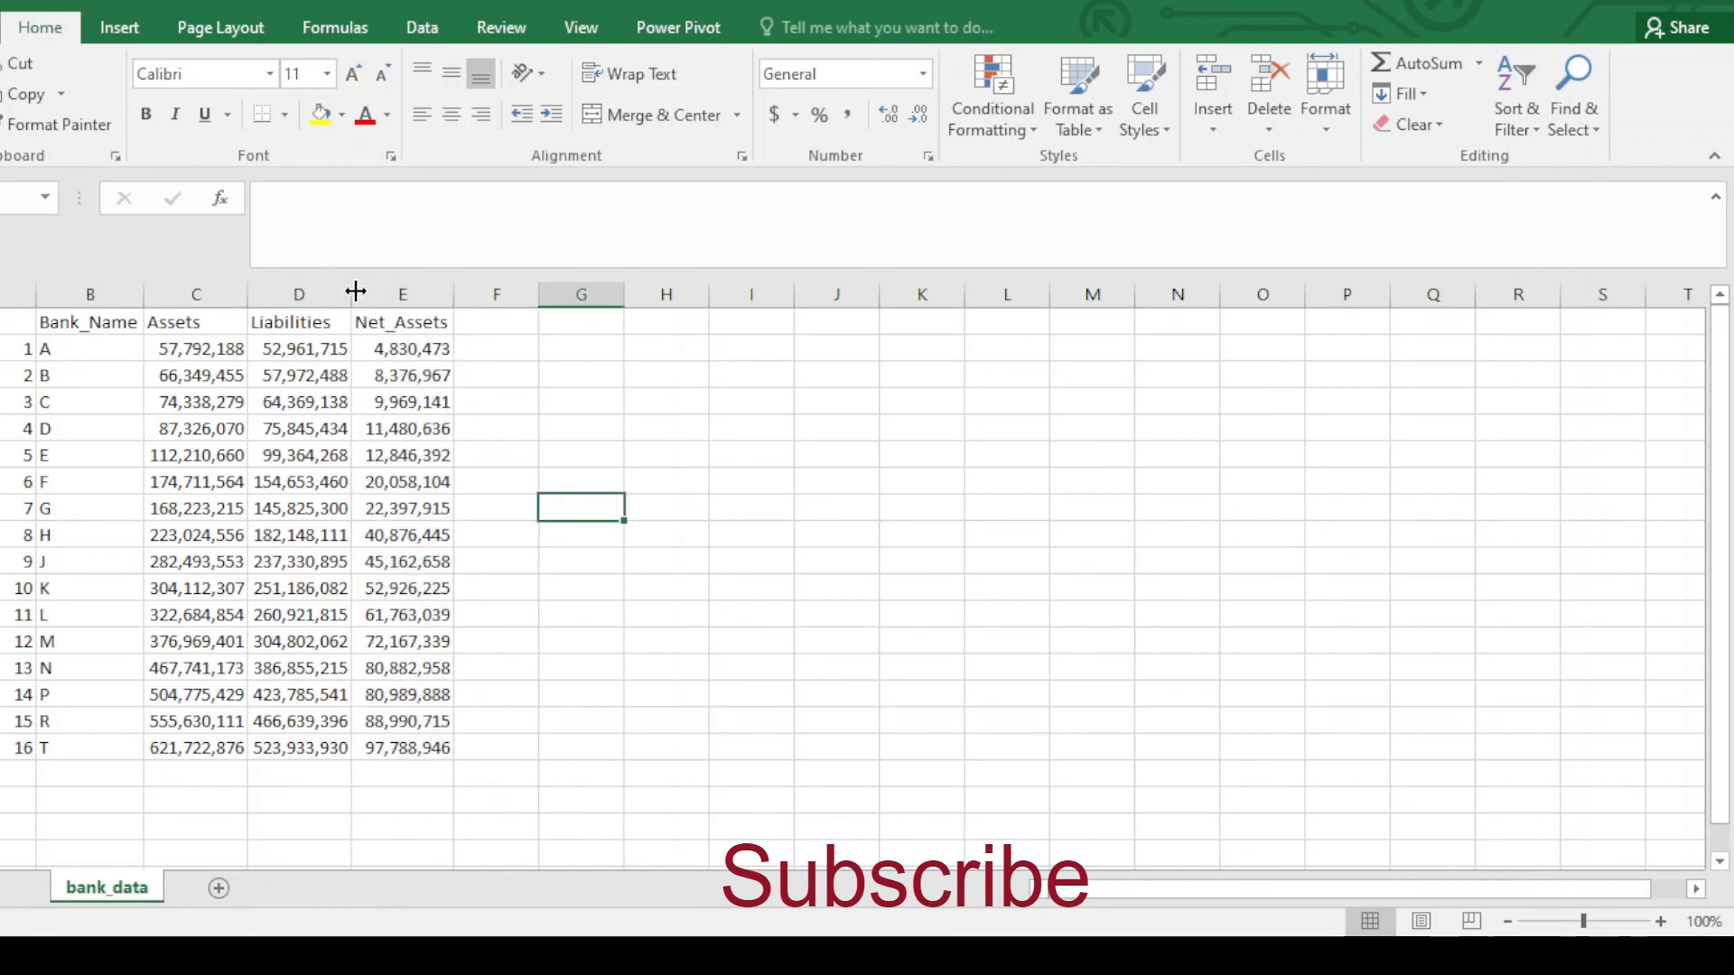
left_click(298, 293)
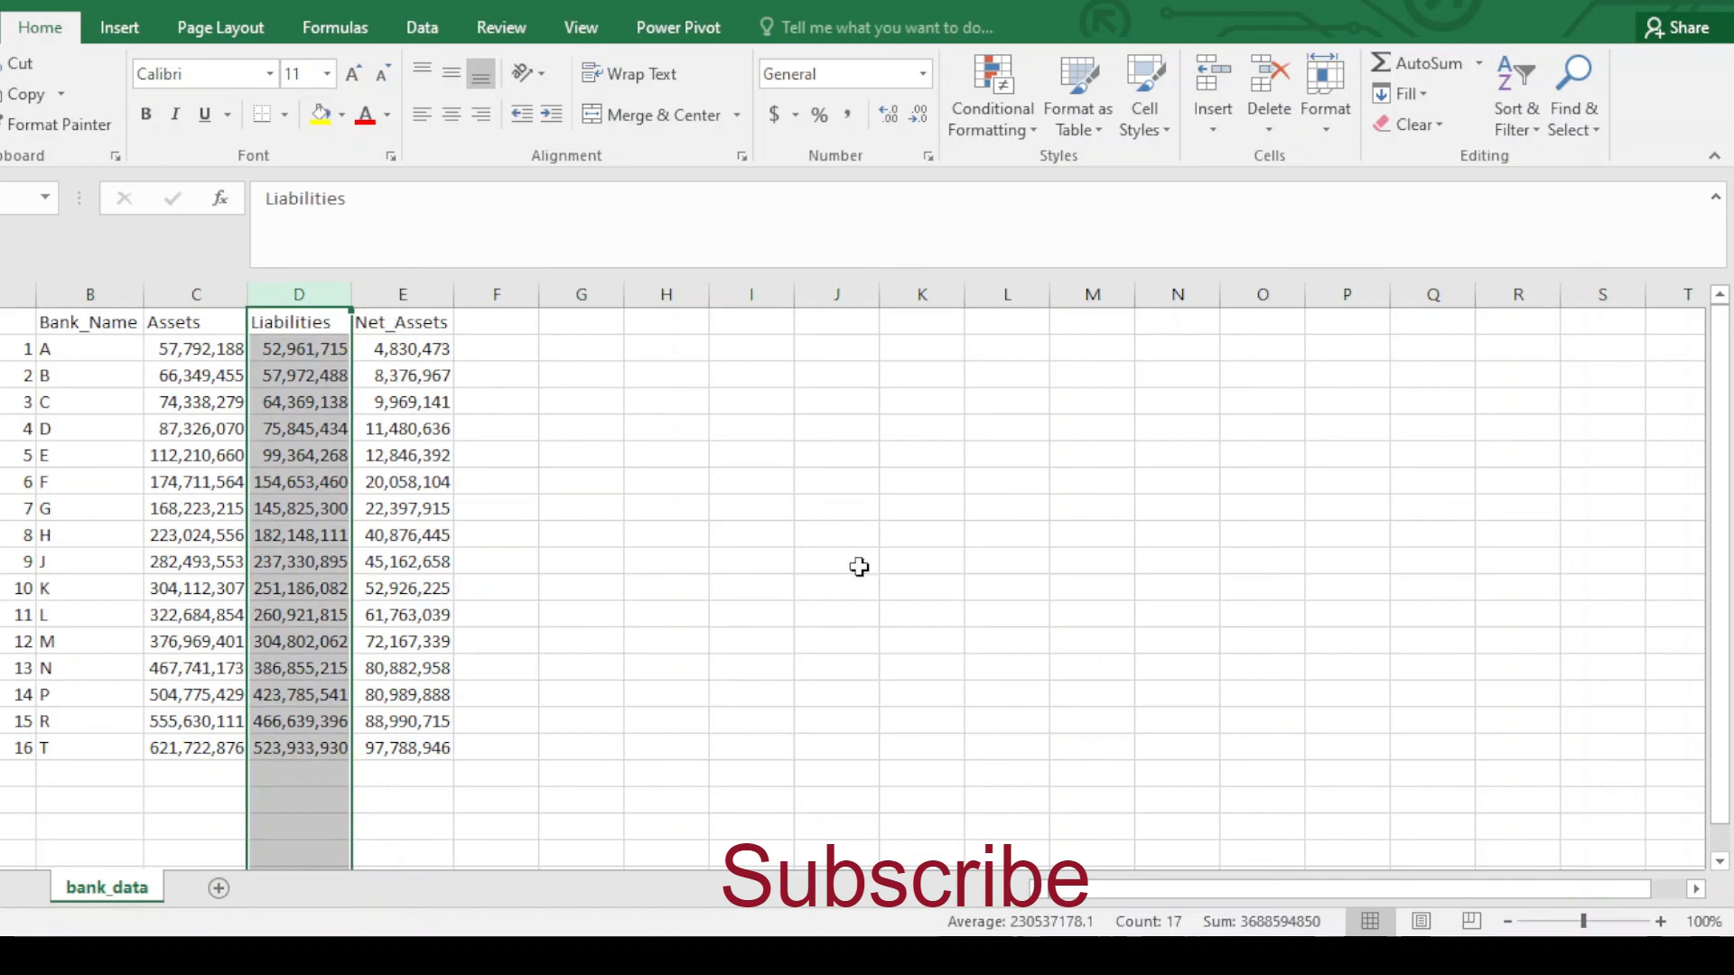